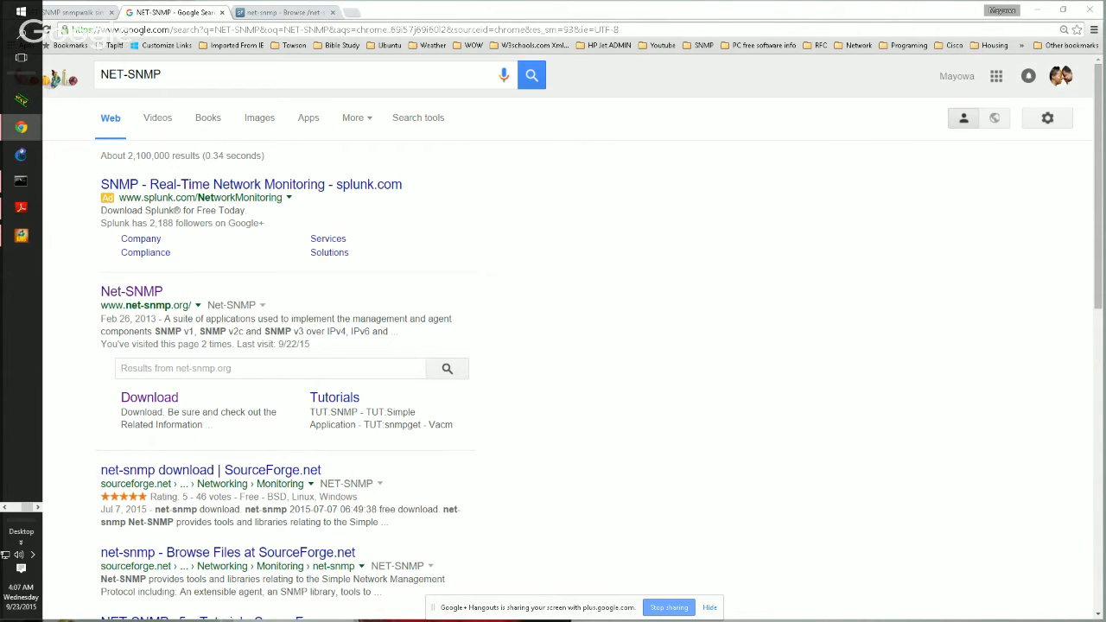
mouse_move(490, 159)
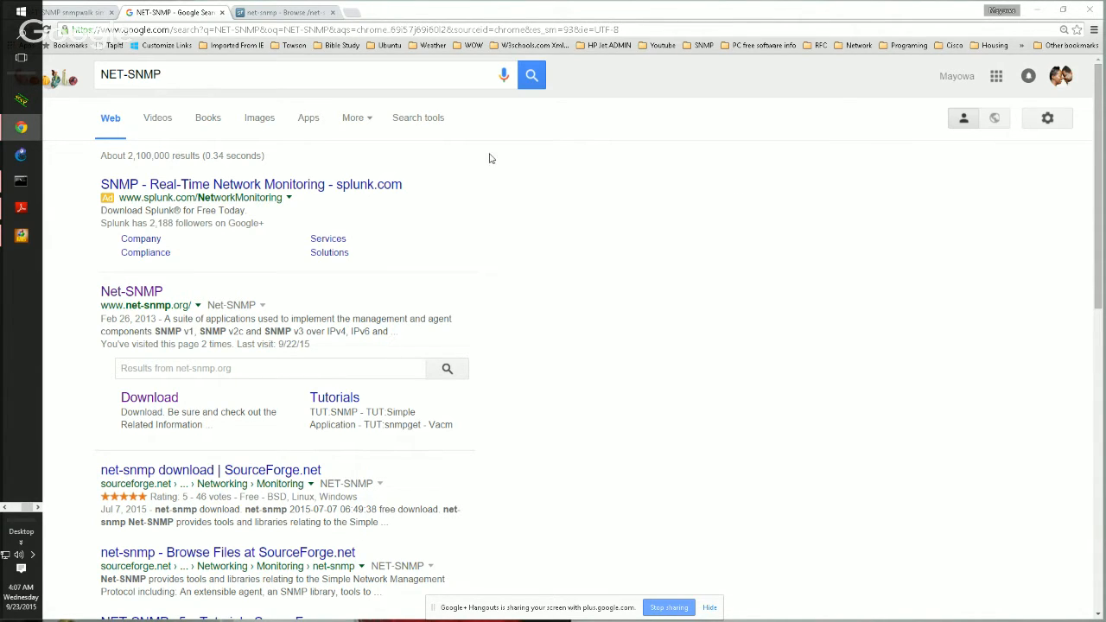
mouse_move(132, 290)
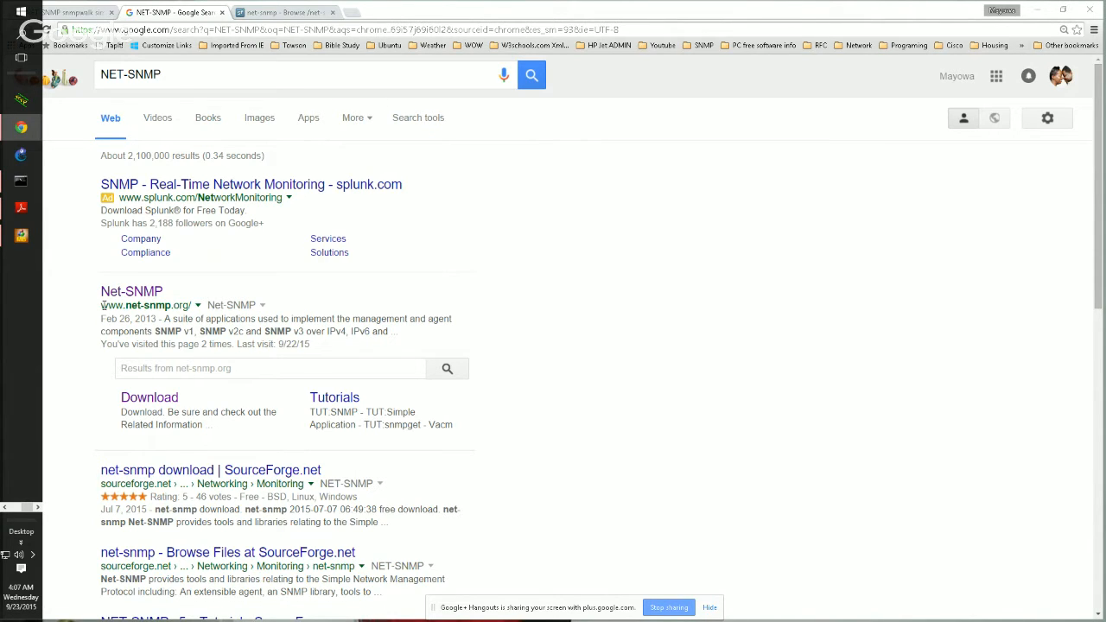
mouse_move(135, 318)
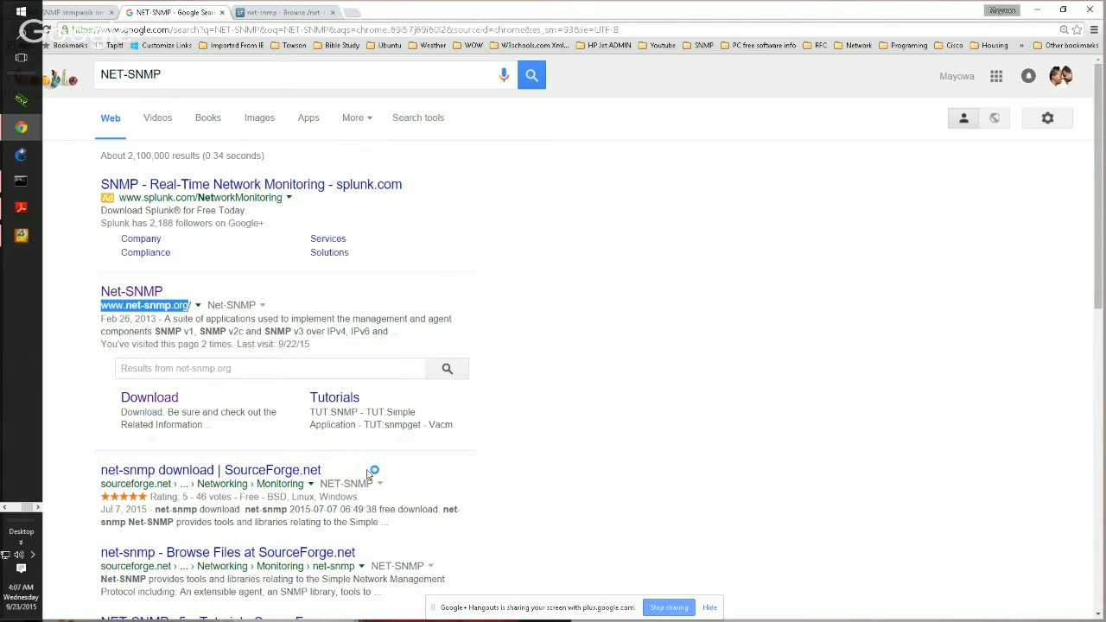
mouse_move(320, 443)
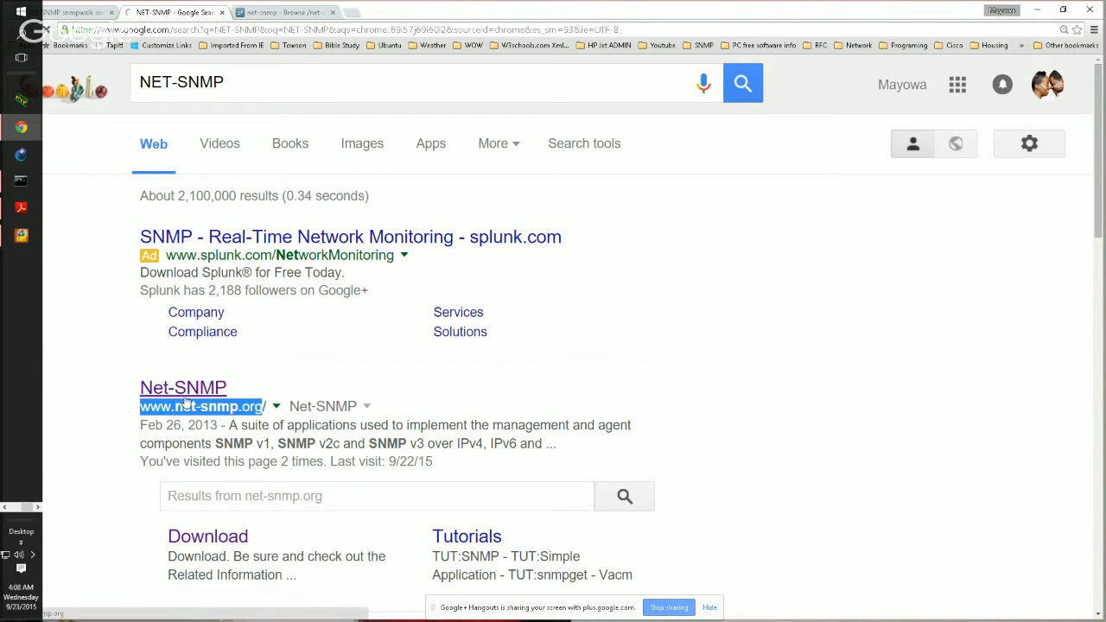
Go from the Net-SNMP search result to the site's Download page of releases.
click(183, 387)
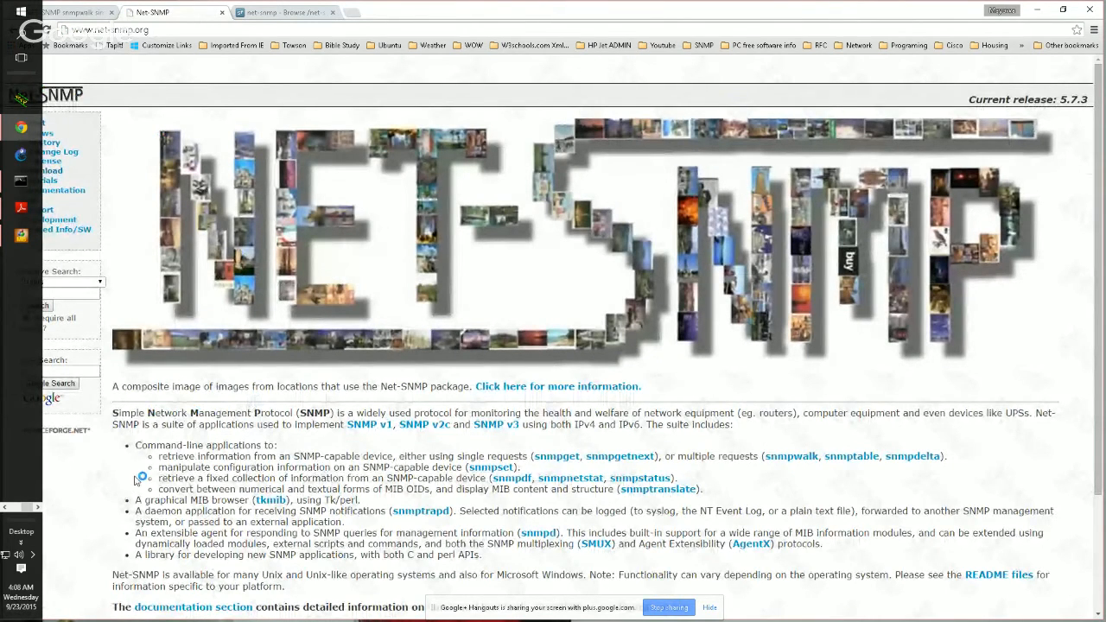
key(ctrl+minus)
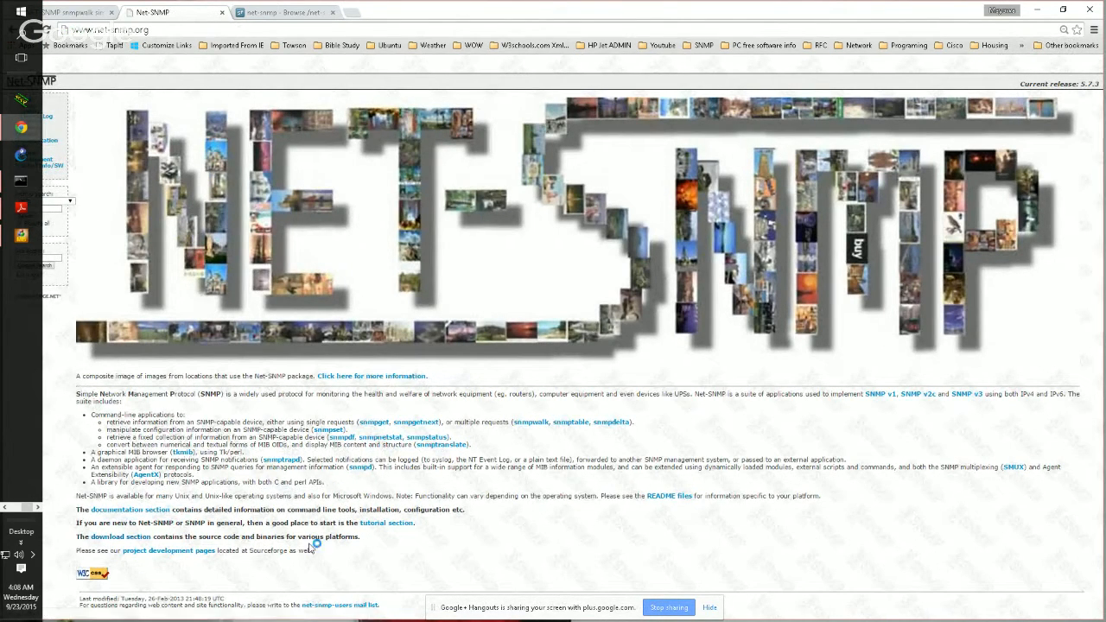
mouse_move(439, 128)
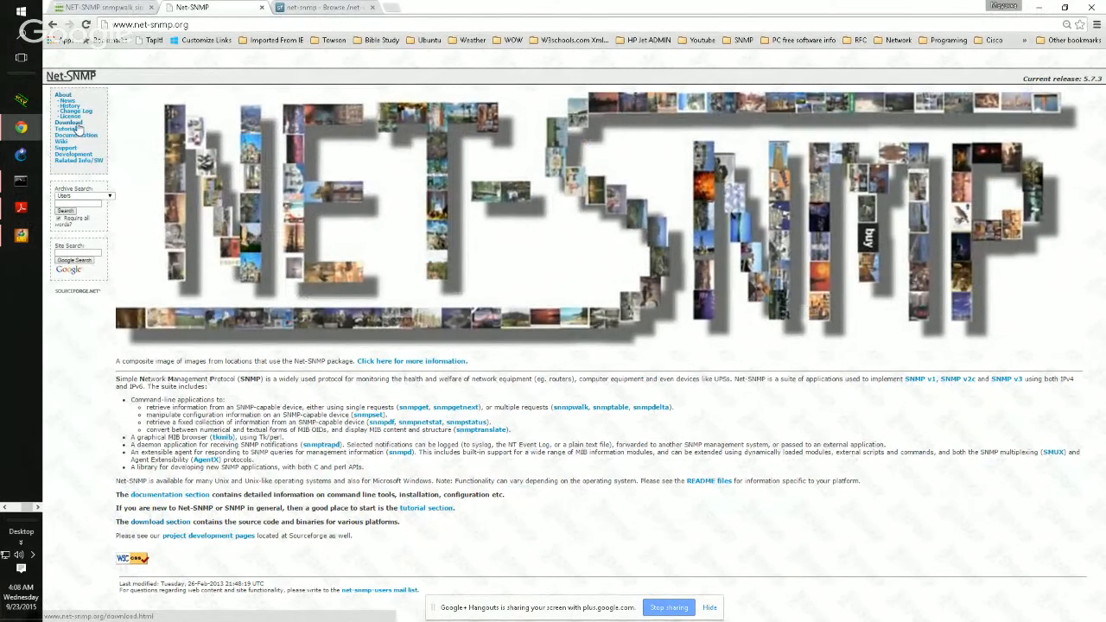
click(67, 120)
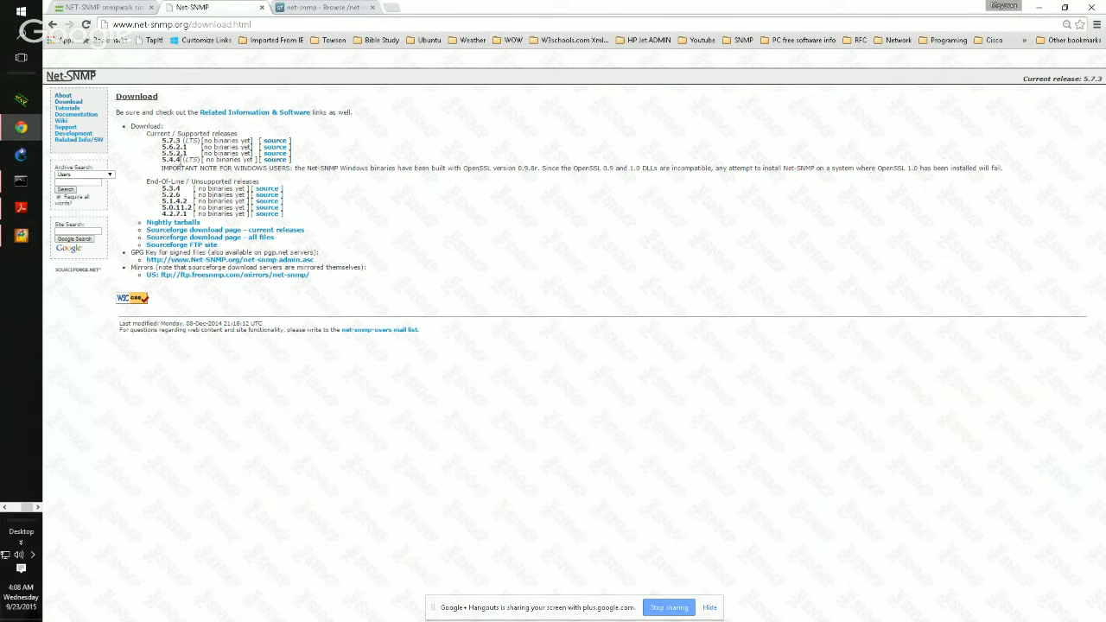
mouse_move(290, 171)
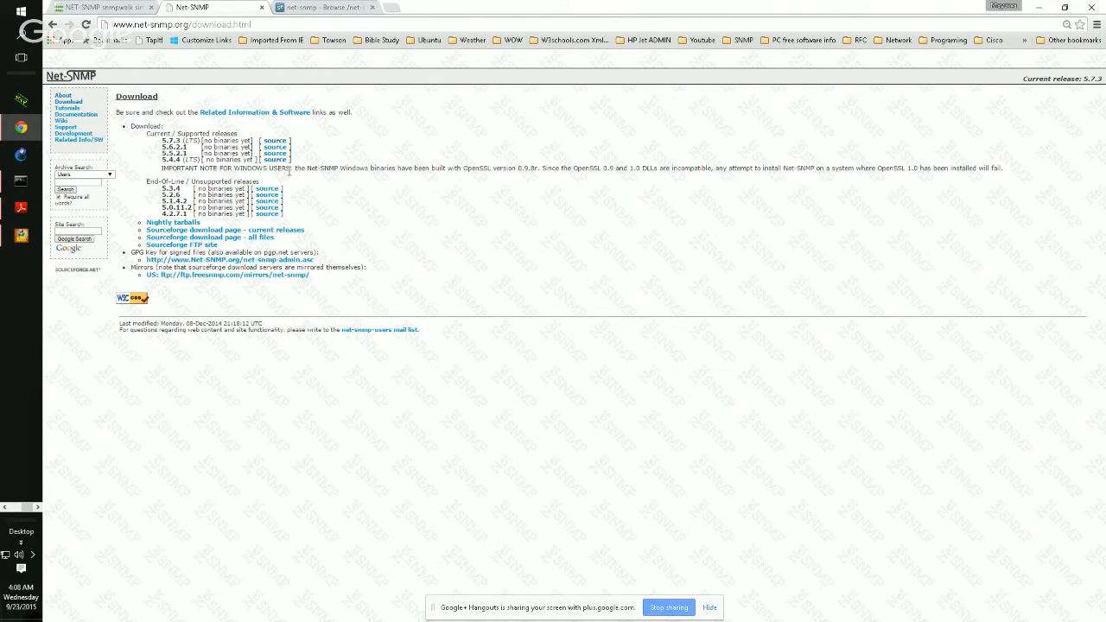
Follow the 5.4.4 source link to its SourceForge files folder.
click(225, 228)
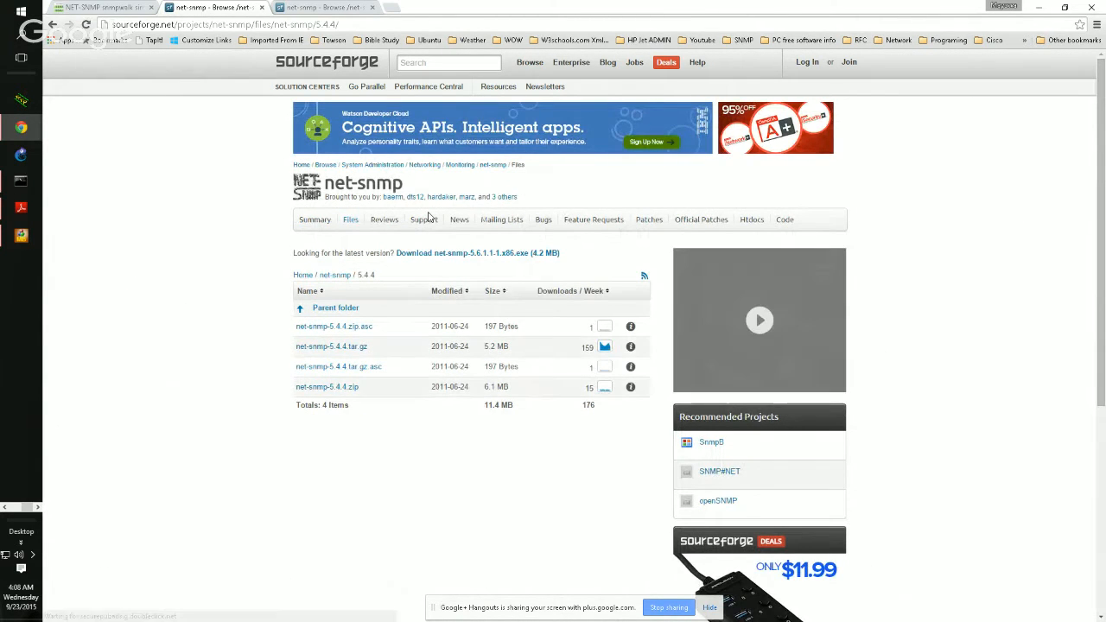
mouse_move(442, 336)
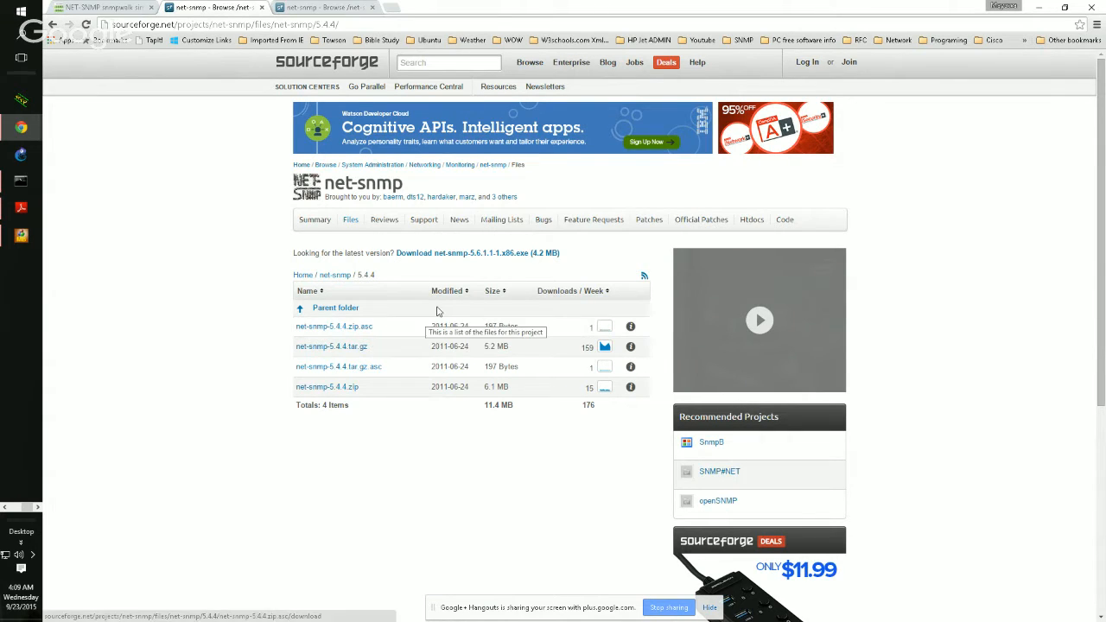
mouse_move(529, 252)
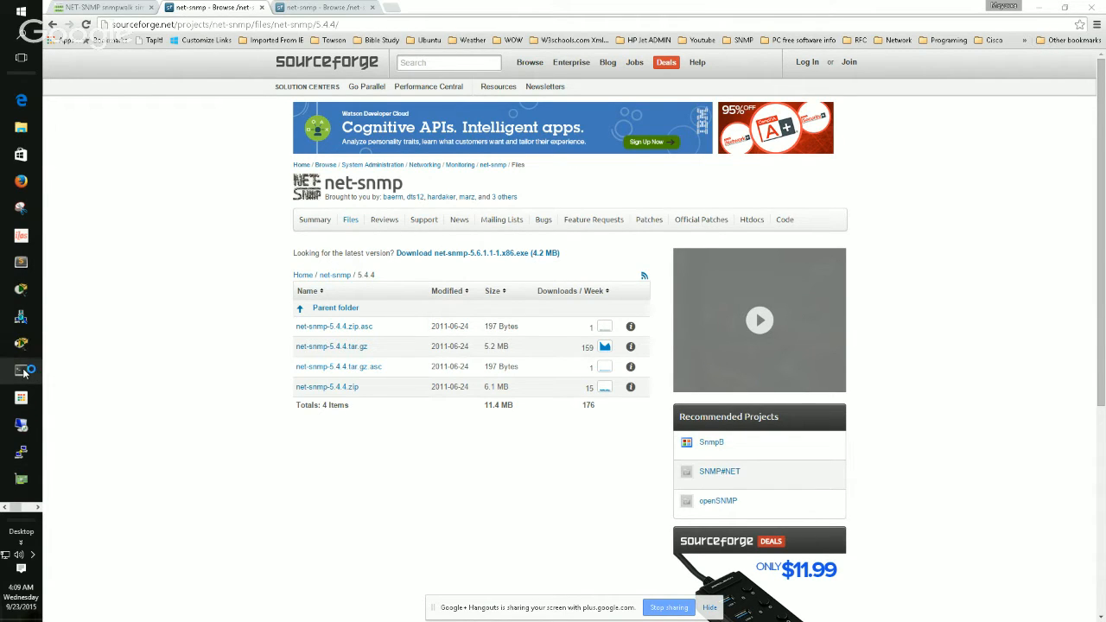
Log in to the Raspberry Pi SSH session and get a fresh shell prompt.
click(21, 370)
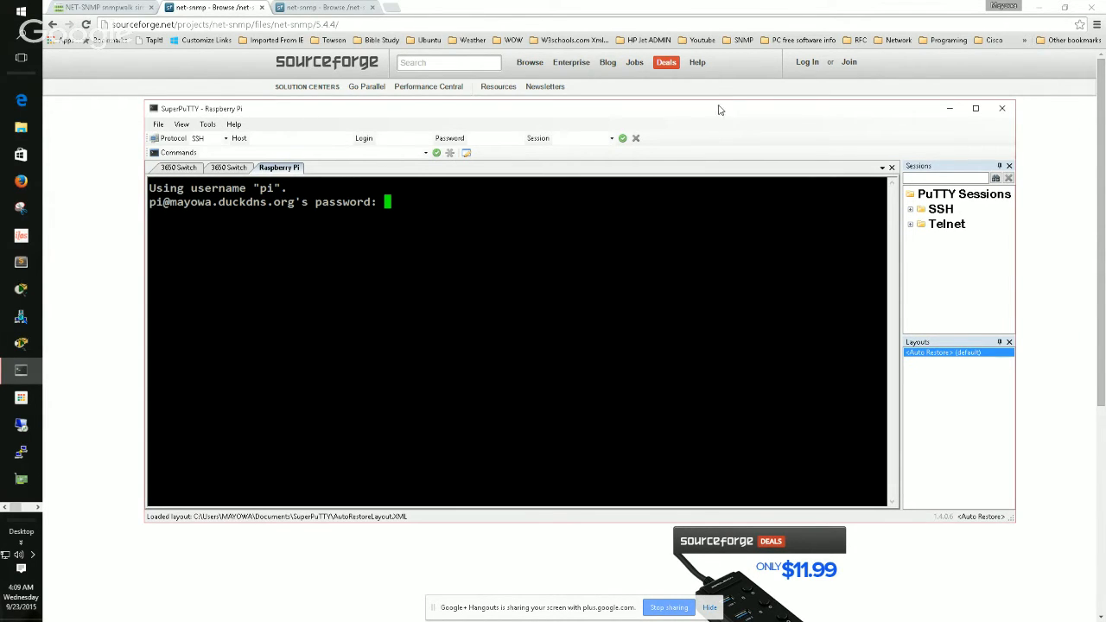
mouse_move(710, 235)
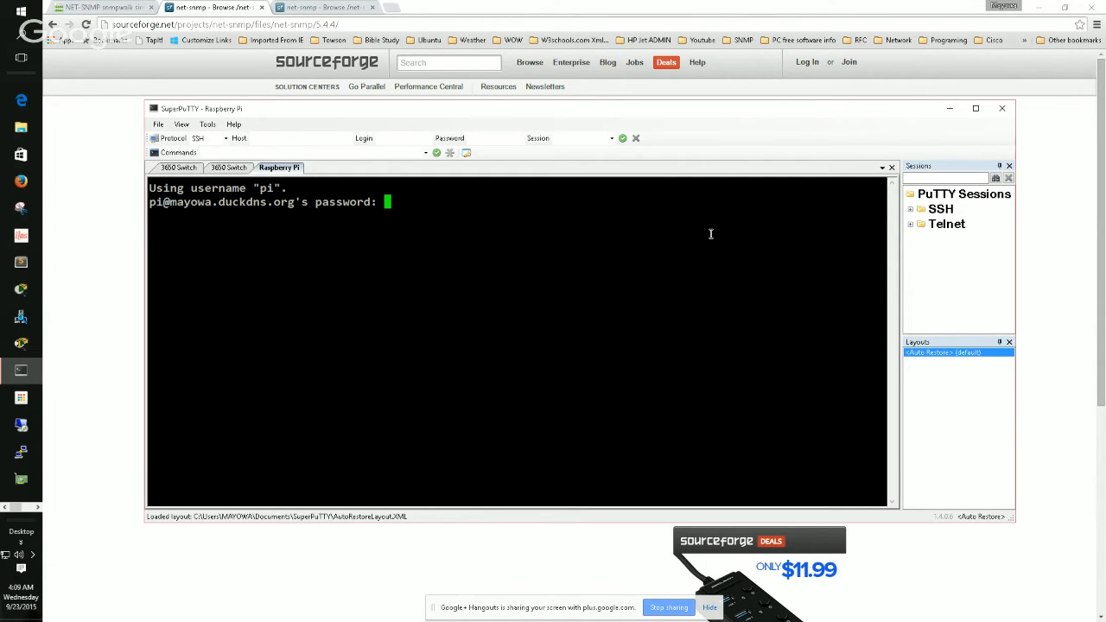
key(Return)
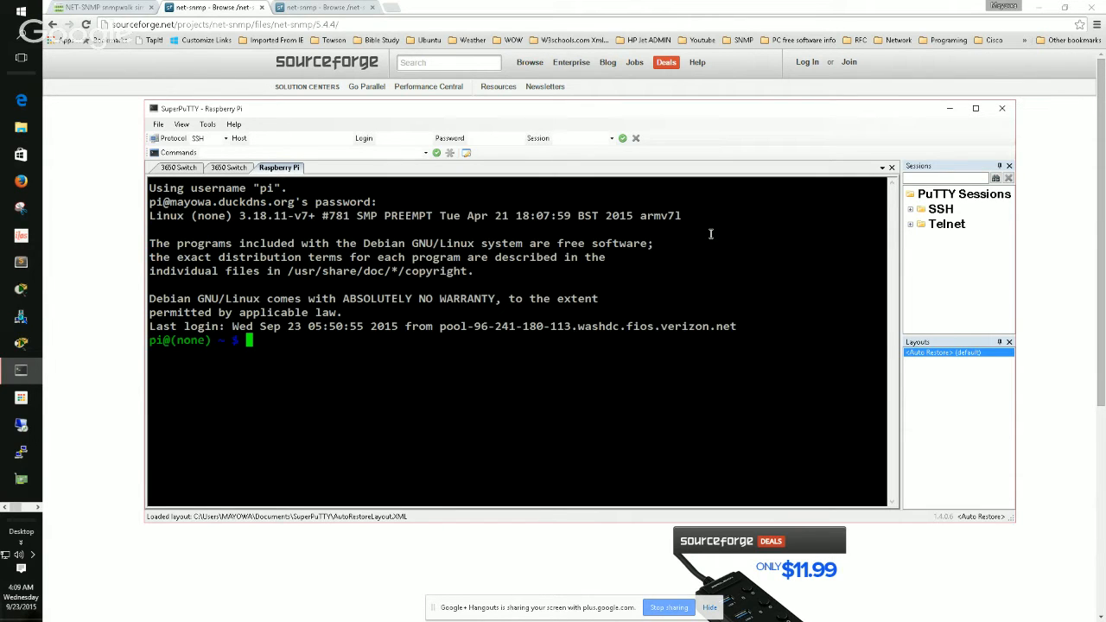
key(Return)
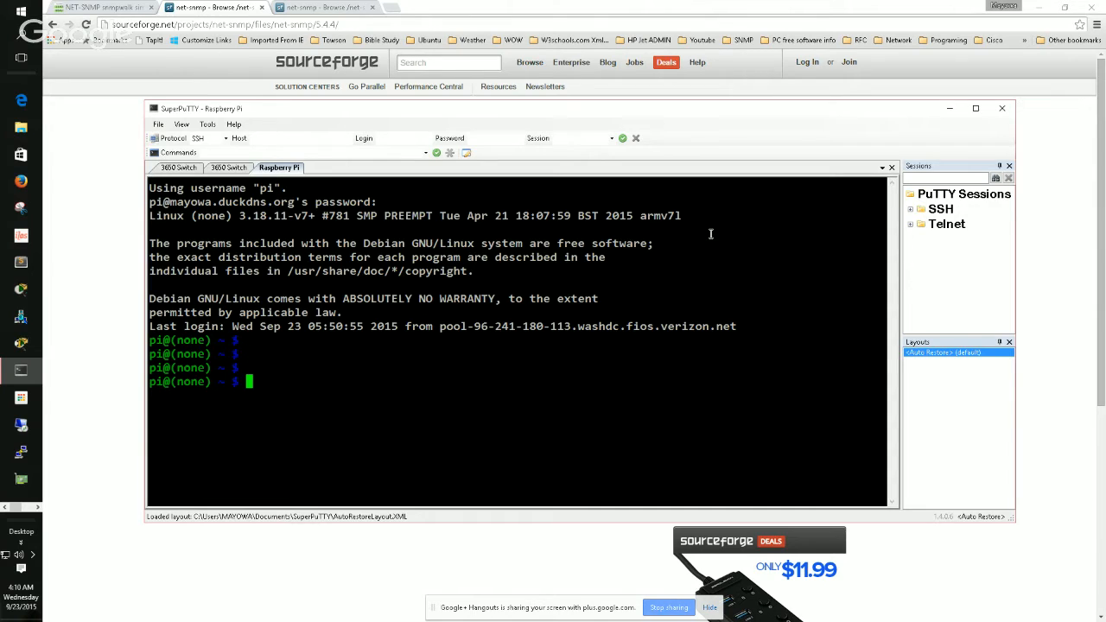
text(sudo a)
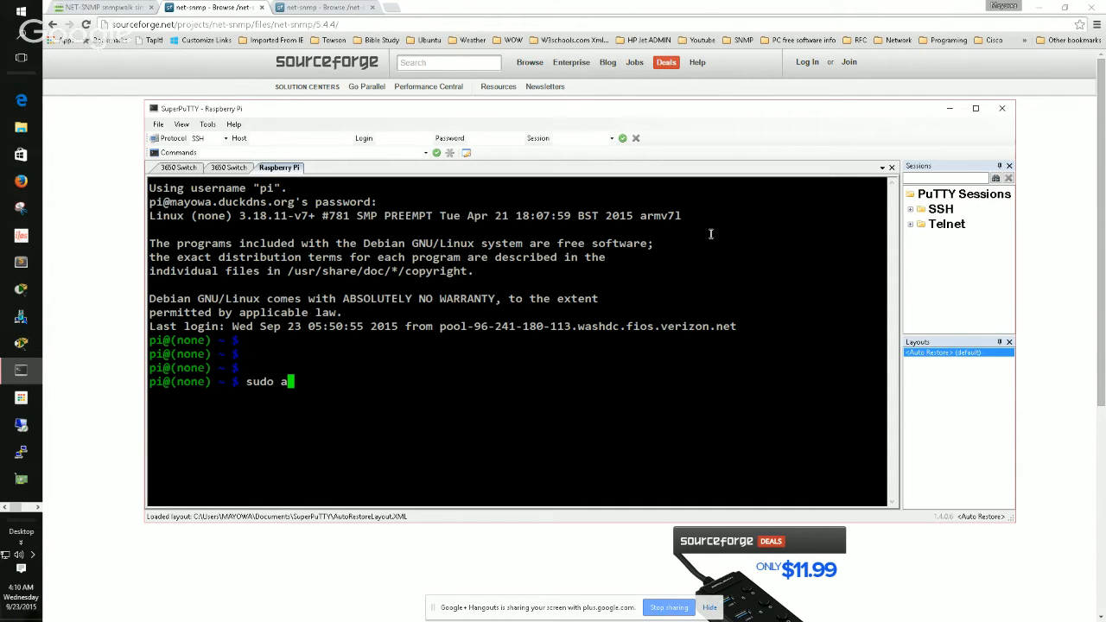
text(pt-ins)
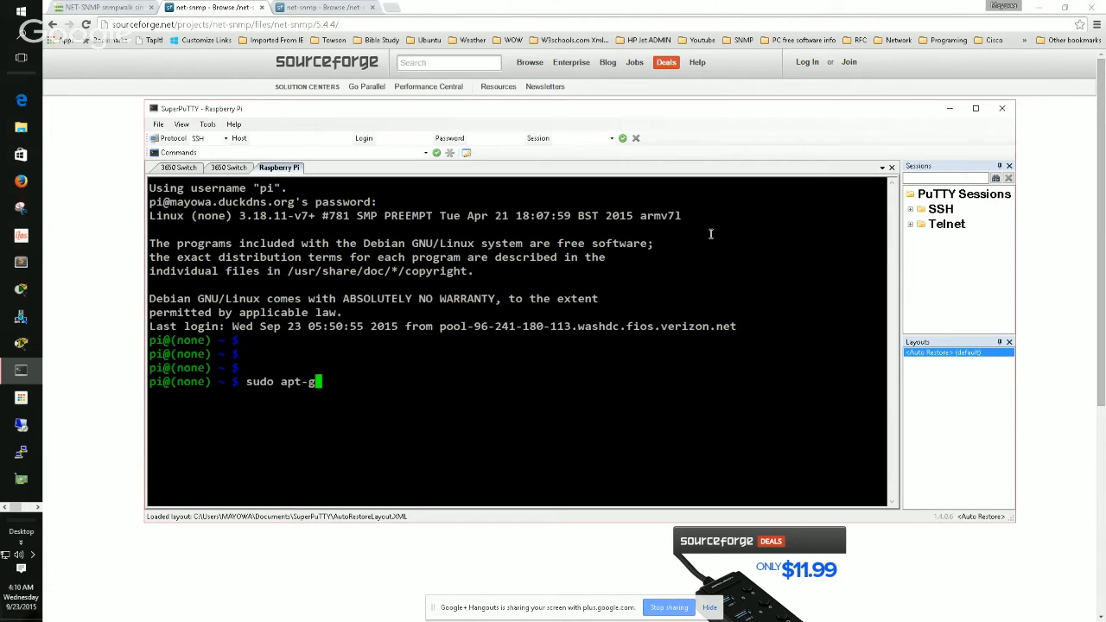
text(et ins)
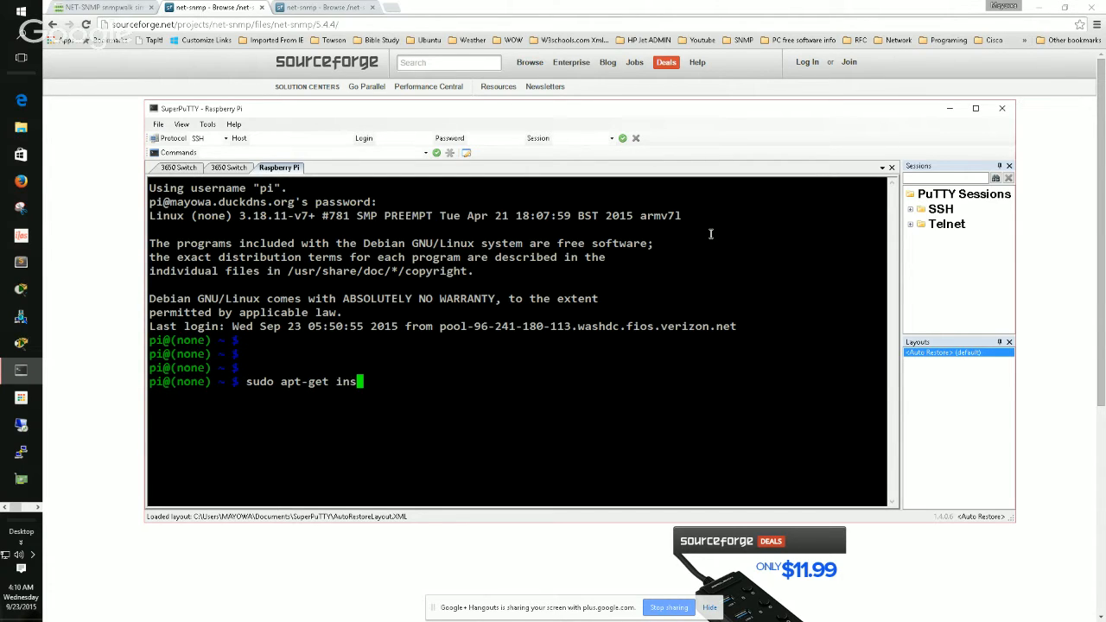
text(tall)
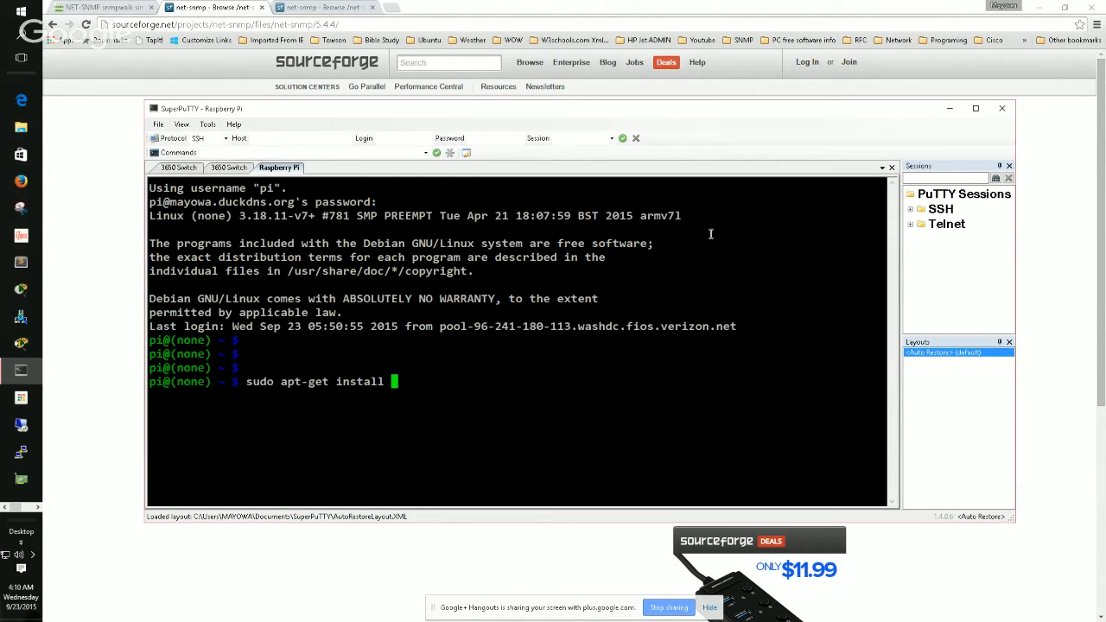
text(snmp)
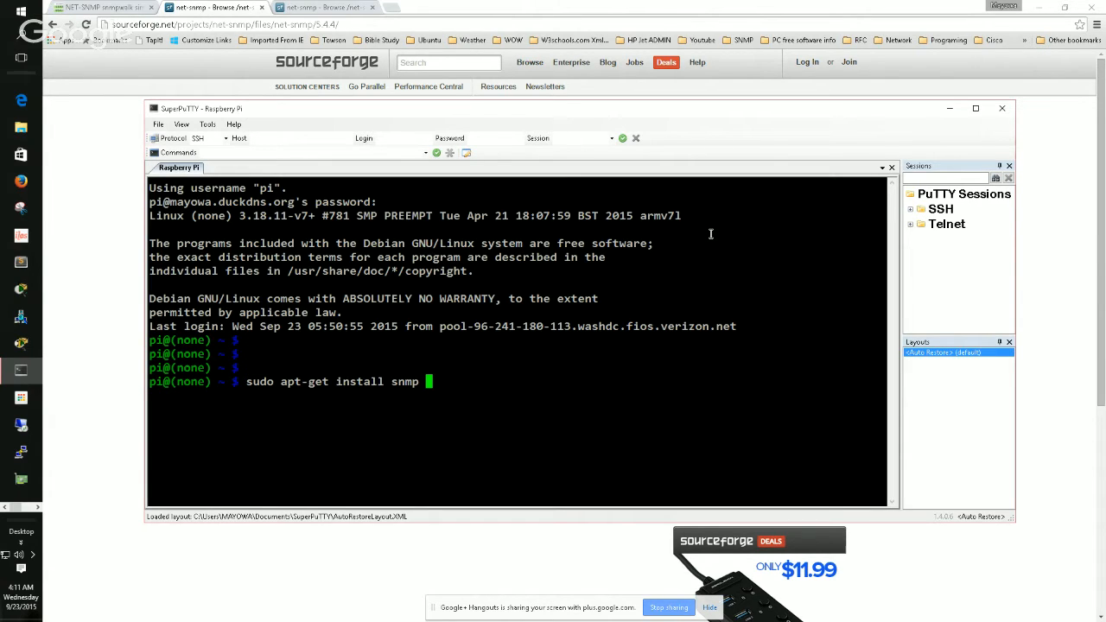
text(d)
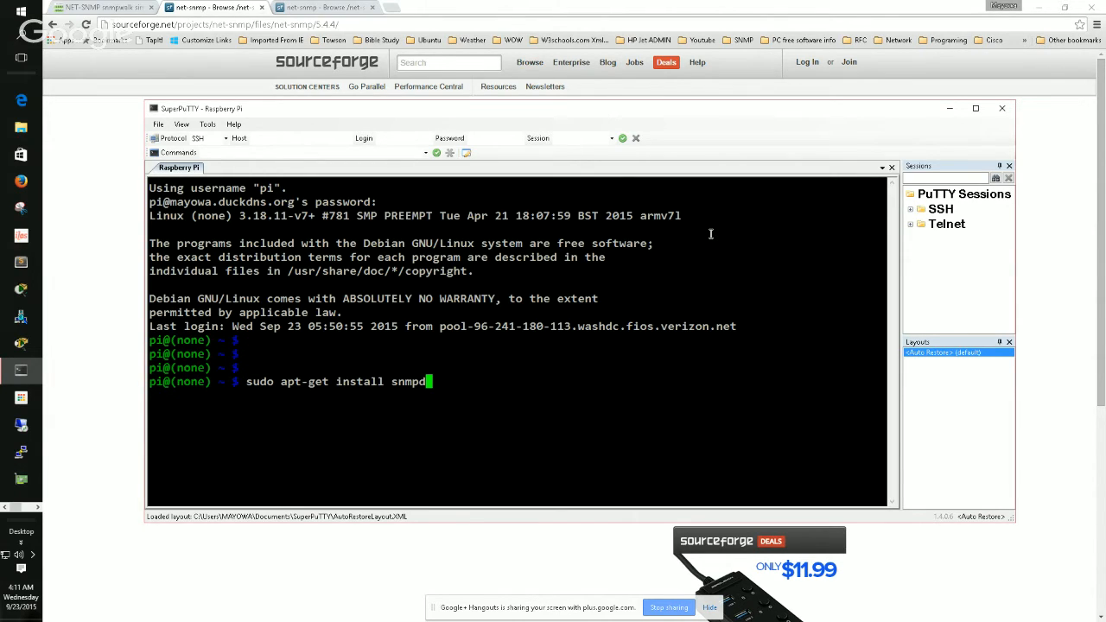
key(BackSpace)
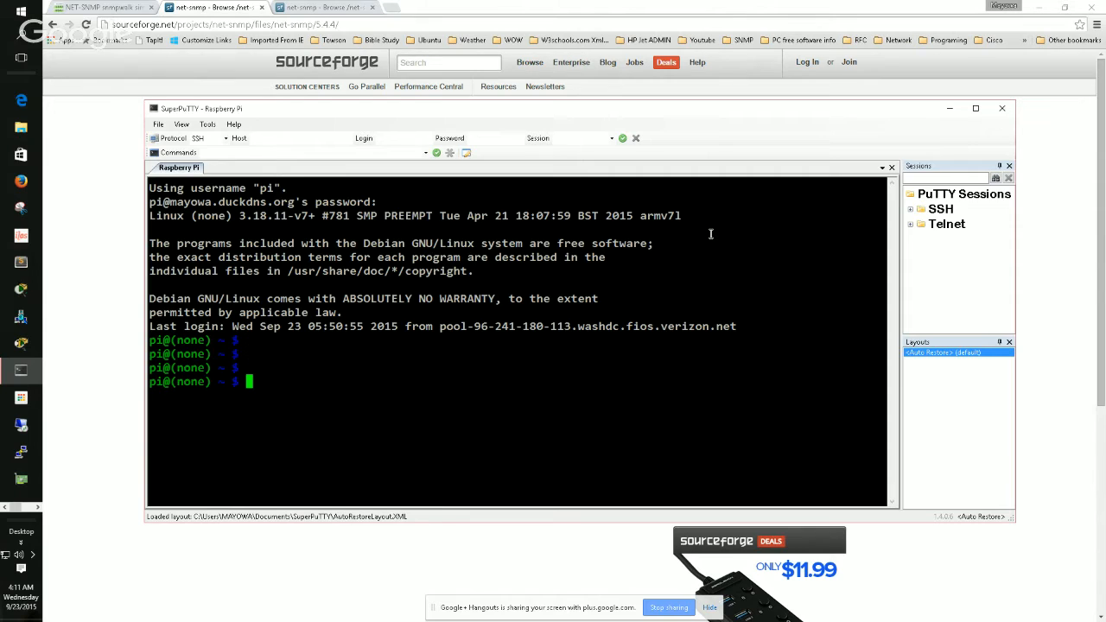
Run 'ps aux | grep snmp' to confirm the snmpd daemon is running.
text(ps a)
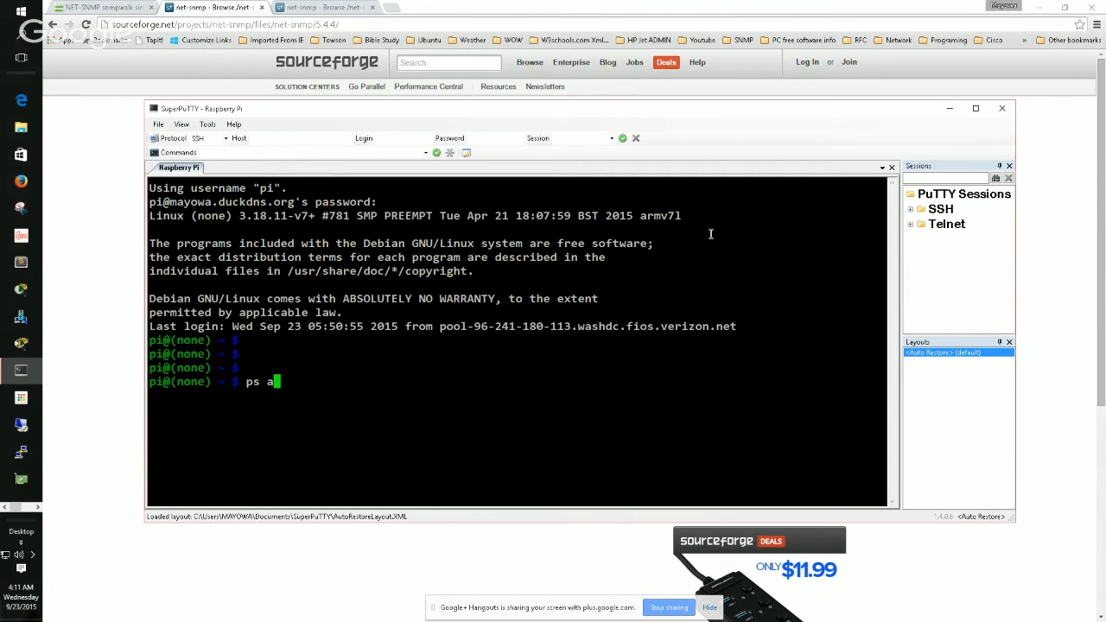
text(ux)
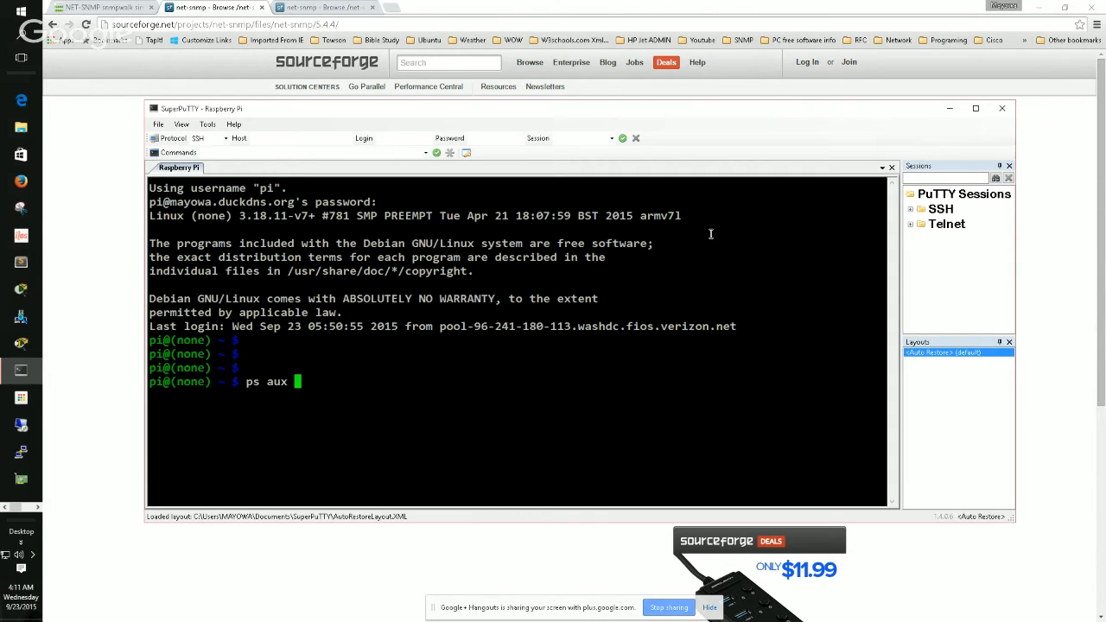
text(| grep)
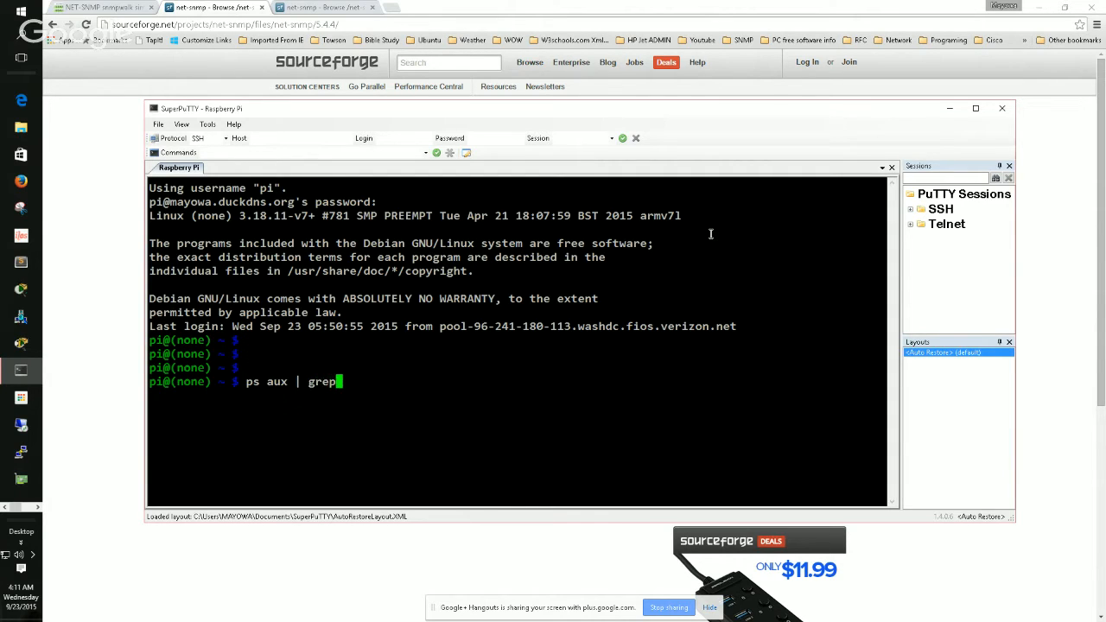
text(snmp)
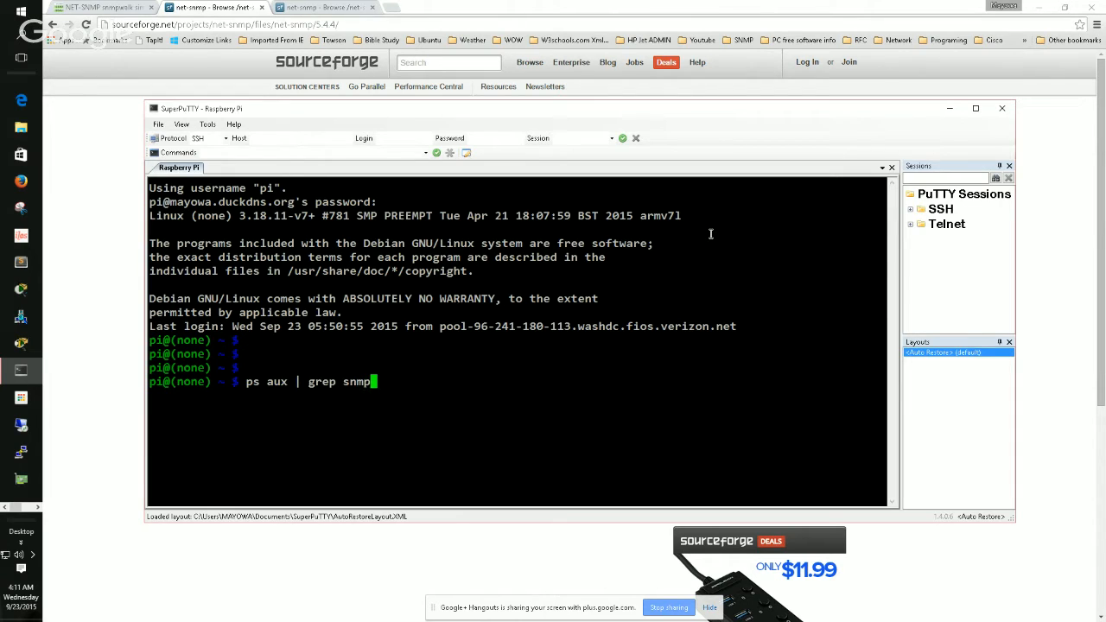
key(Return)
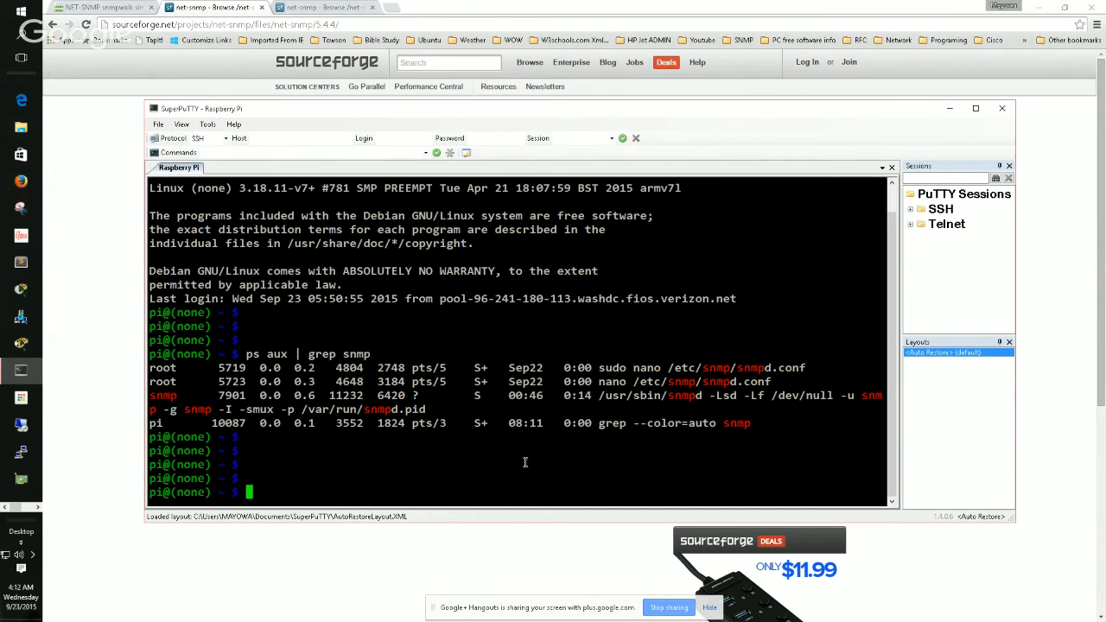
text(s)
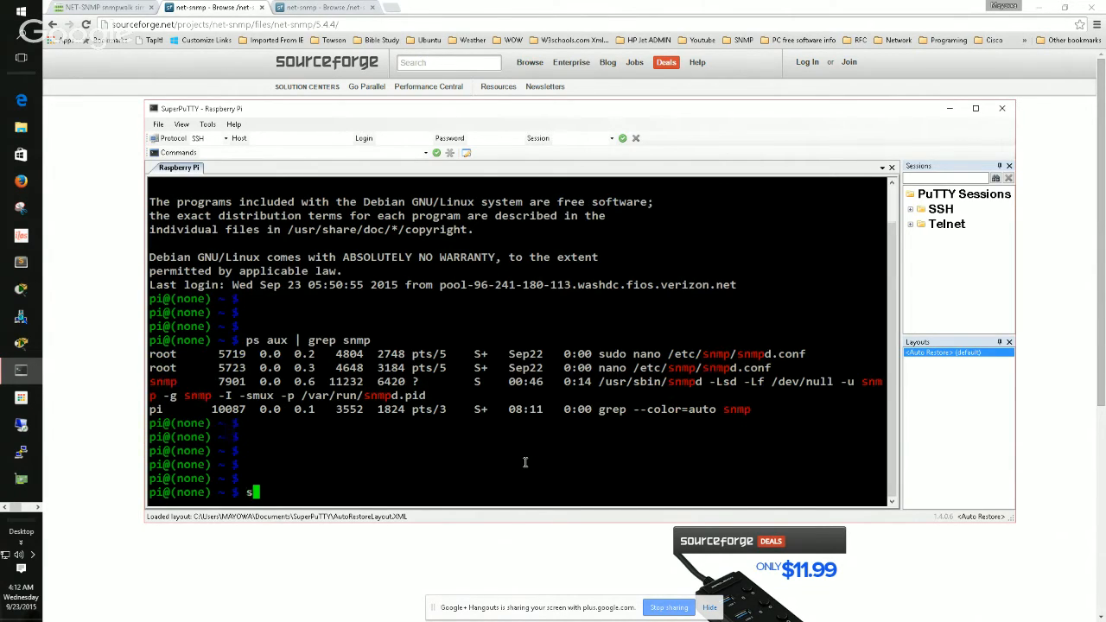
text(ervice)
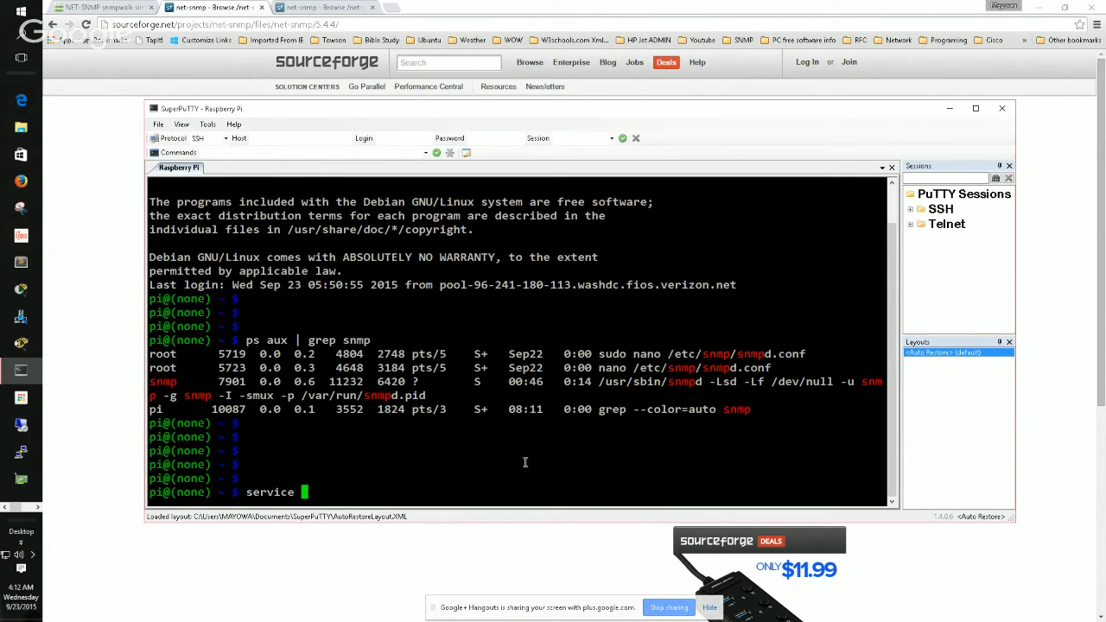
text(snmpd)
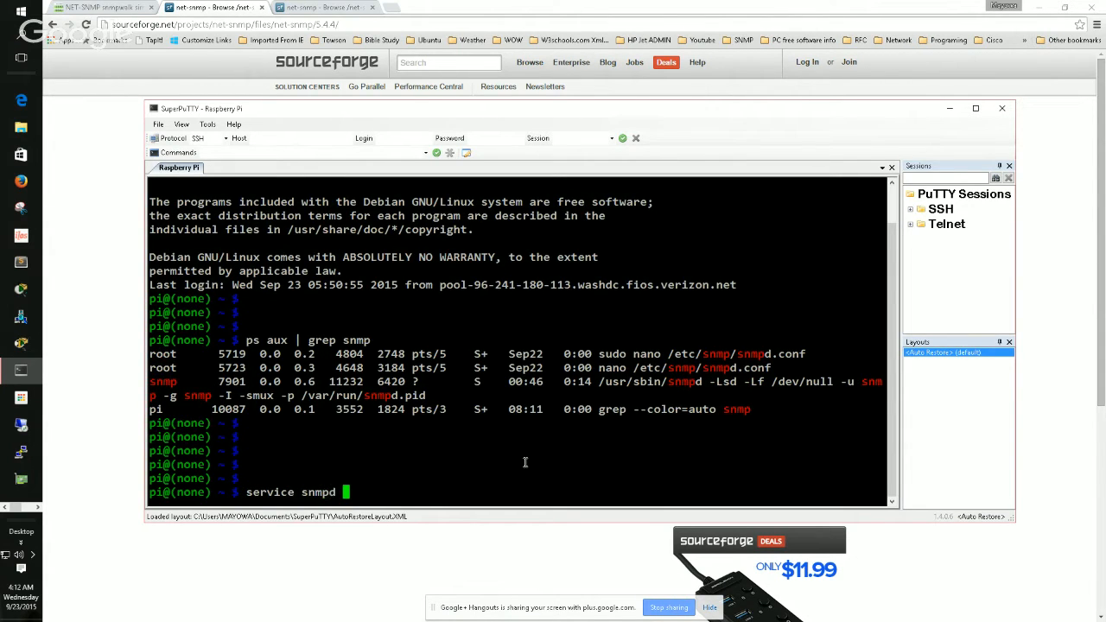
text(re)
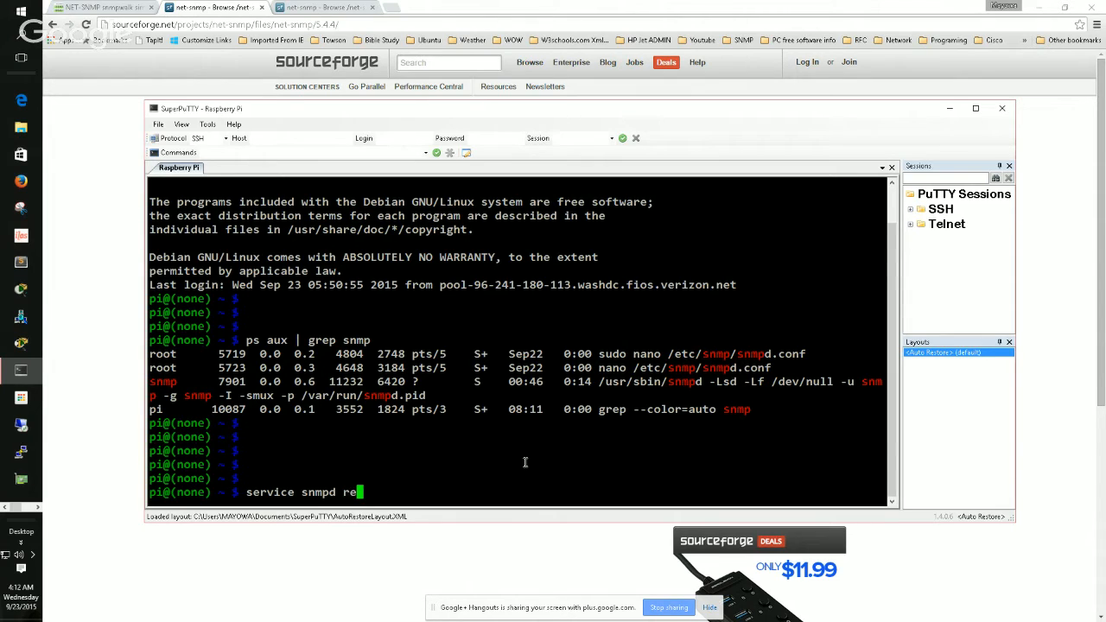
key(Backspace)
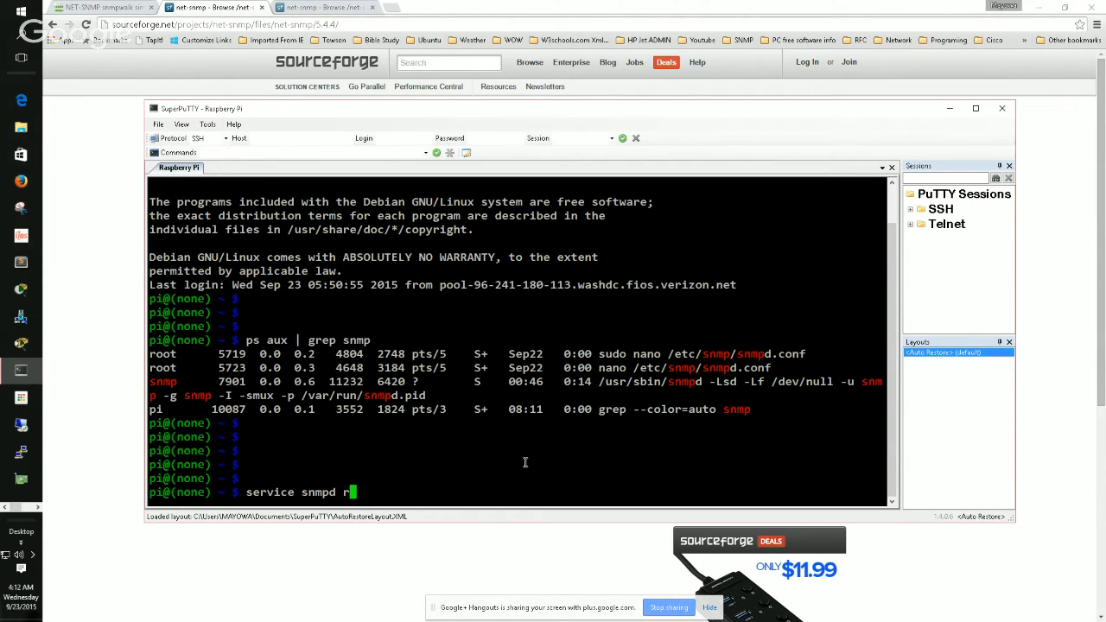
text(estart)
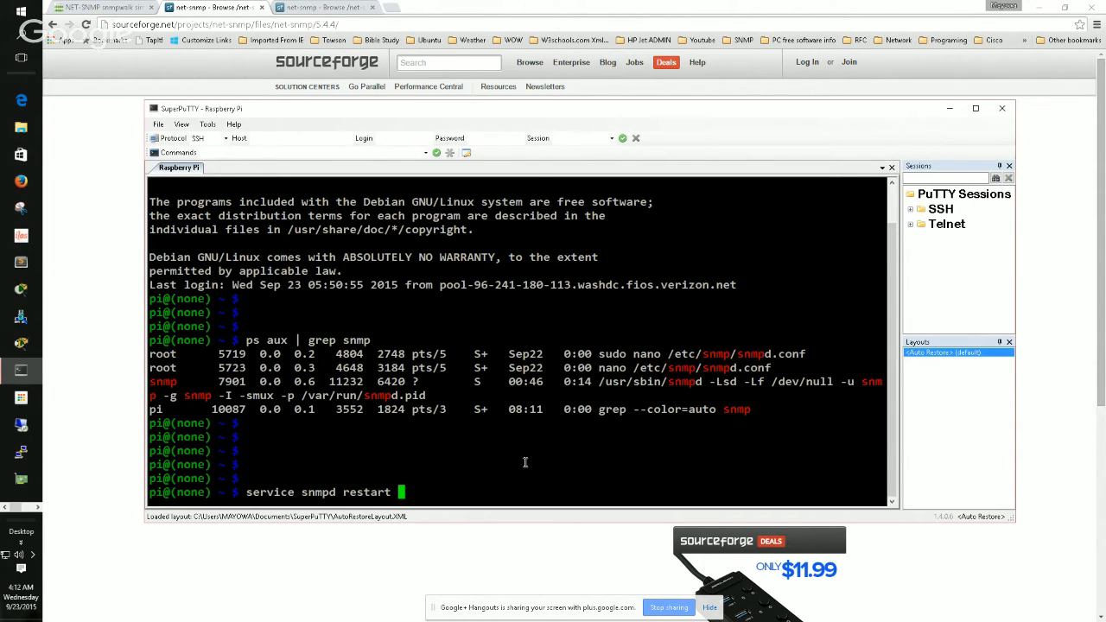
key(BackSpace)
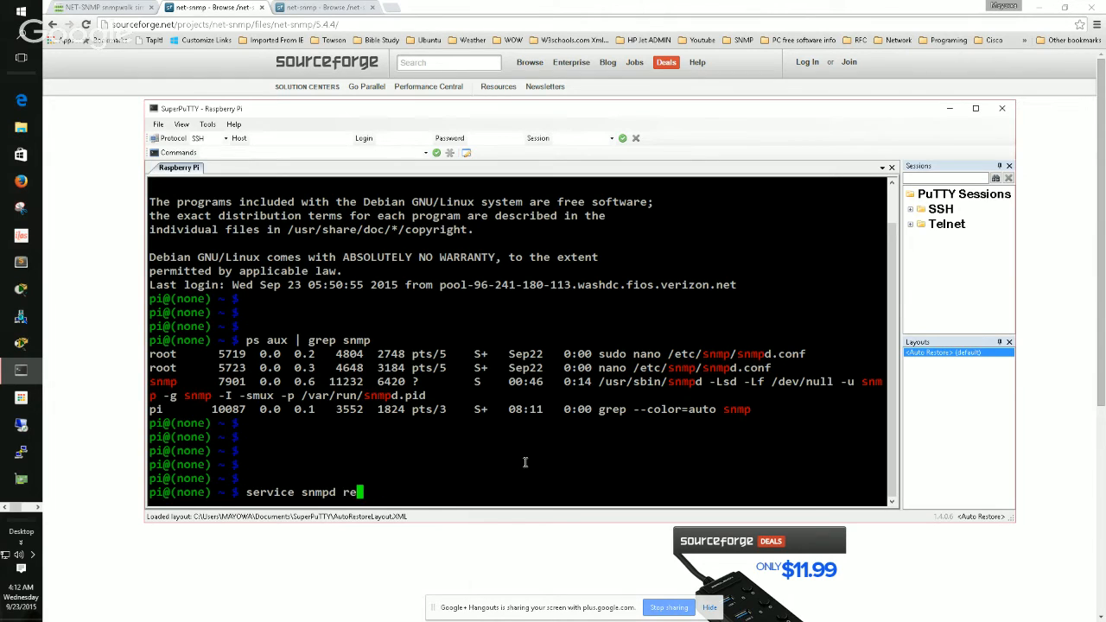
text(load)
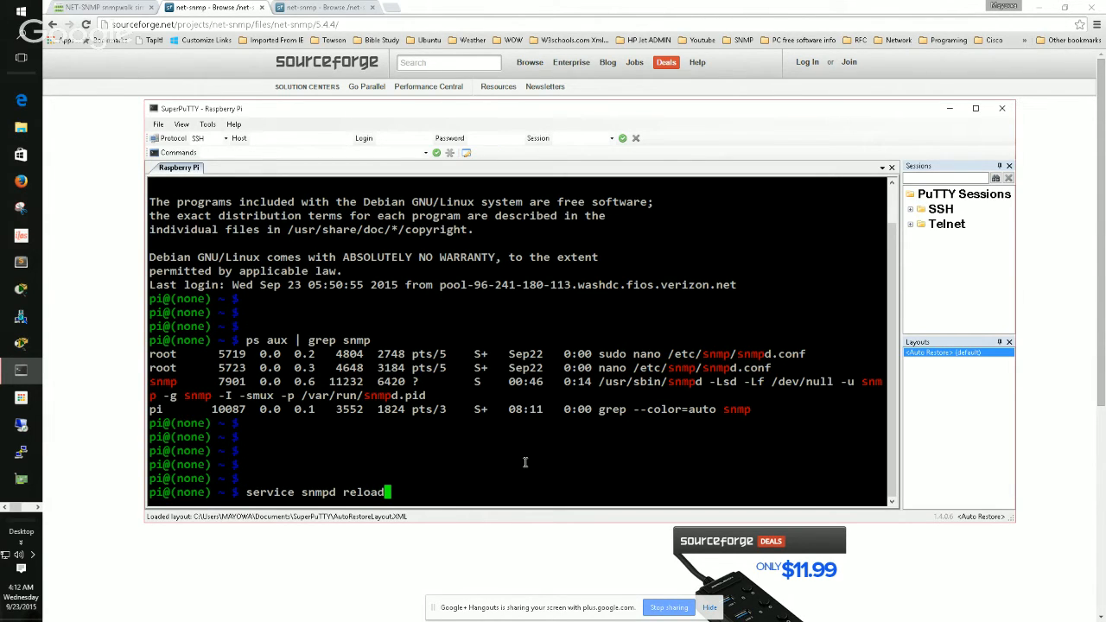
key(Backspace)
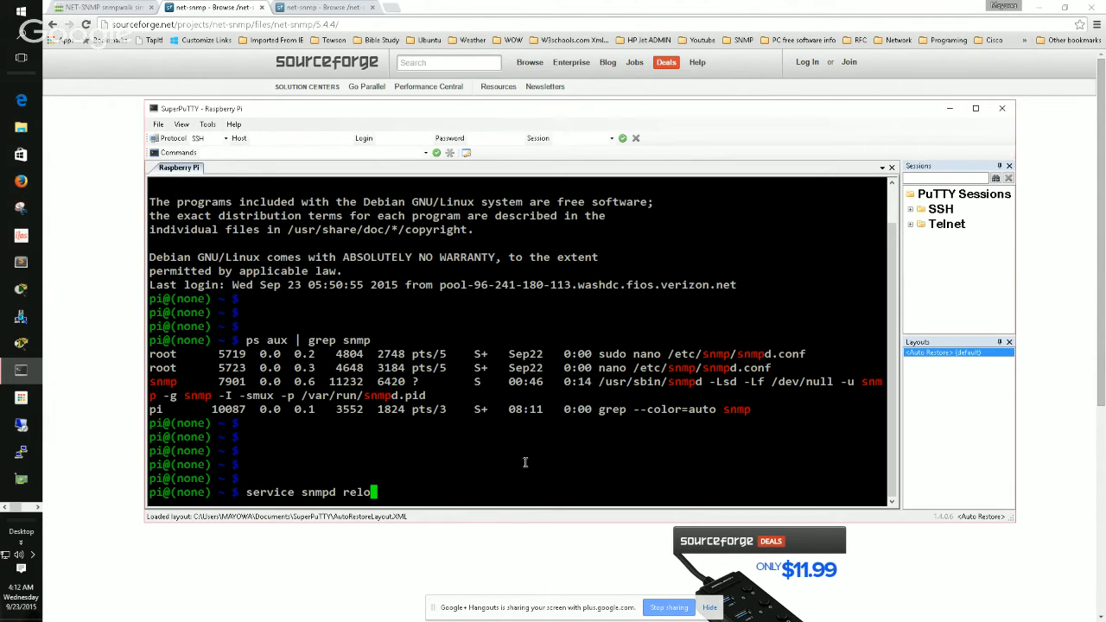
key(BackSpace)
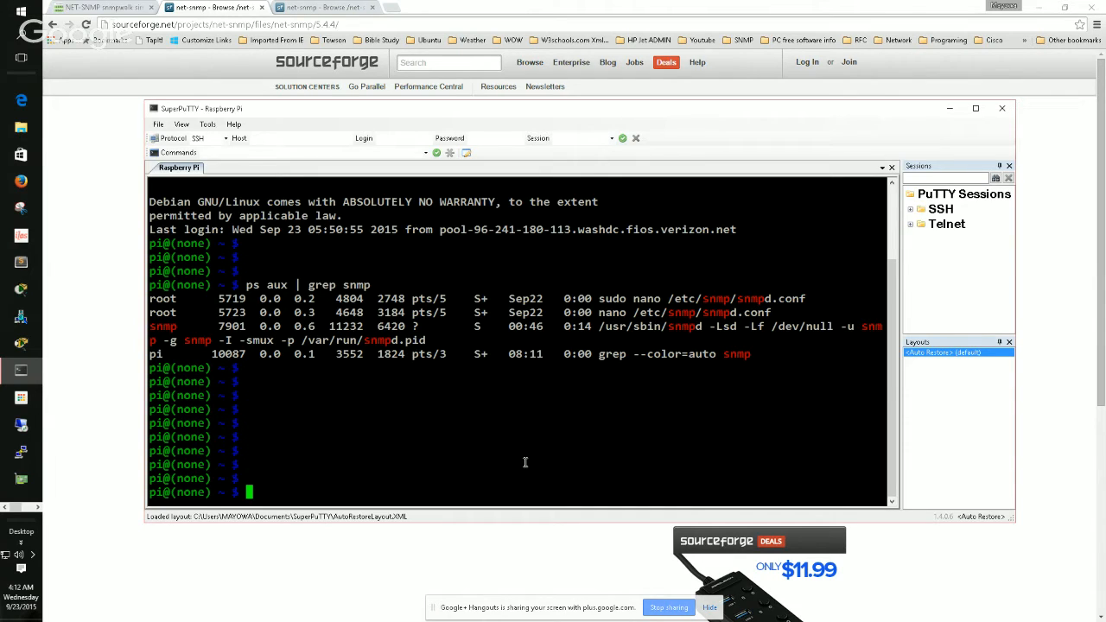
mouse_move(468, 269)
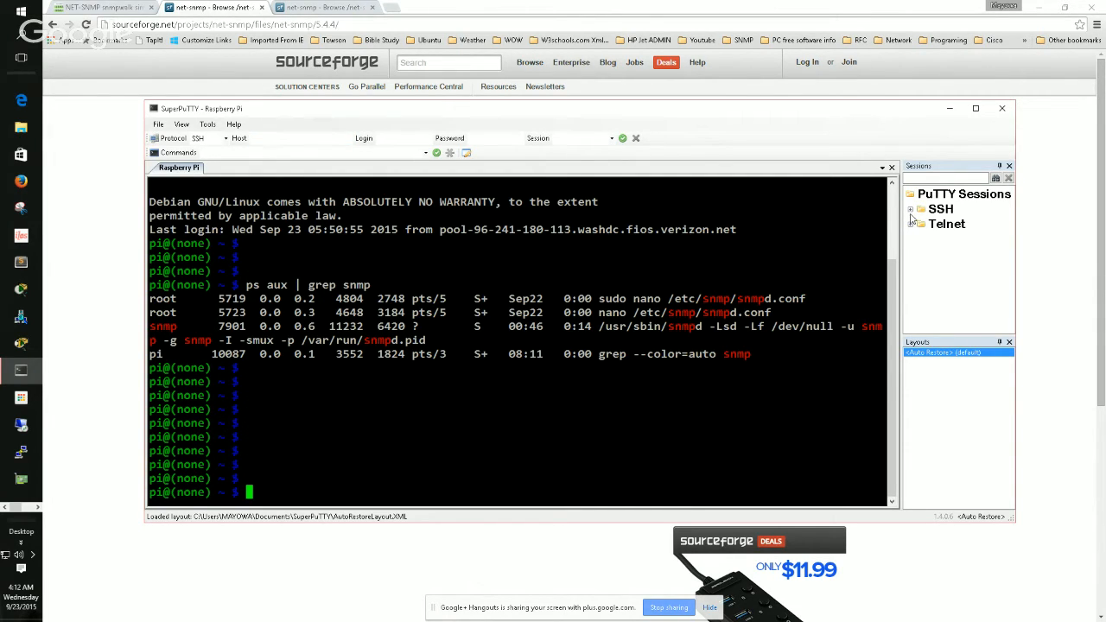
click(910, 225)
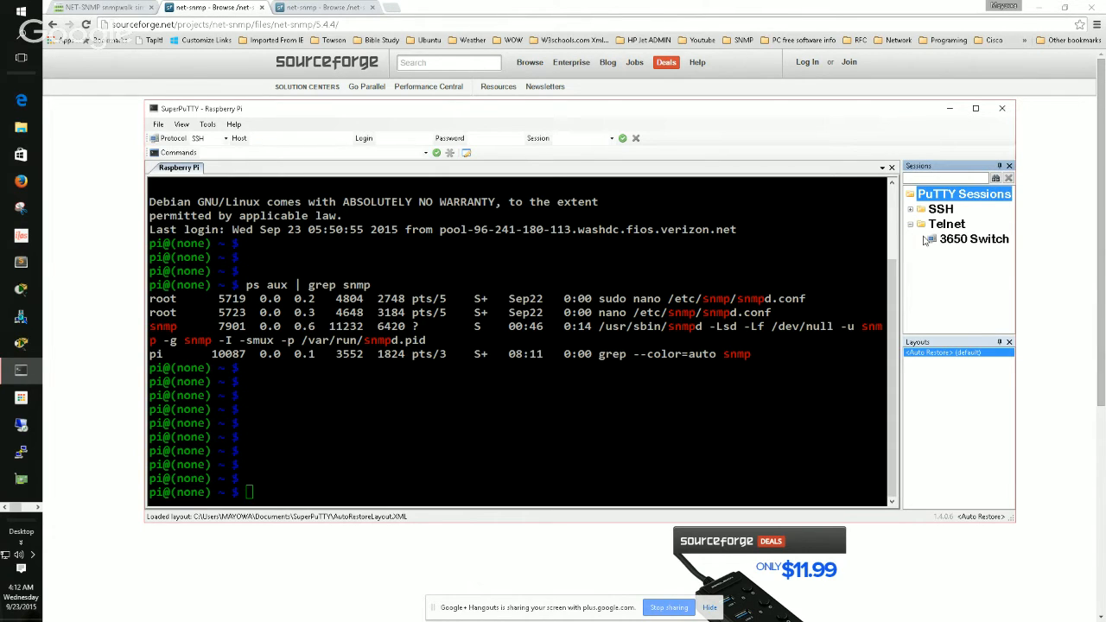
mouse_move(971, 239)
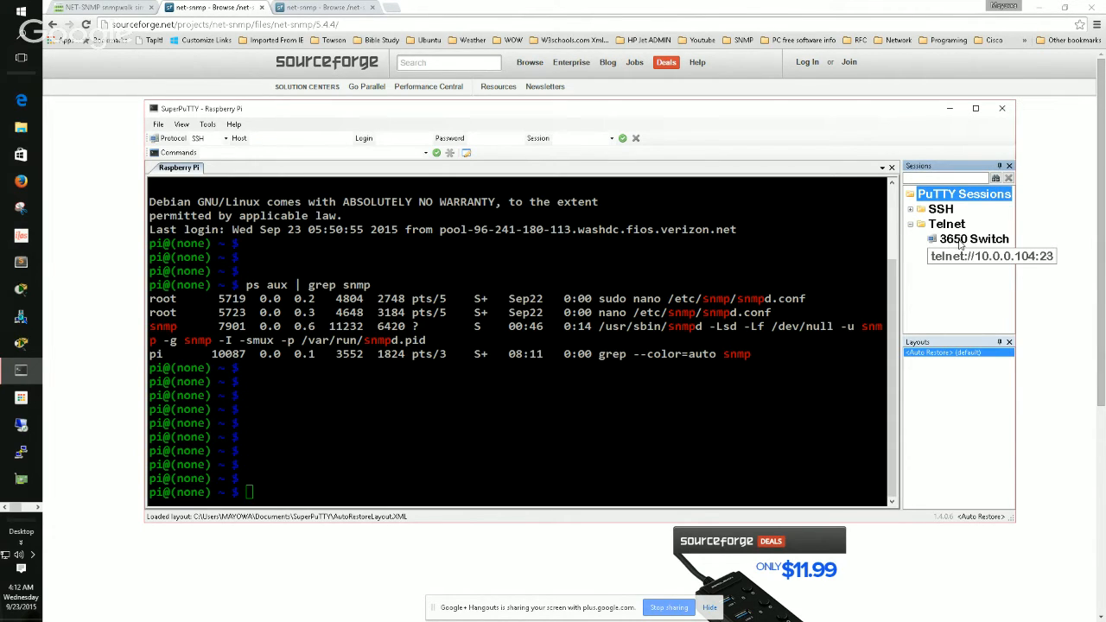
double_click(975, 238)
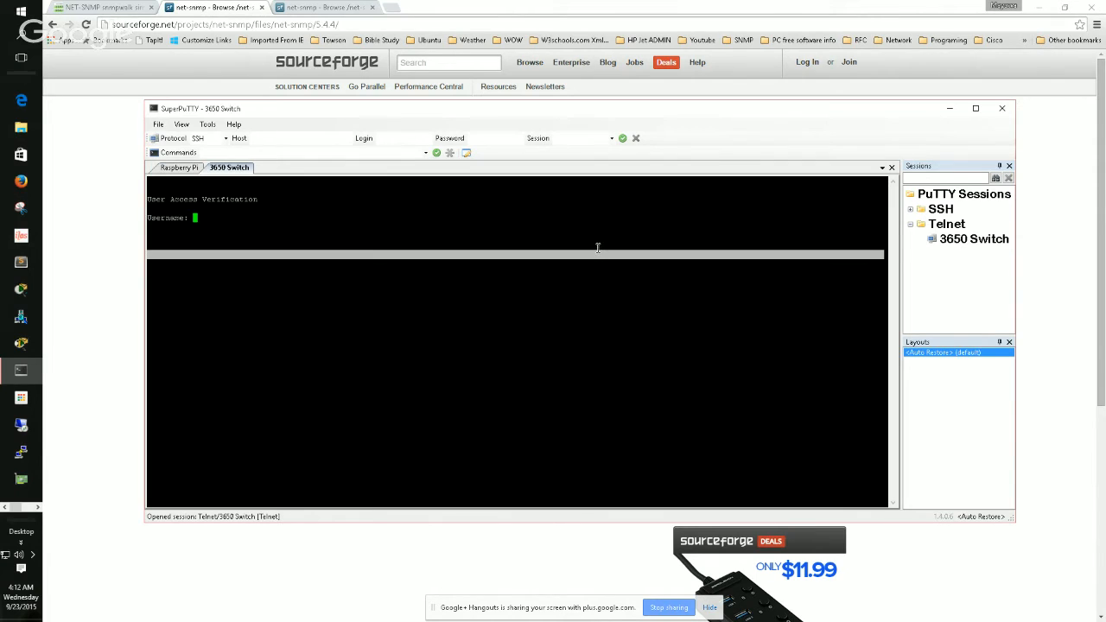
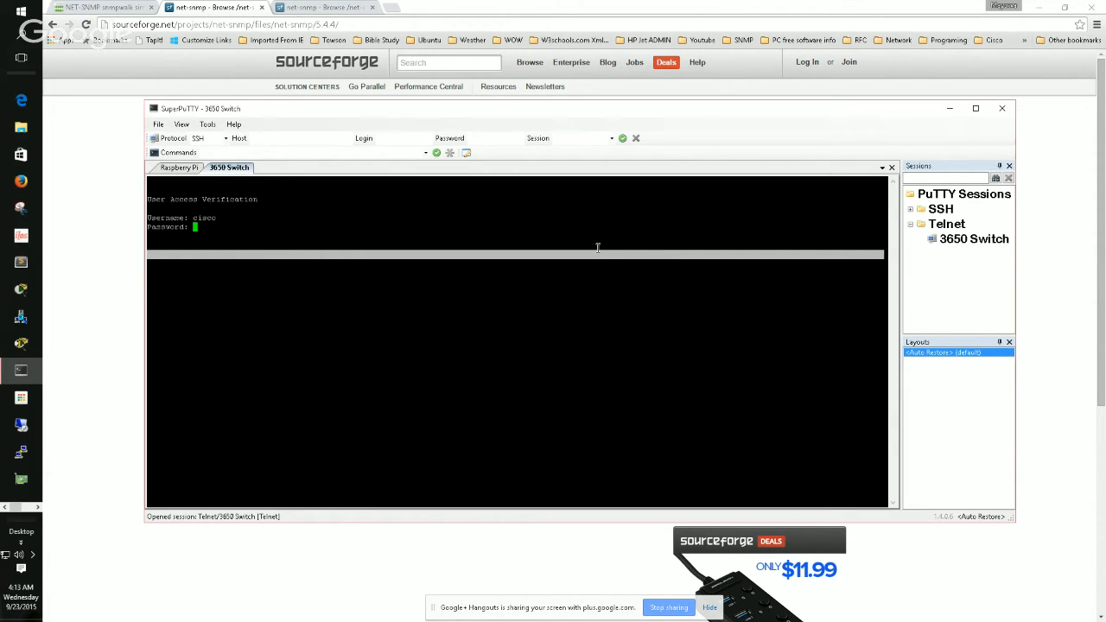
key(Return)
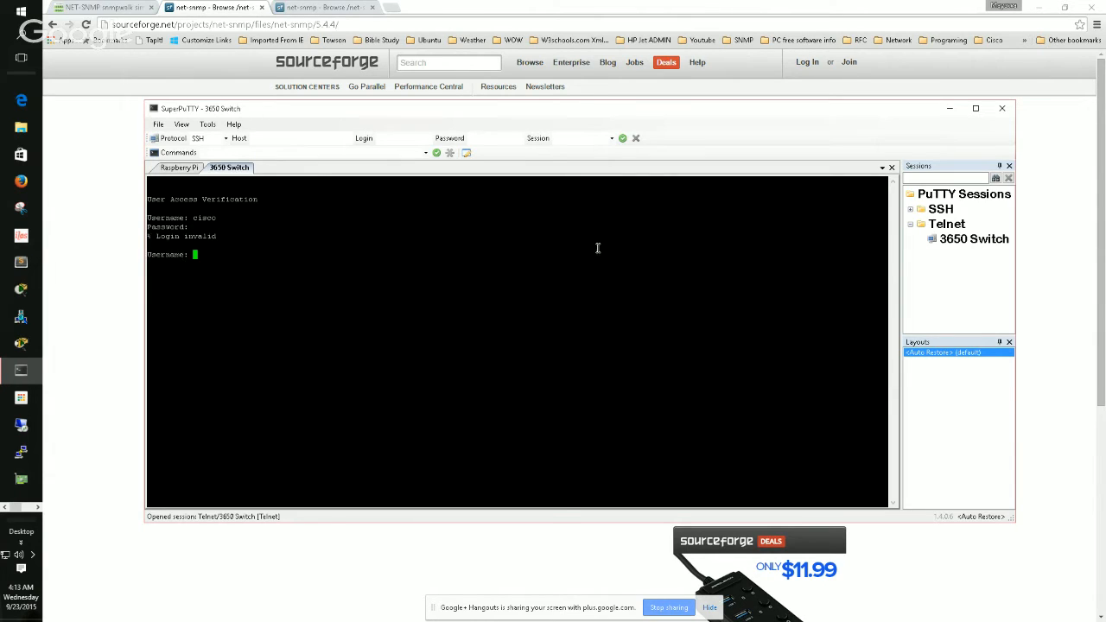
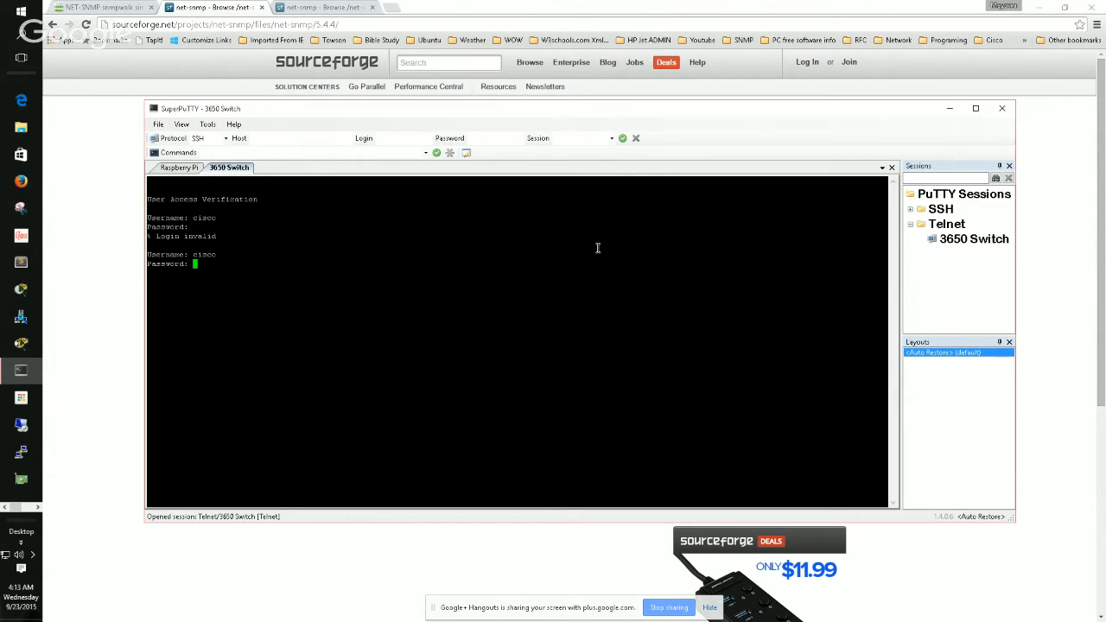
text(en)
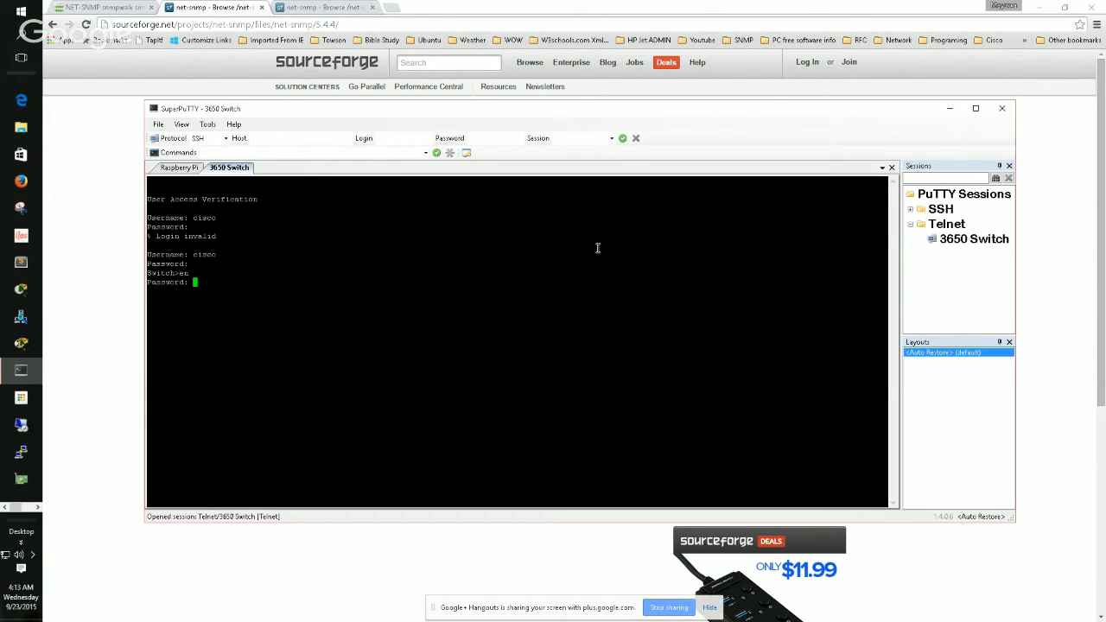
key(Return)
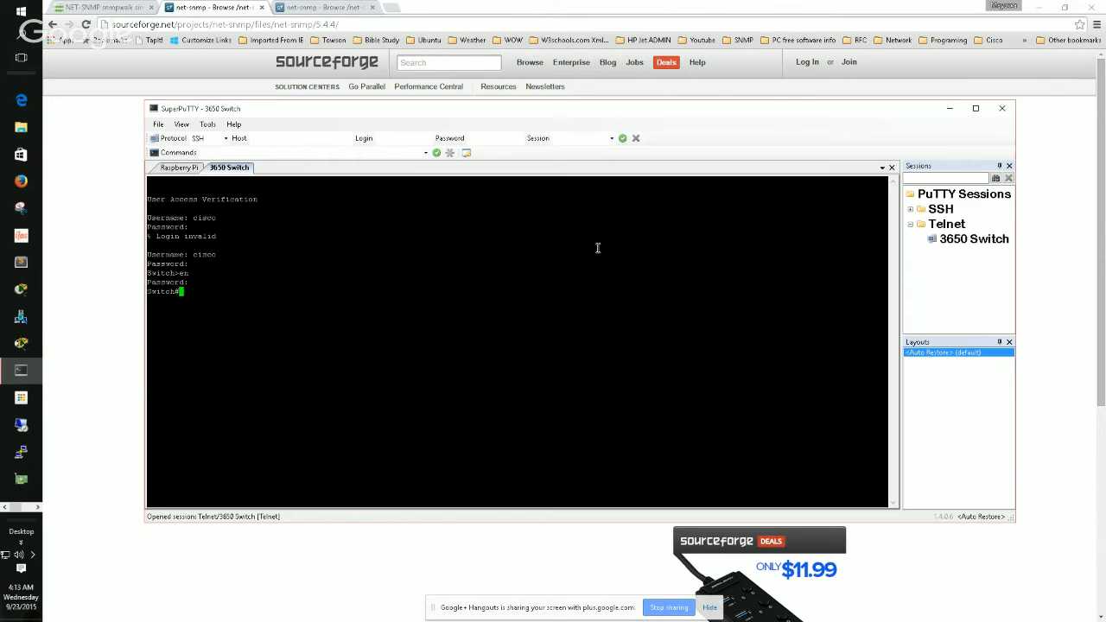
key(Return)
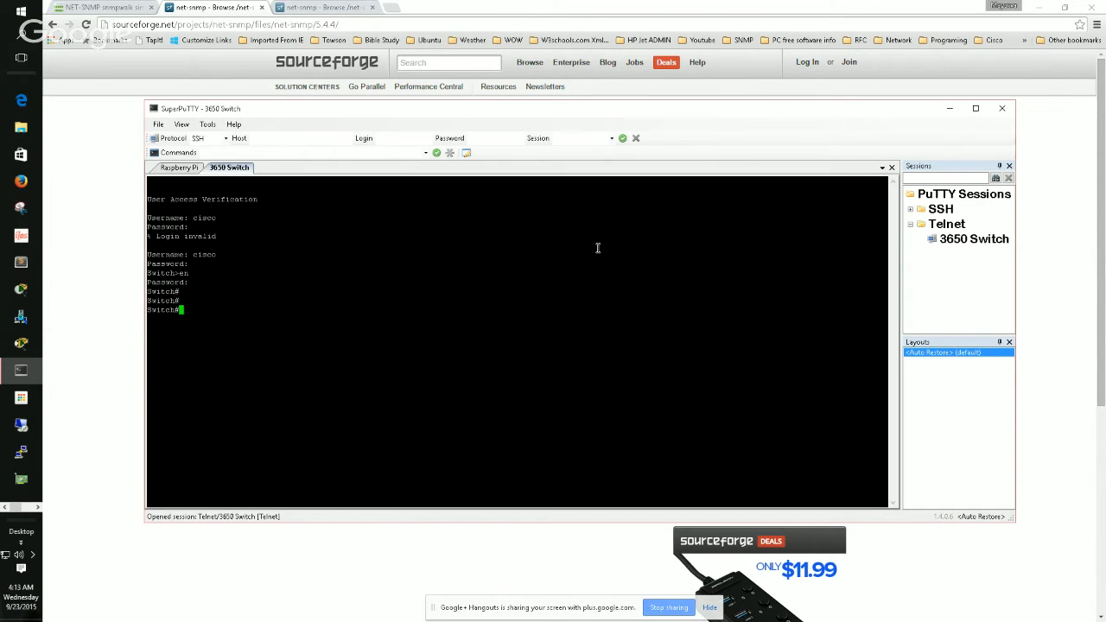
text(conf)
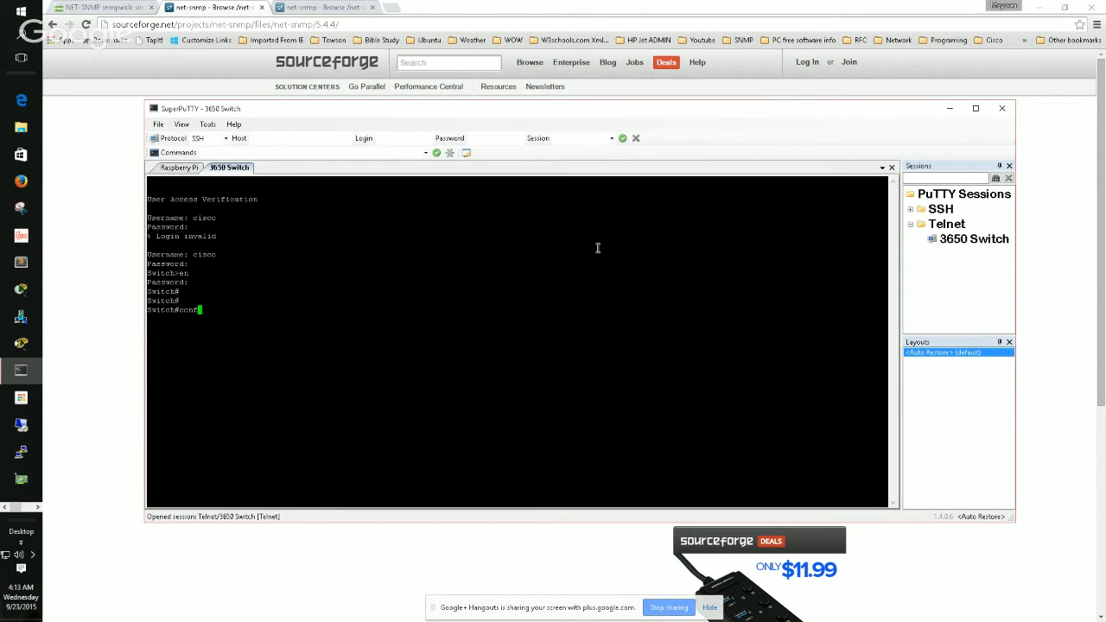
key(Return)
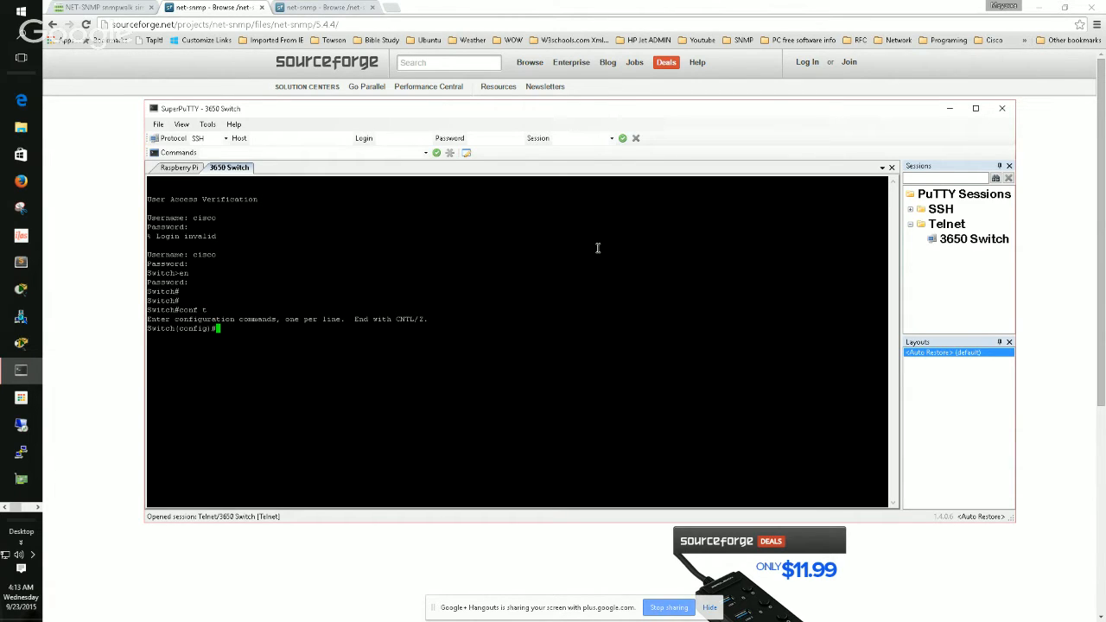
text(snmp-server)
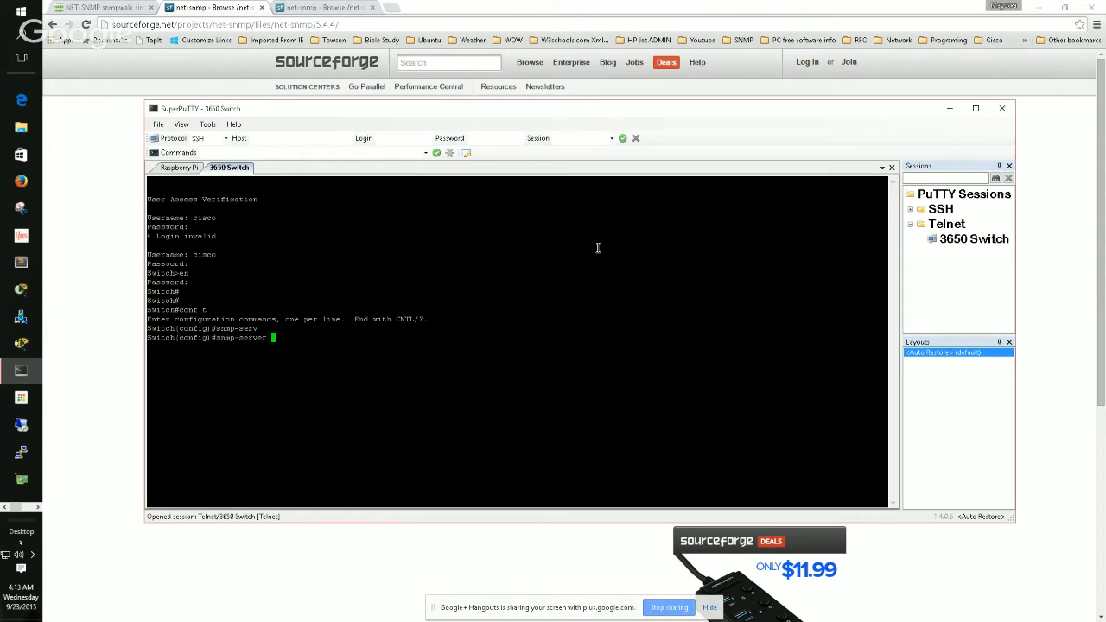
text(community)
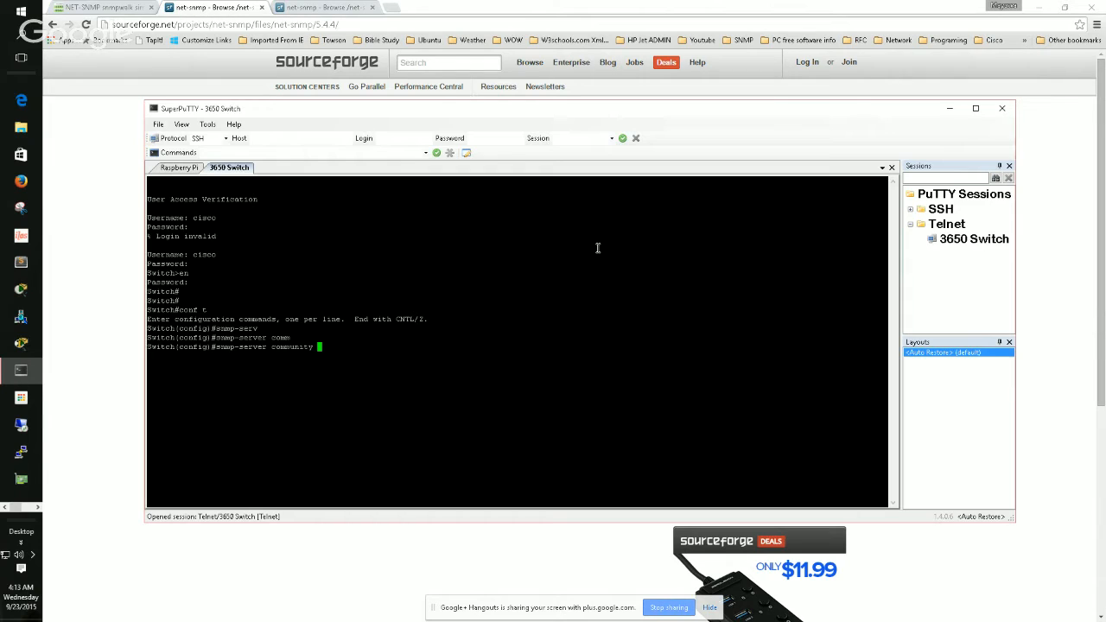
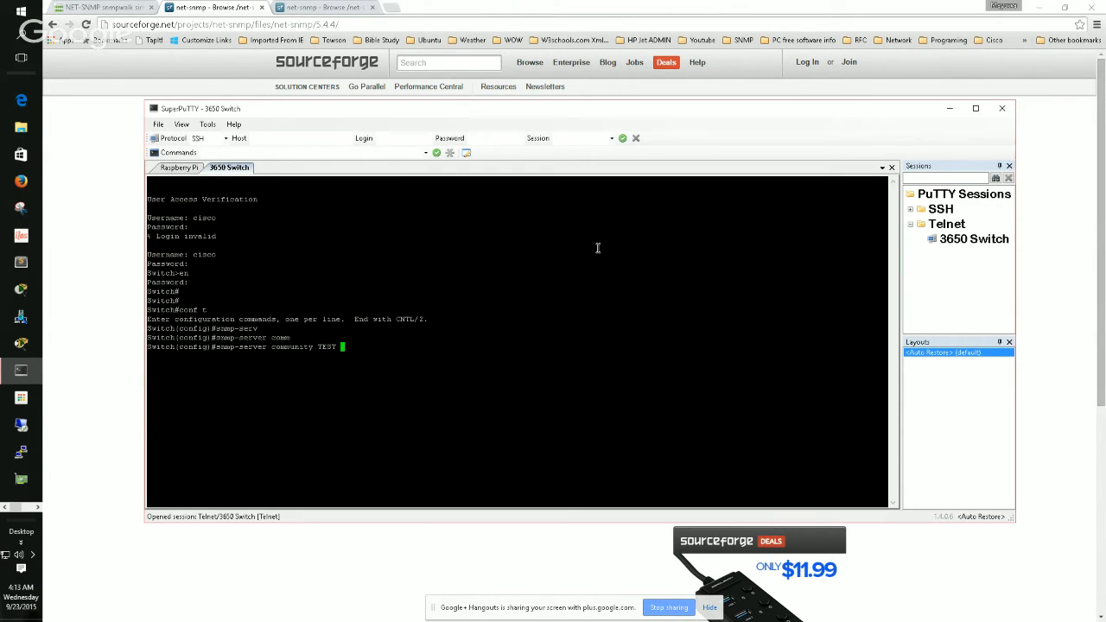
text(?)
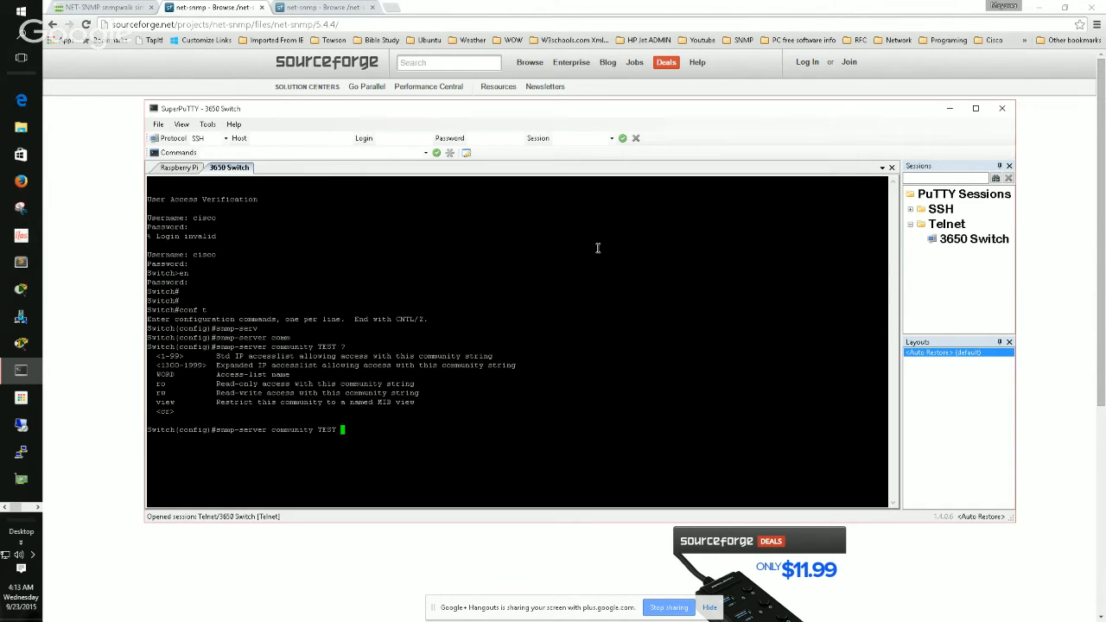
text(ro)
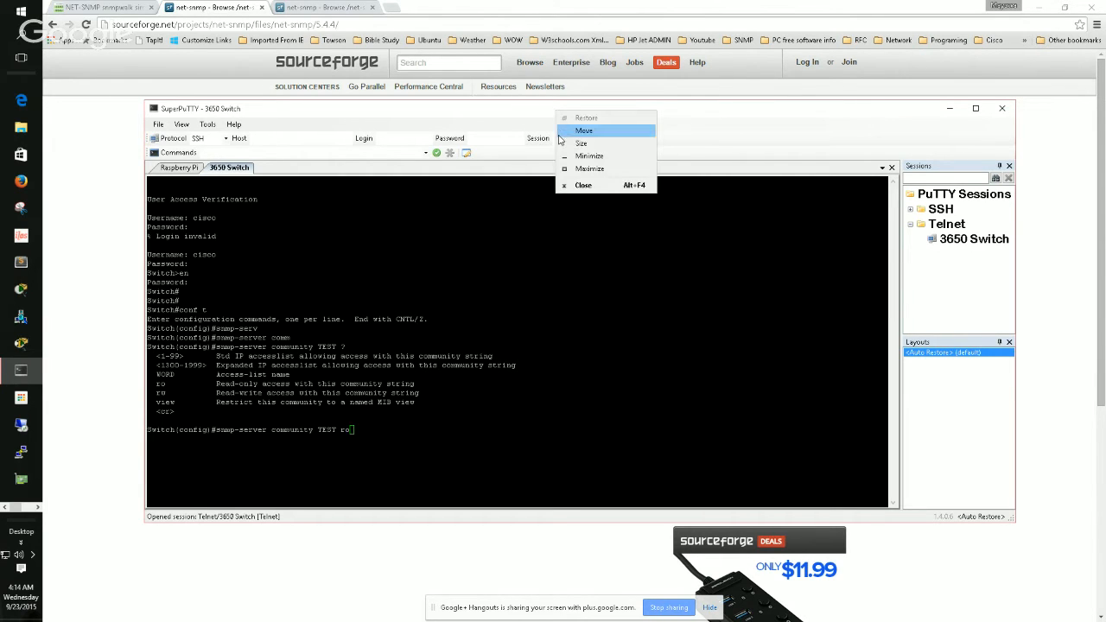
Enlarge the switch session's terminal font, then clear the typed community line unrun.
right_click(228, 166)
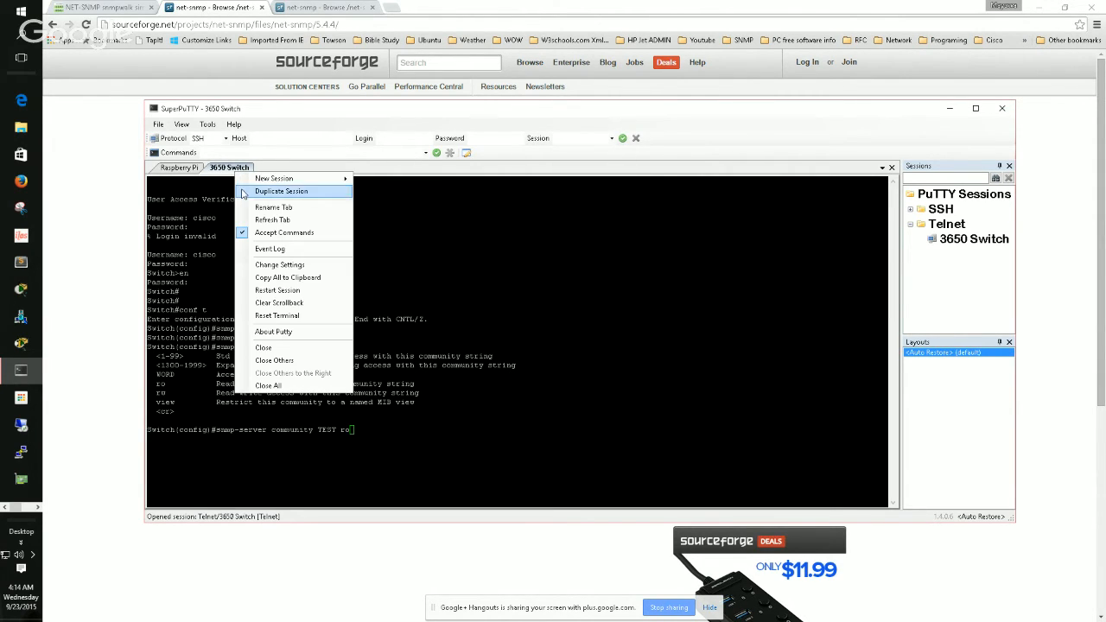
click(280, 264)
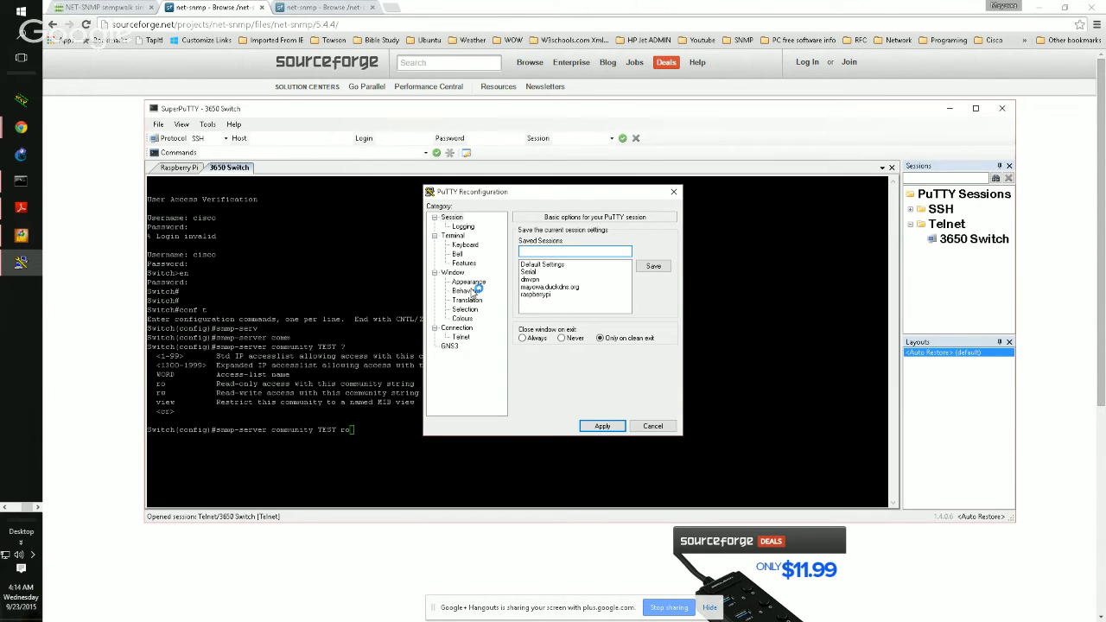
click(468, 282)
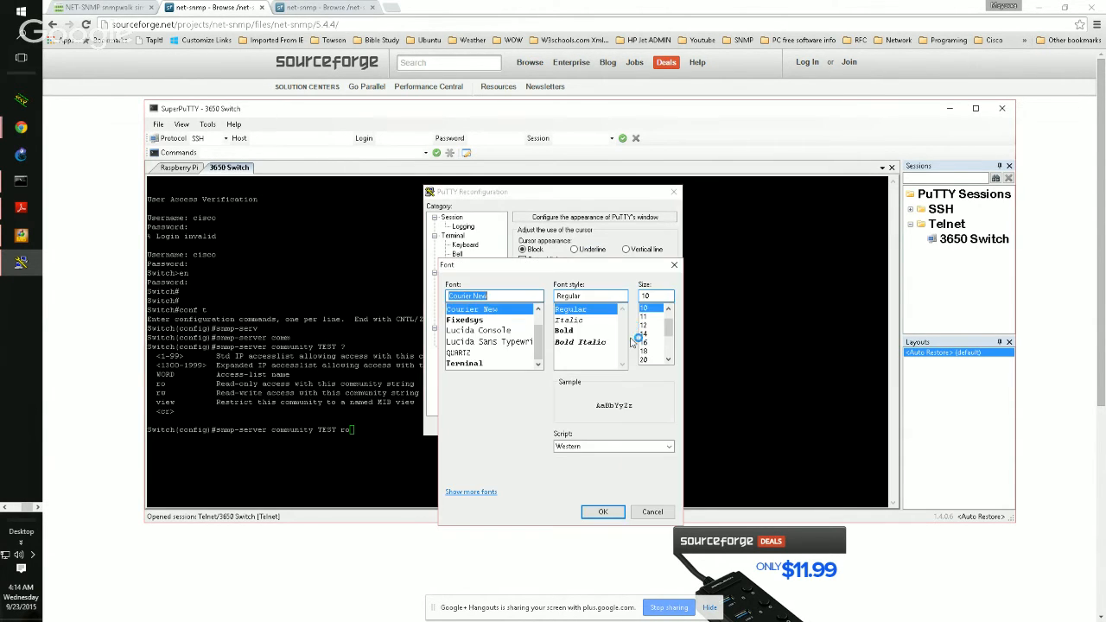
click(642, 349)
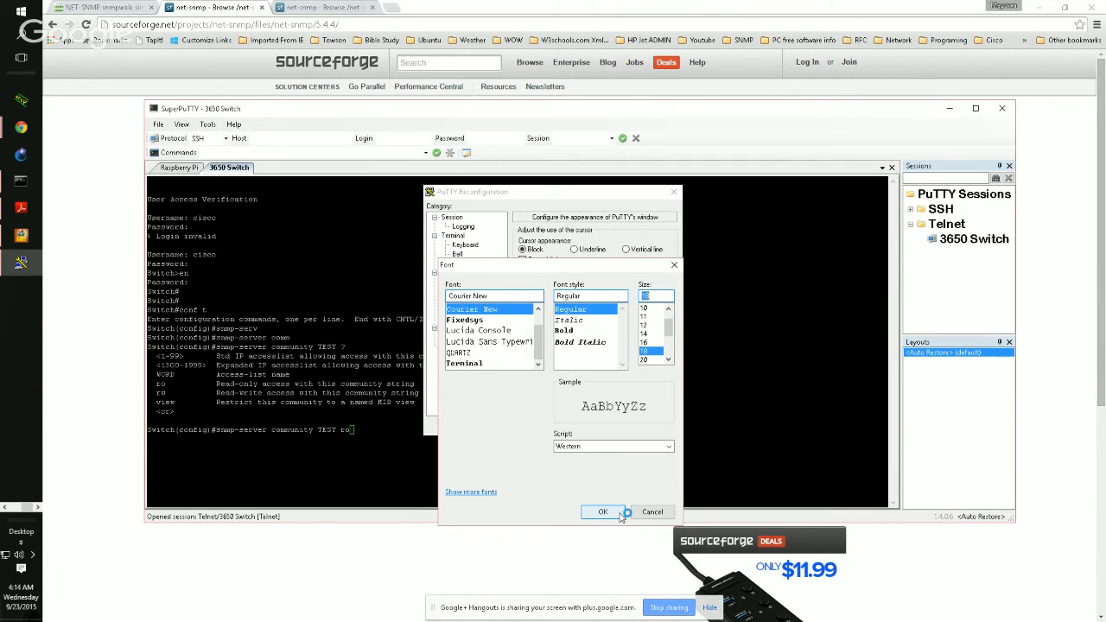
click(604, 512)
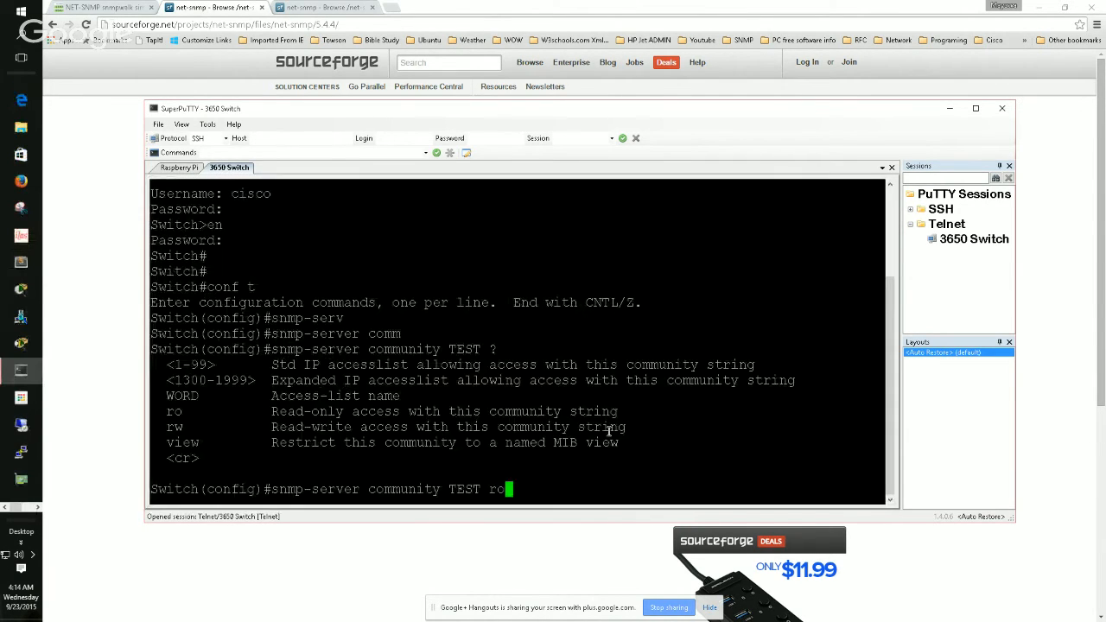
mouse_move(411, 477)
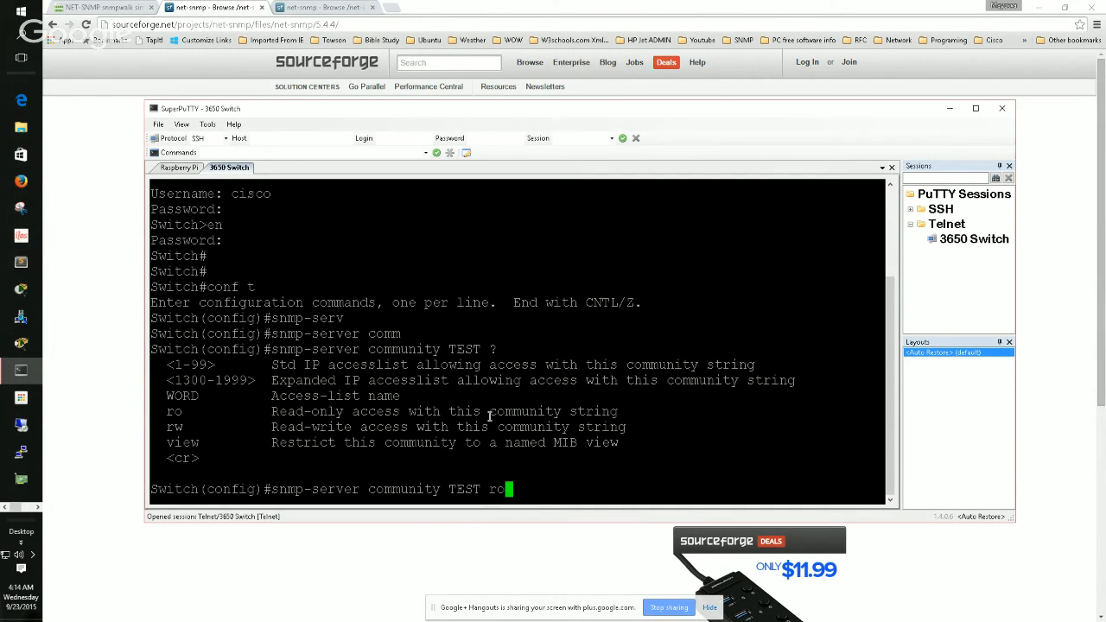
mouse_move(566, 483)
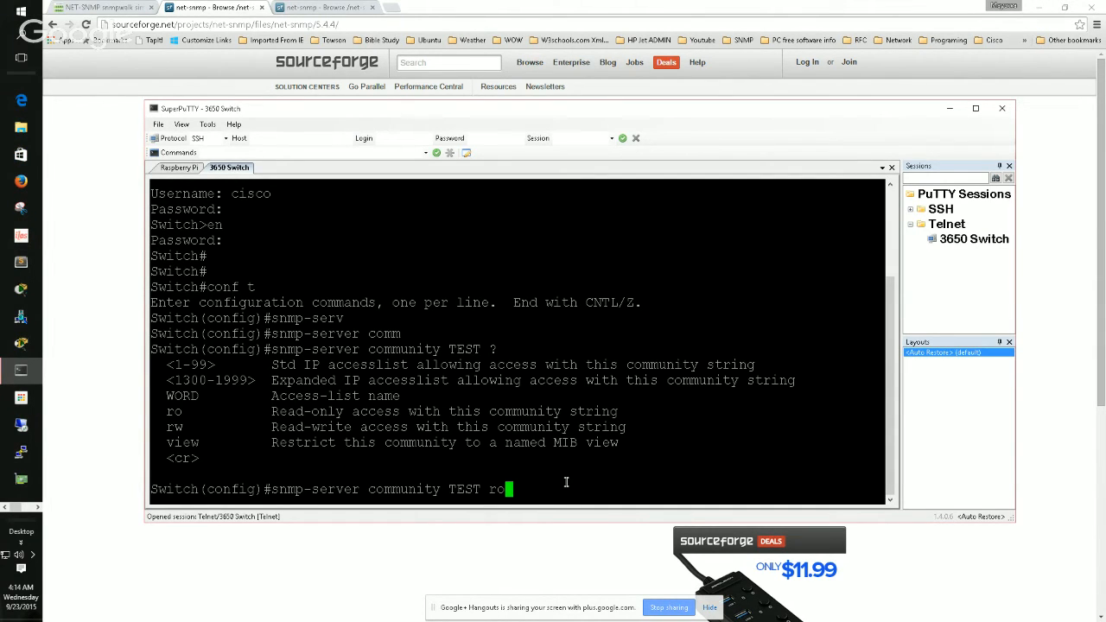
key(BackSpace)
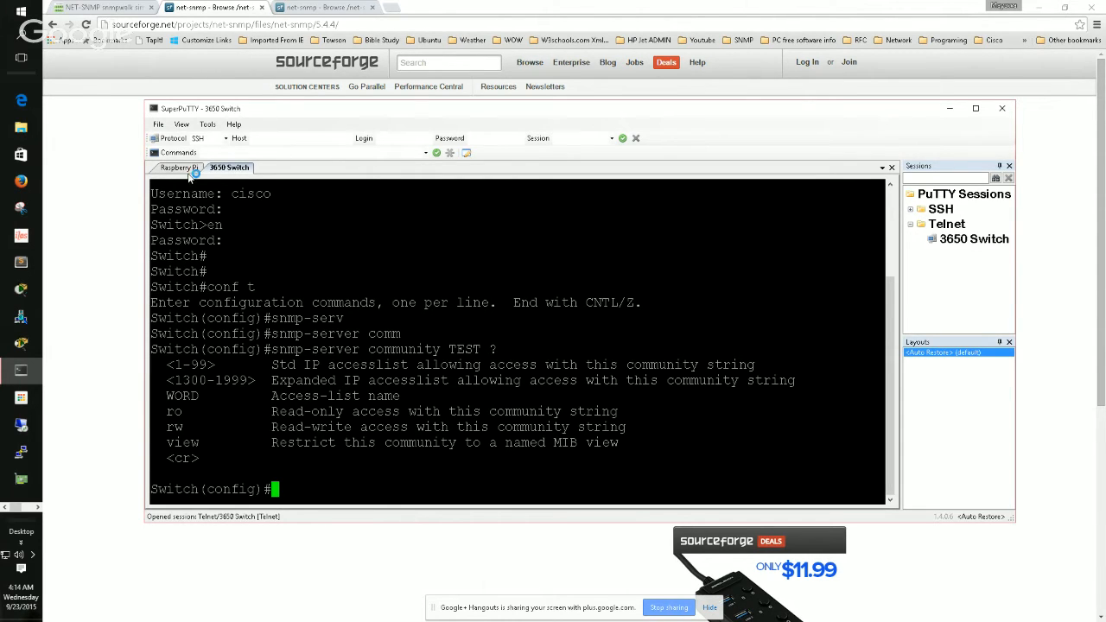
In the Raspberry Pi session, run 'snmpget --help' to list its options.
click(176, 168)
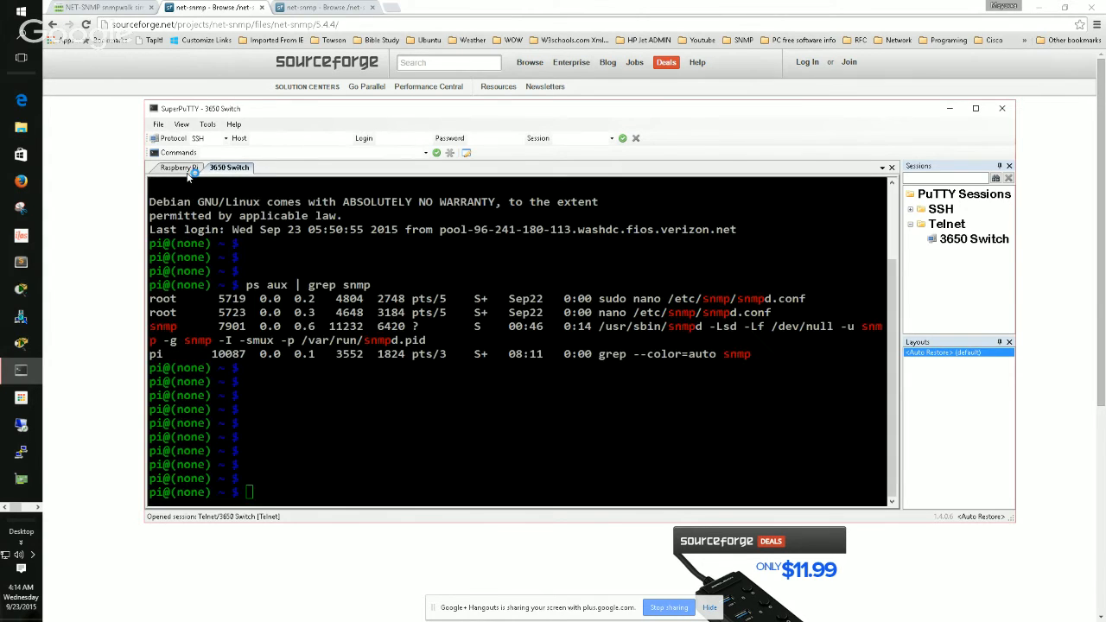
click(180, 166)
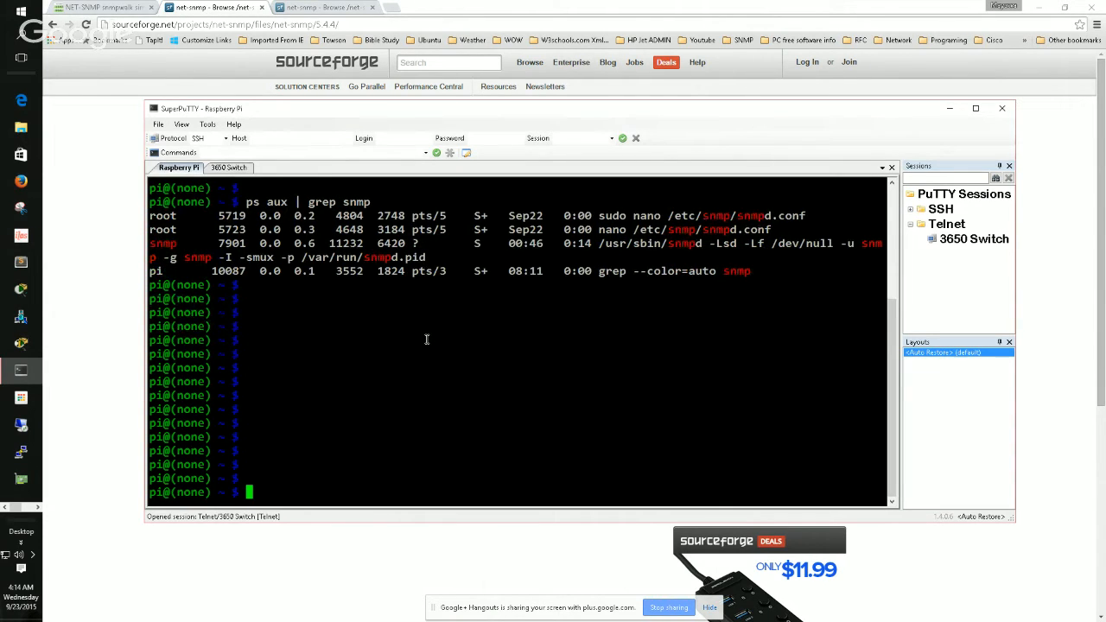
text(snm)
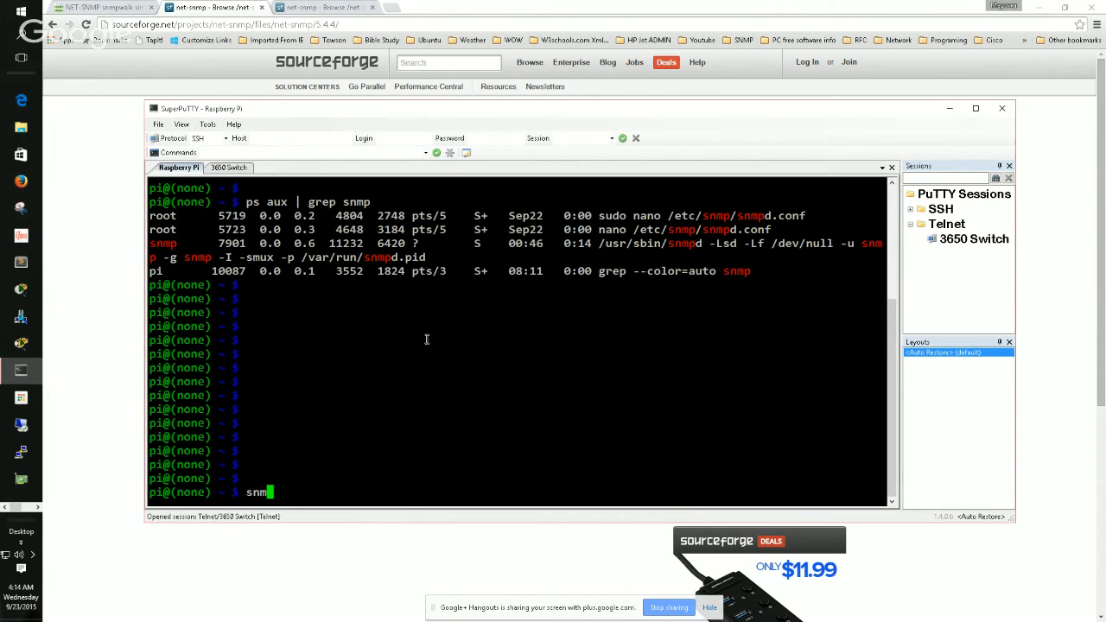
text(get)
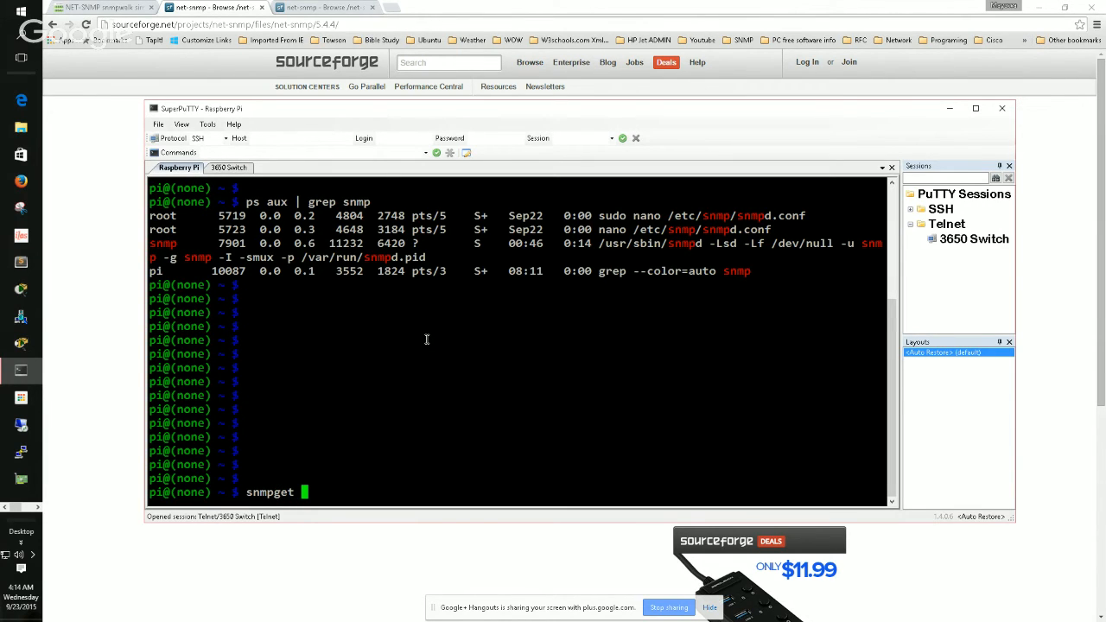
text(-)
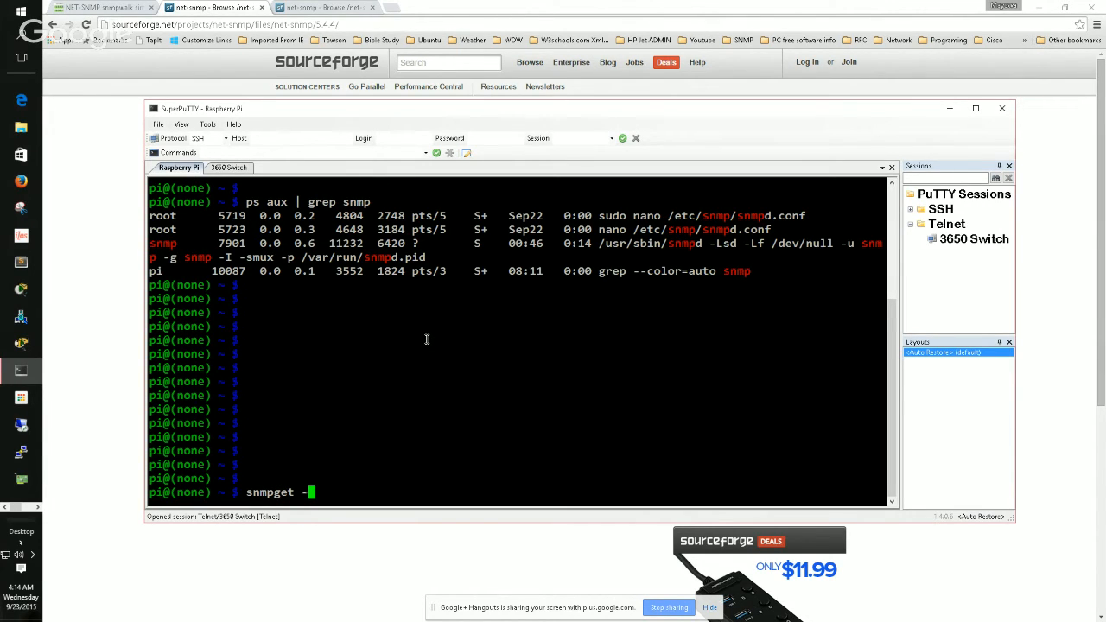
text(-hel[p)
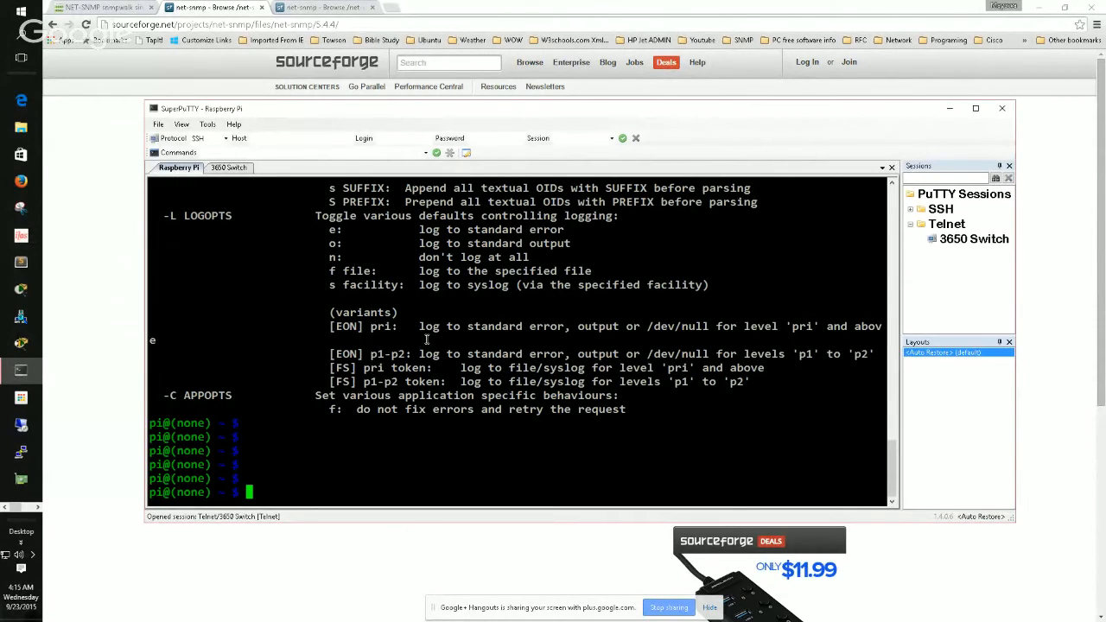
text(snmp)
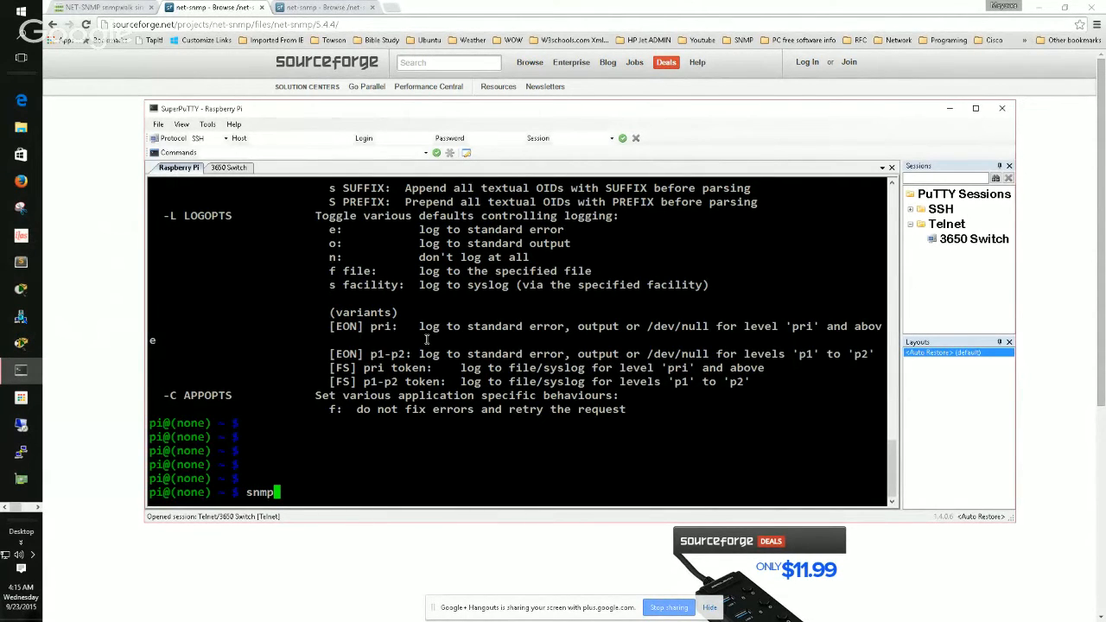
text(get)
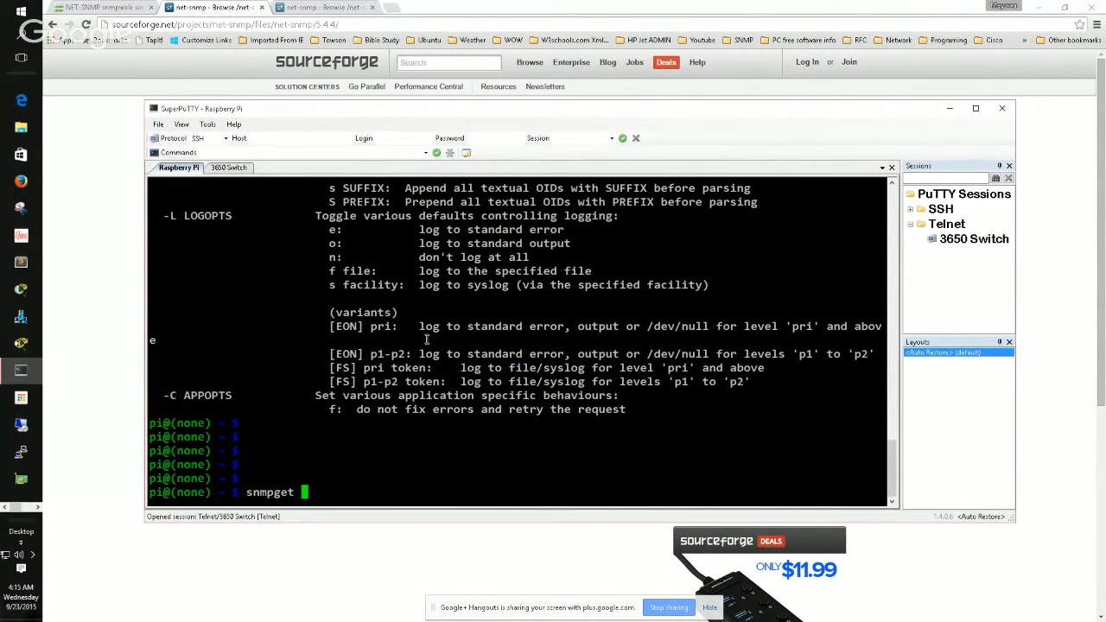
scroll(up, 3)
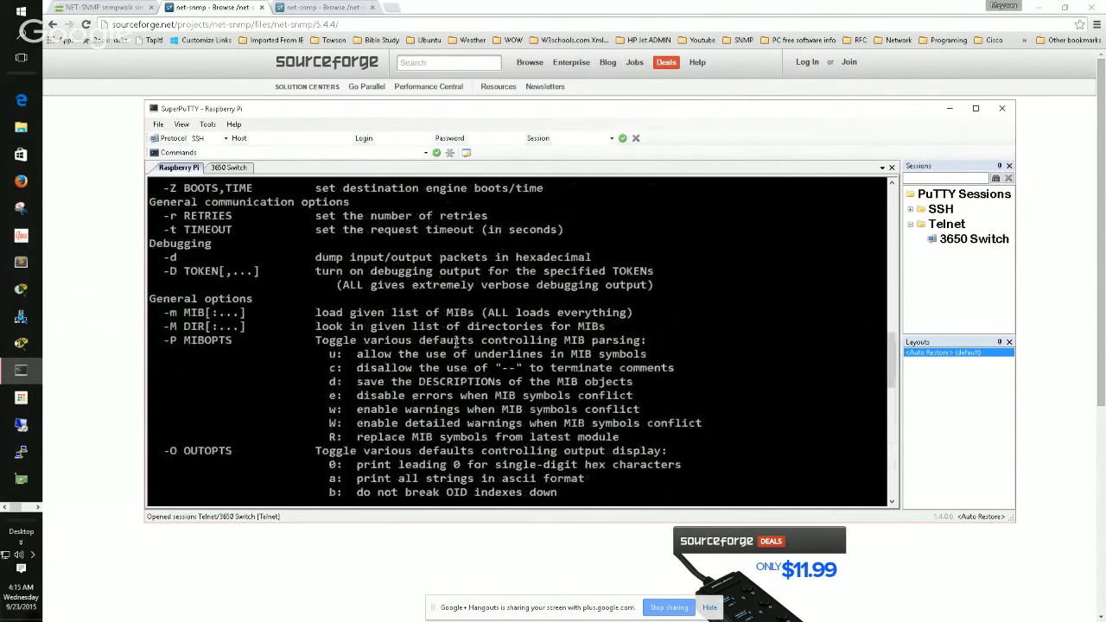
scroll(up, 3)
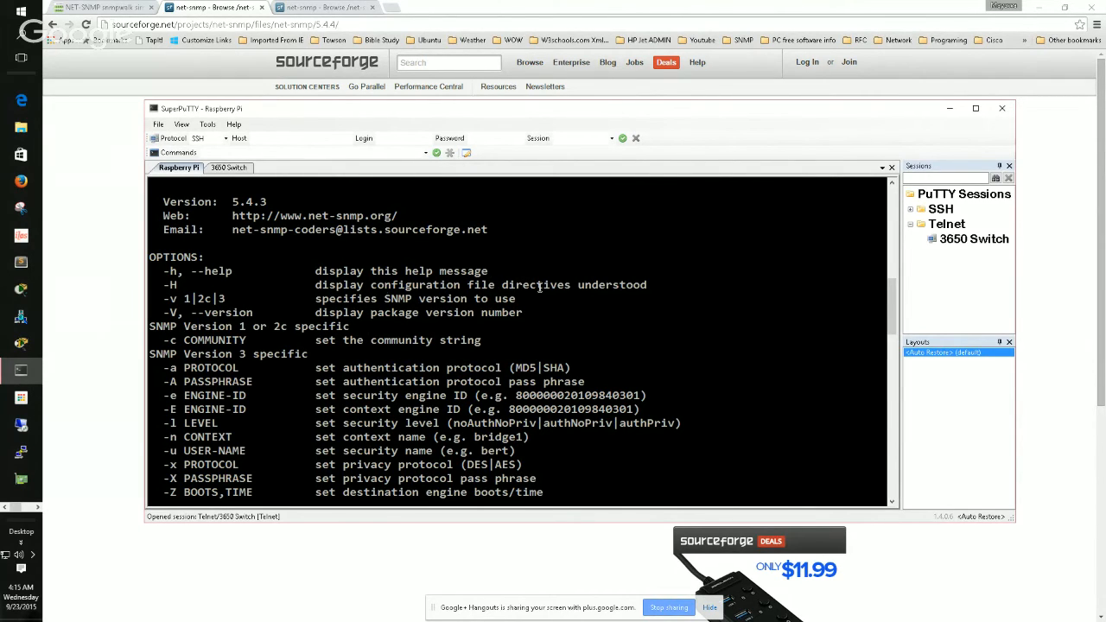
mouse_move(166, 302)
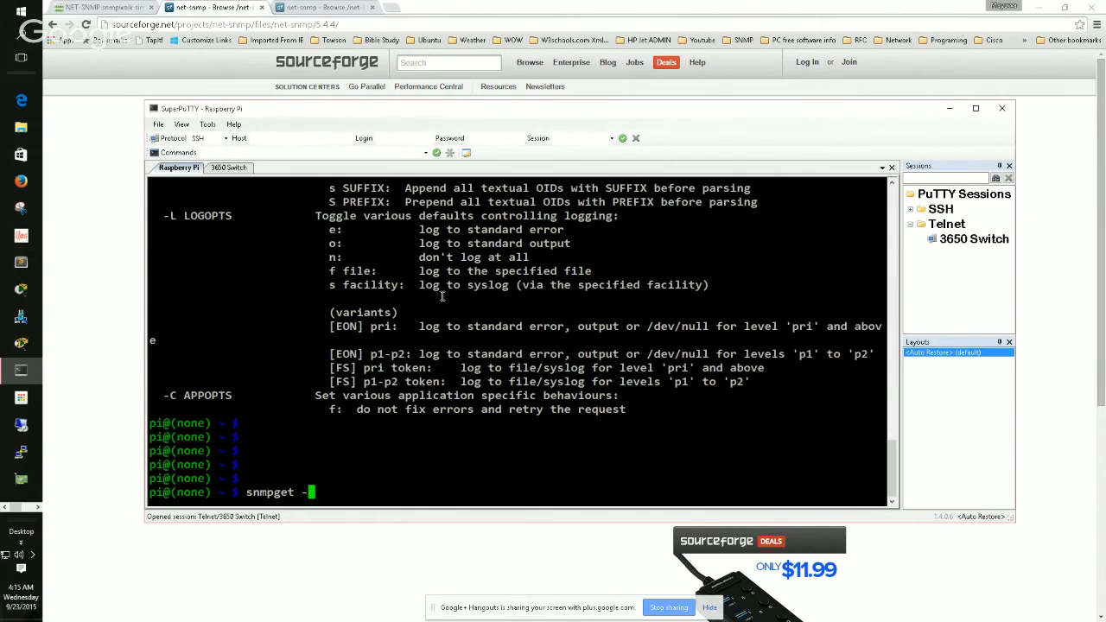
text(v1)
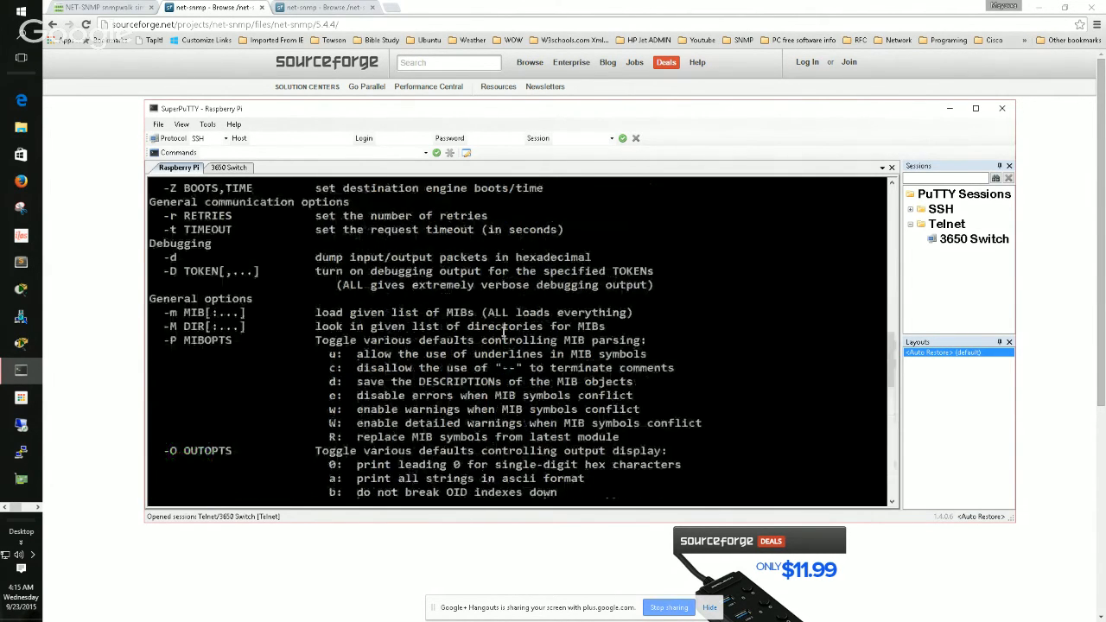
scroll(up, 3)
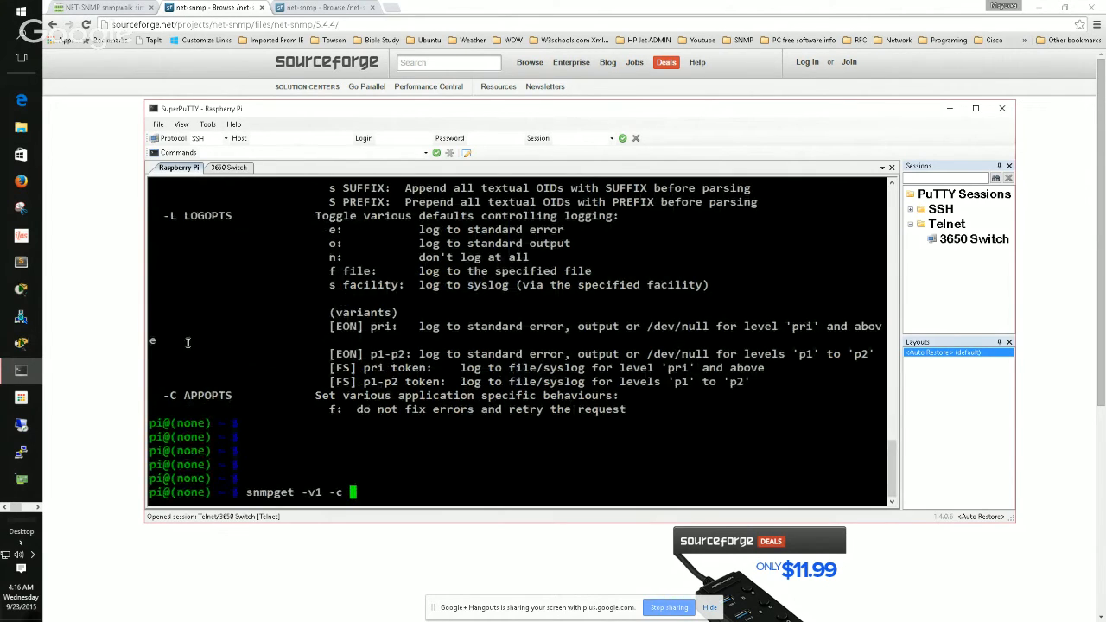
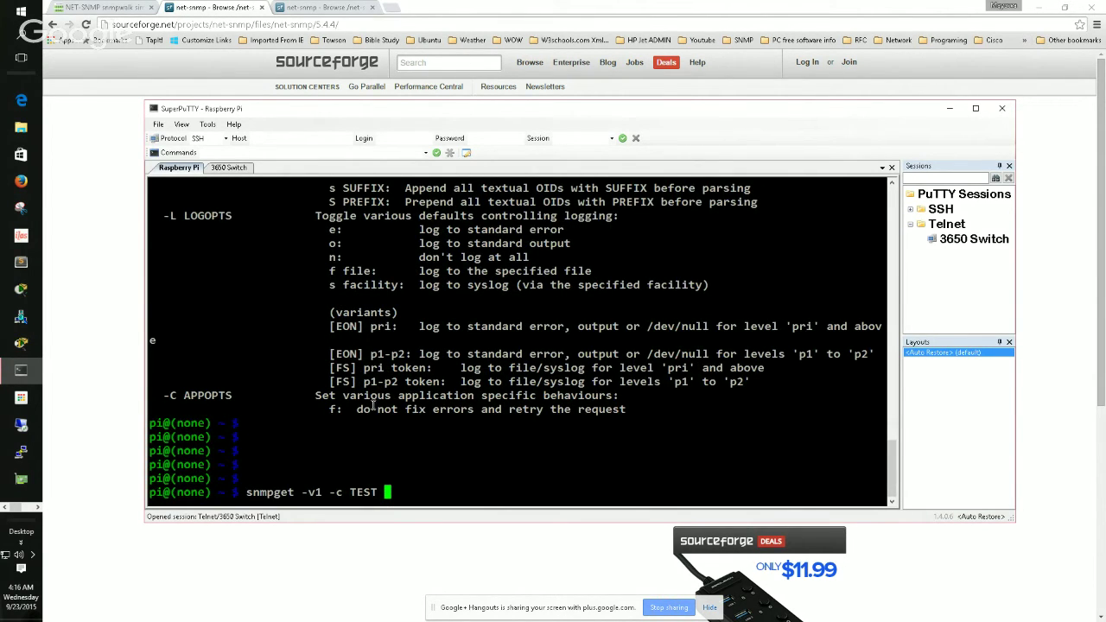
scroll(up, 3)
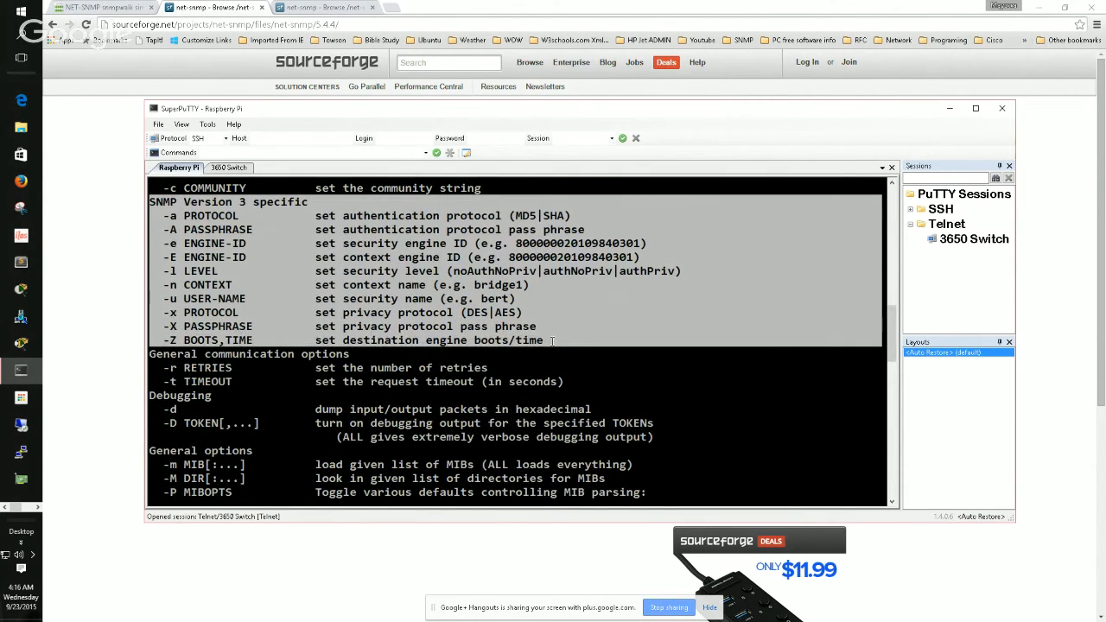
mouse_move(505, 363)
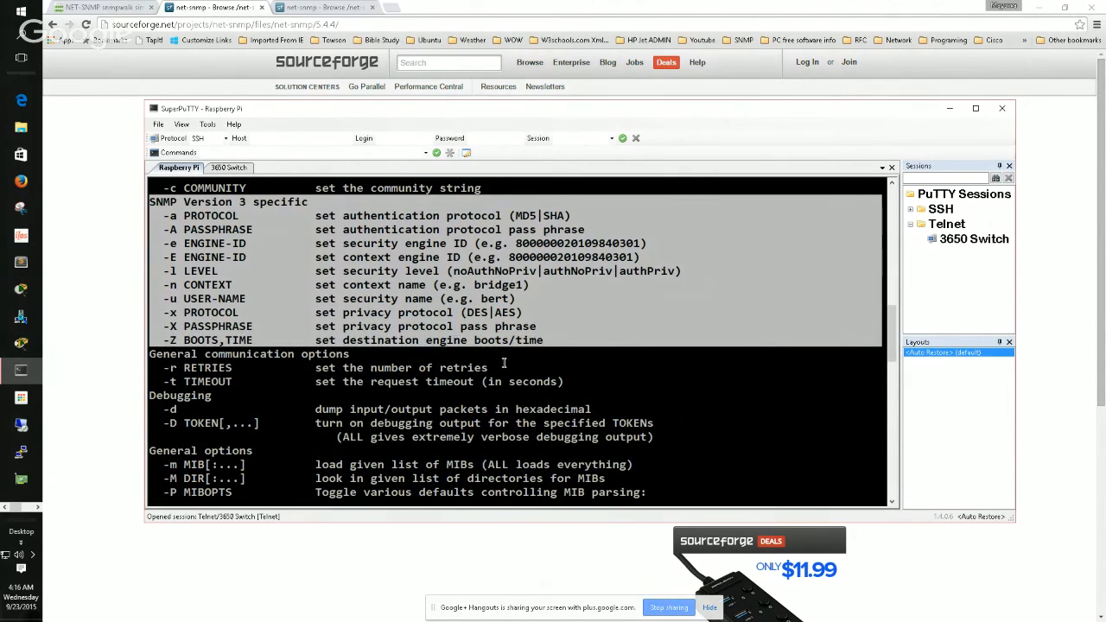
Review the help's MIB-loading and output options, marking the full-OID print option.
scroll(down, 3)
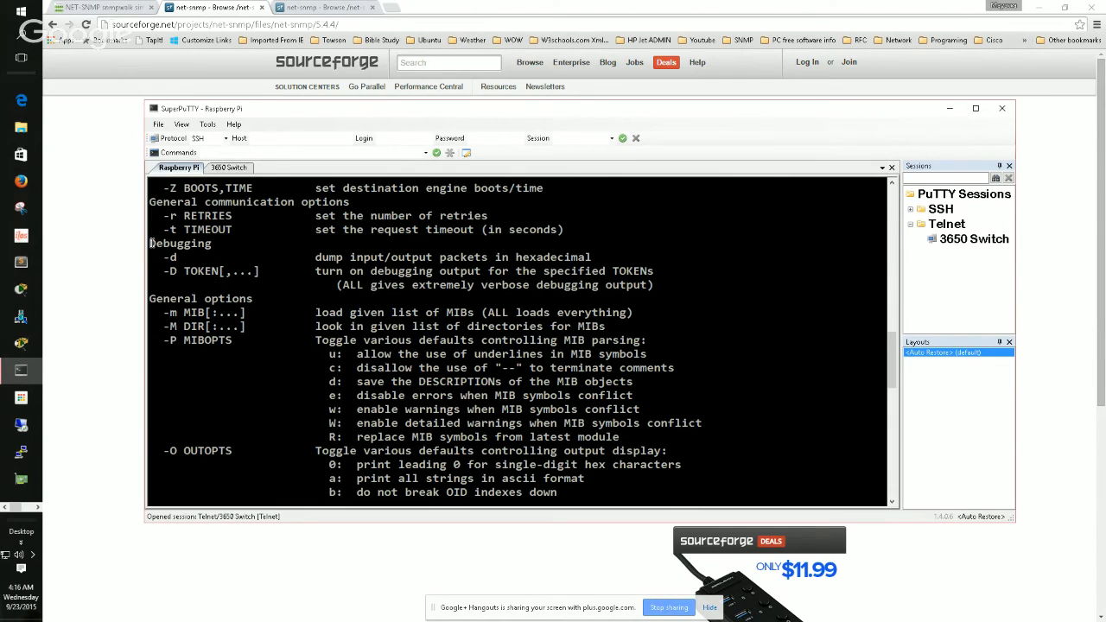
drag(149, 242, 273, 256)
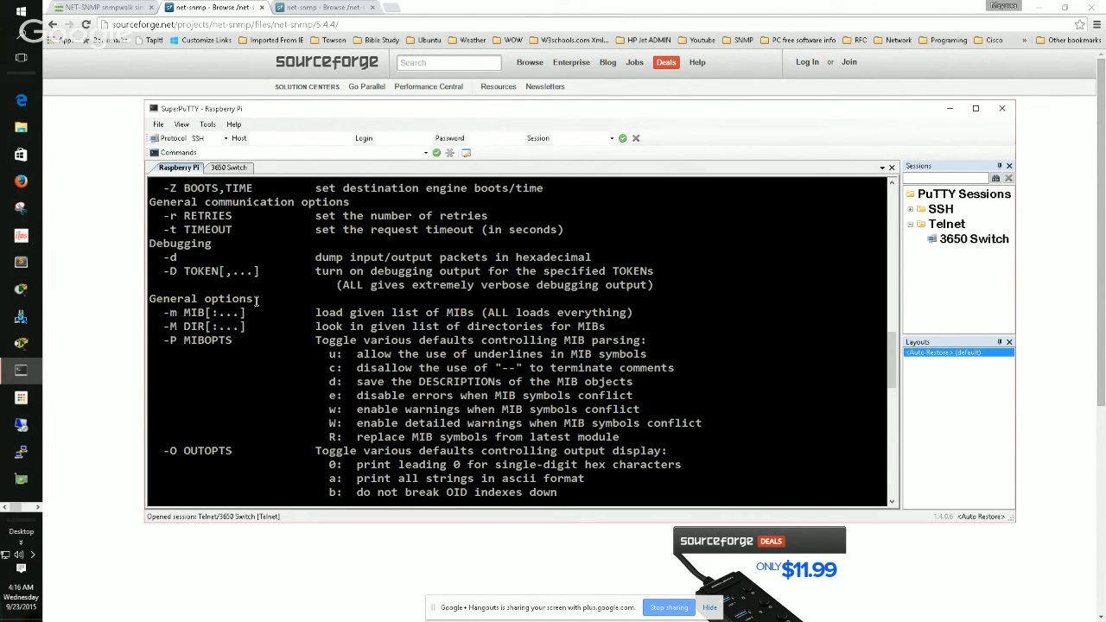
mouse_move(194, 318)
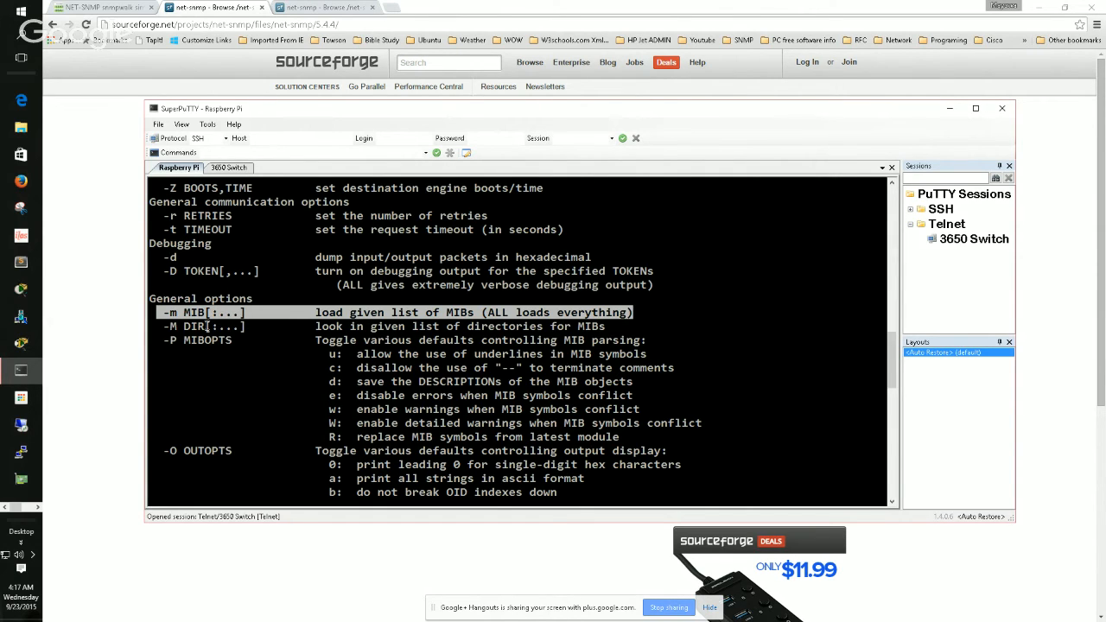
mouse_move(233, 353)
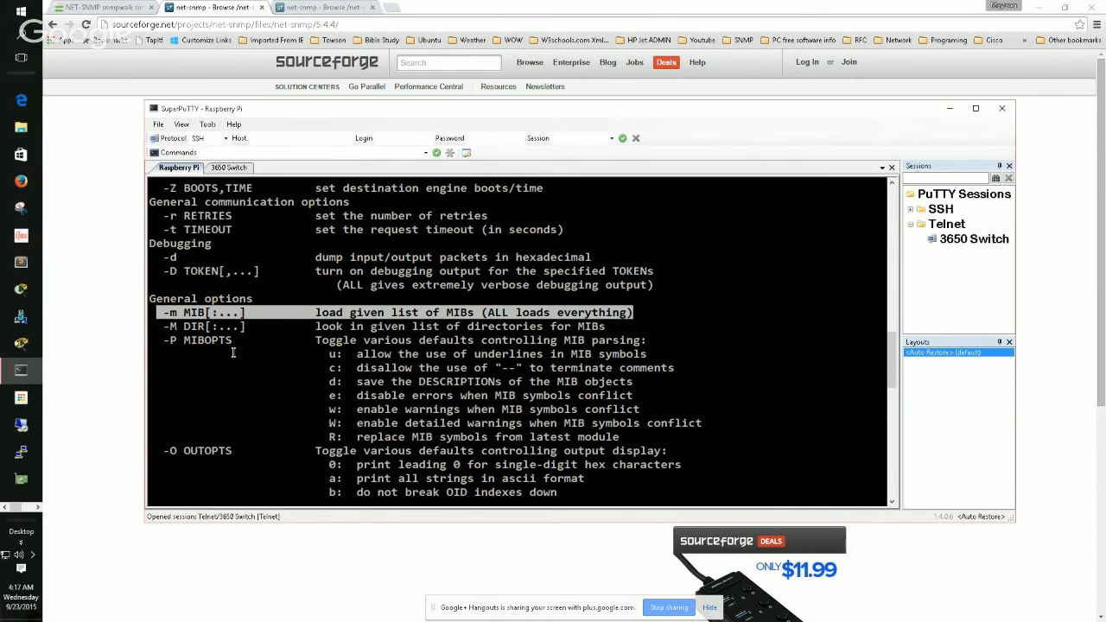
scroll(down, 3)
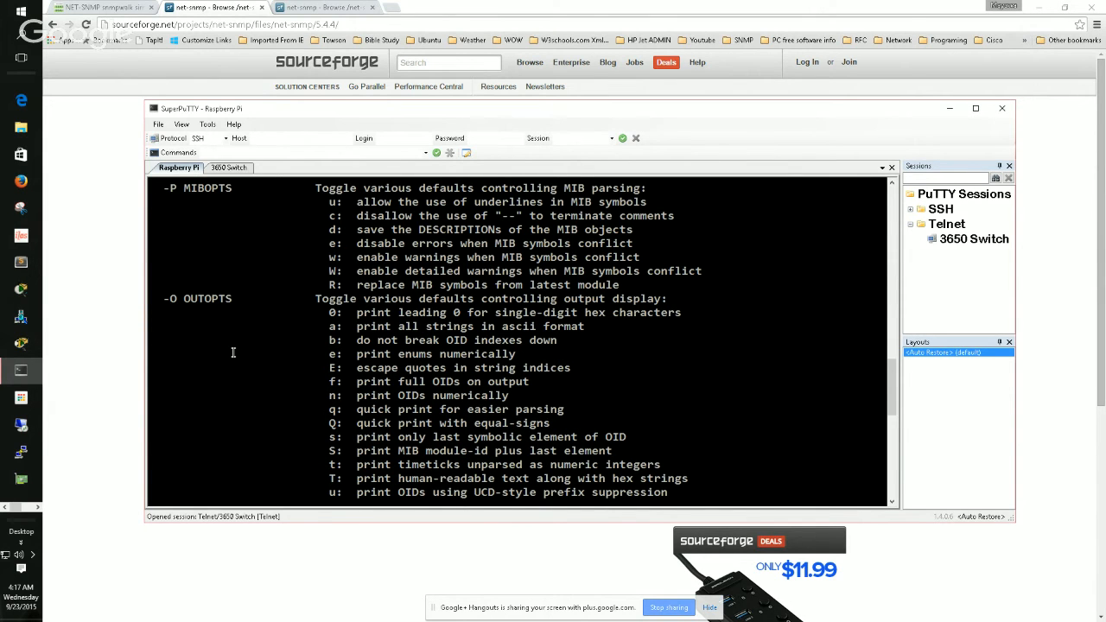
mouse_move(169, 308)
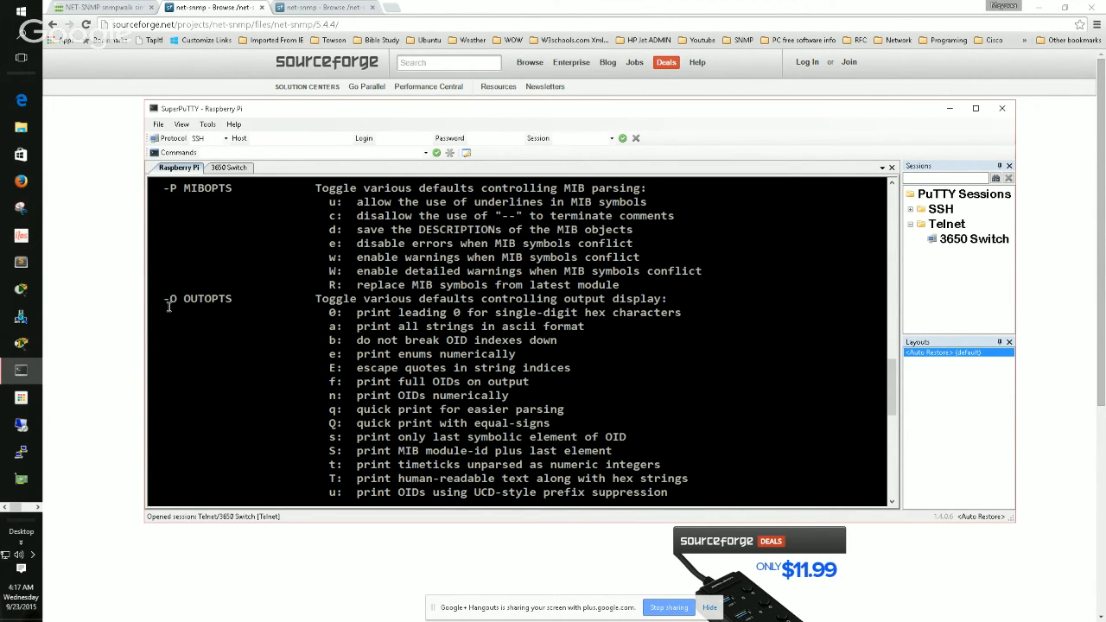
double_click(197, 297)
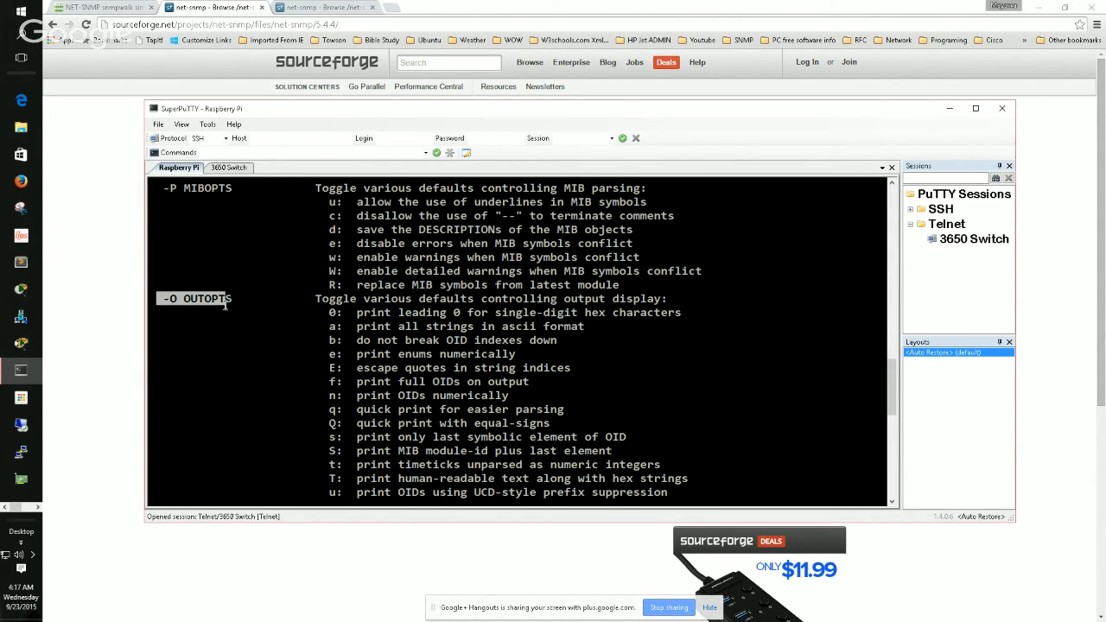
mouse_move(315, 354)
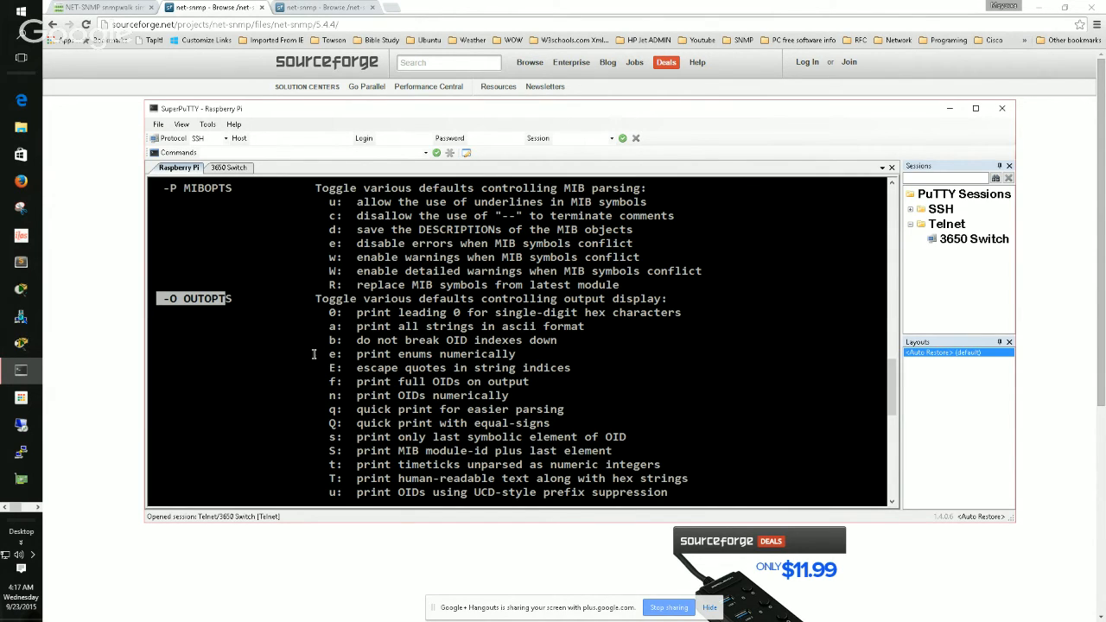
mouse_move(327, 382)
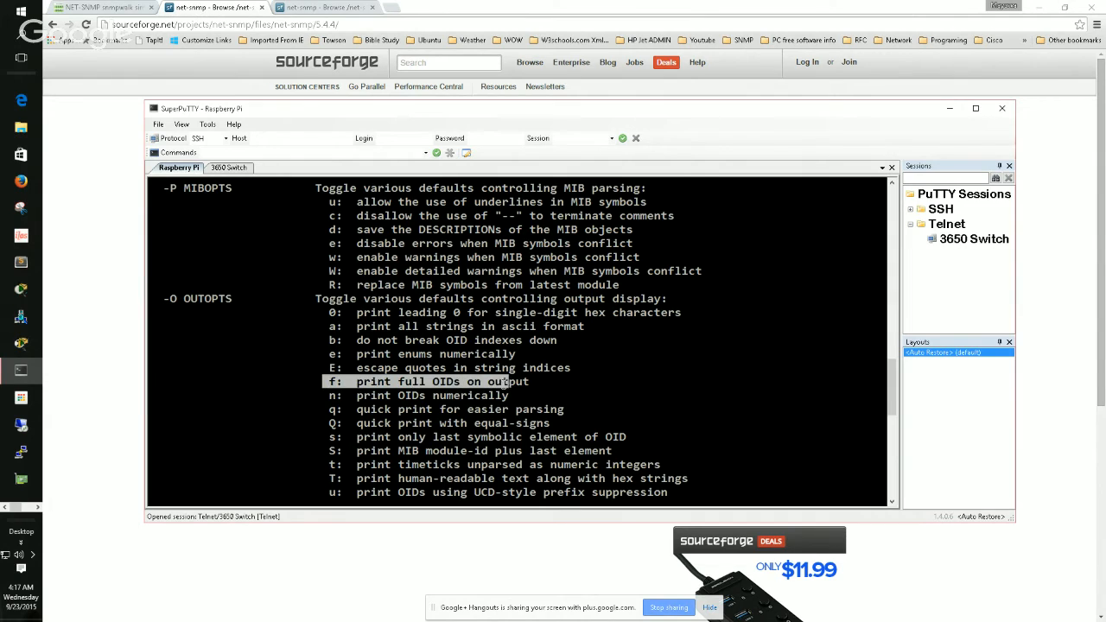
double_click(442, 381)
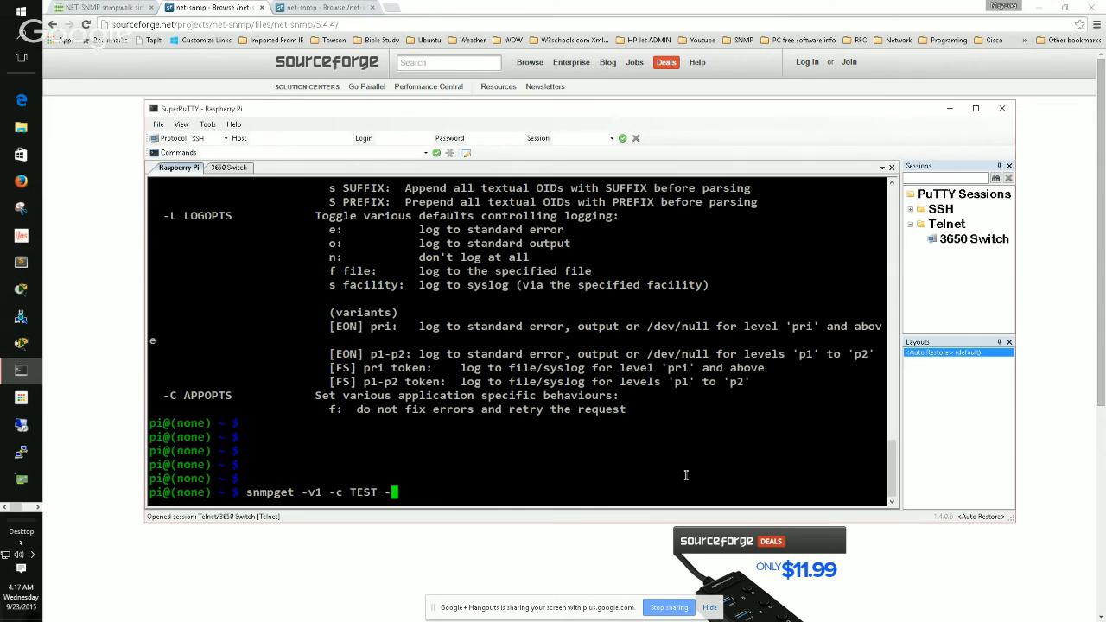
Extend the command with '-O fT' and the switch address 10.0.0.104.
text(-O)
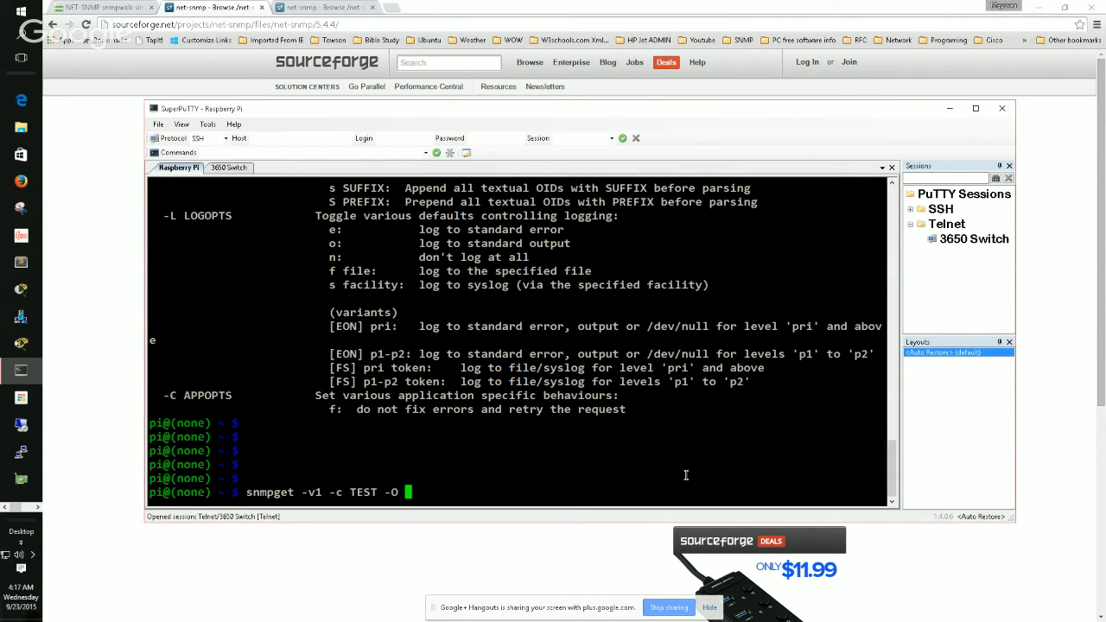
text(f)
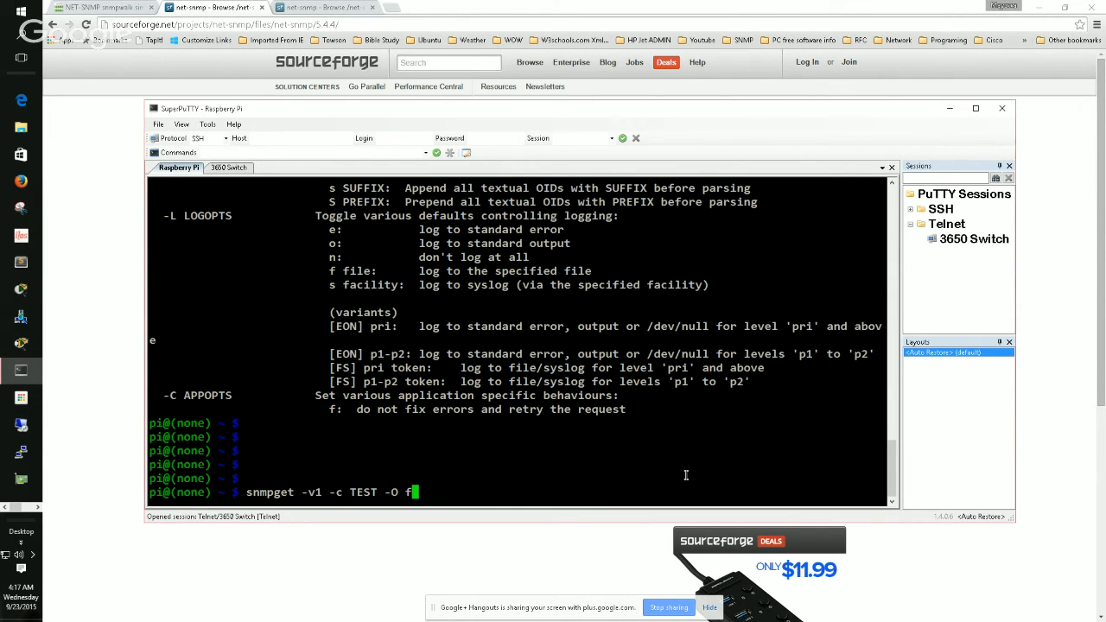
text(T)
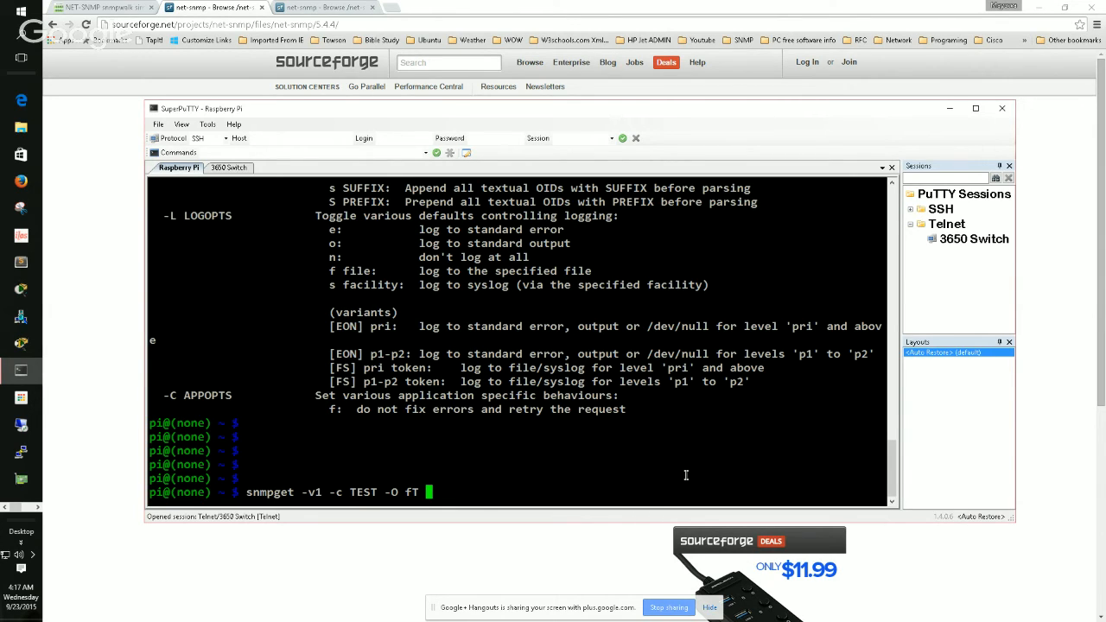
text(10.0.)
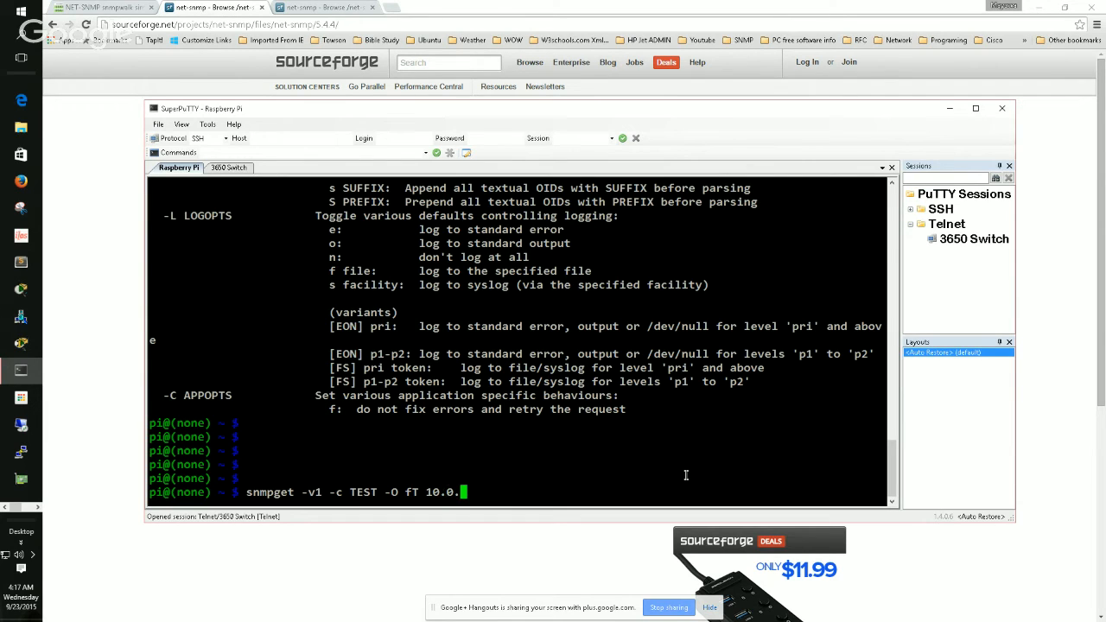
text(0.104)
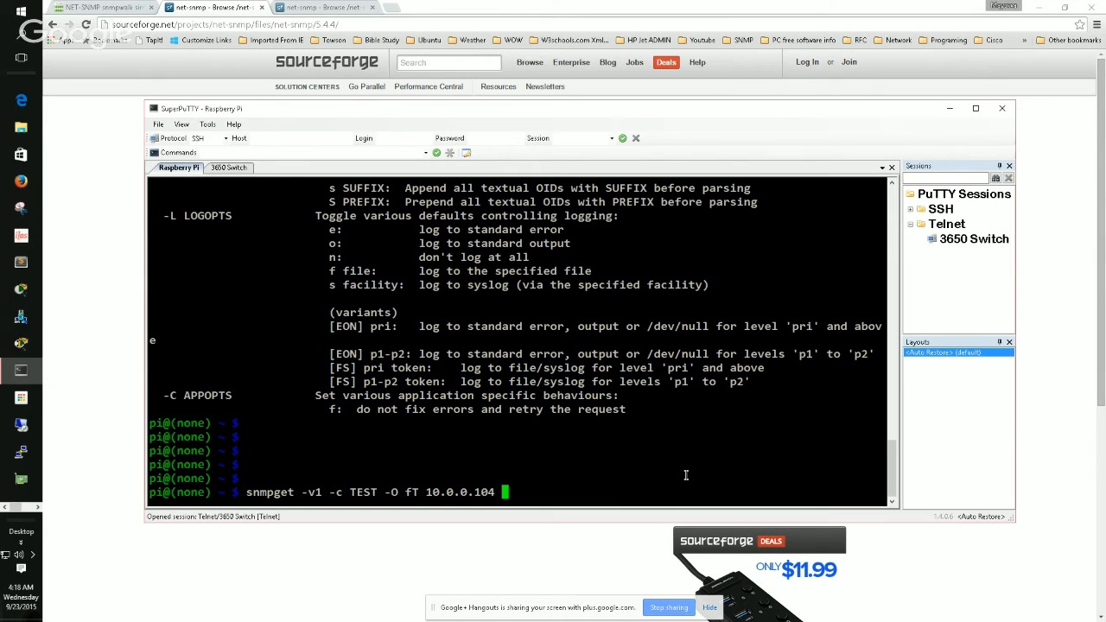
Append the object 'sysDescr.0', correcting a stray dot, leaving the query unrun.
text(sys)
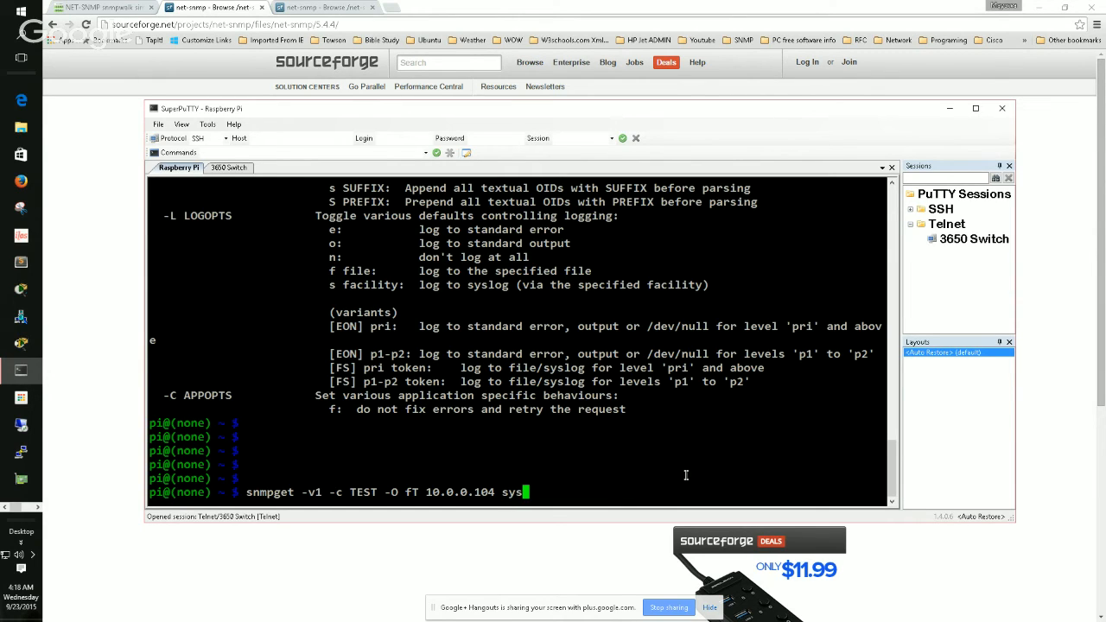
text(.)
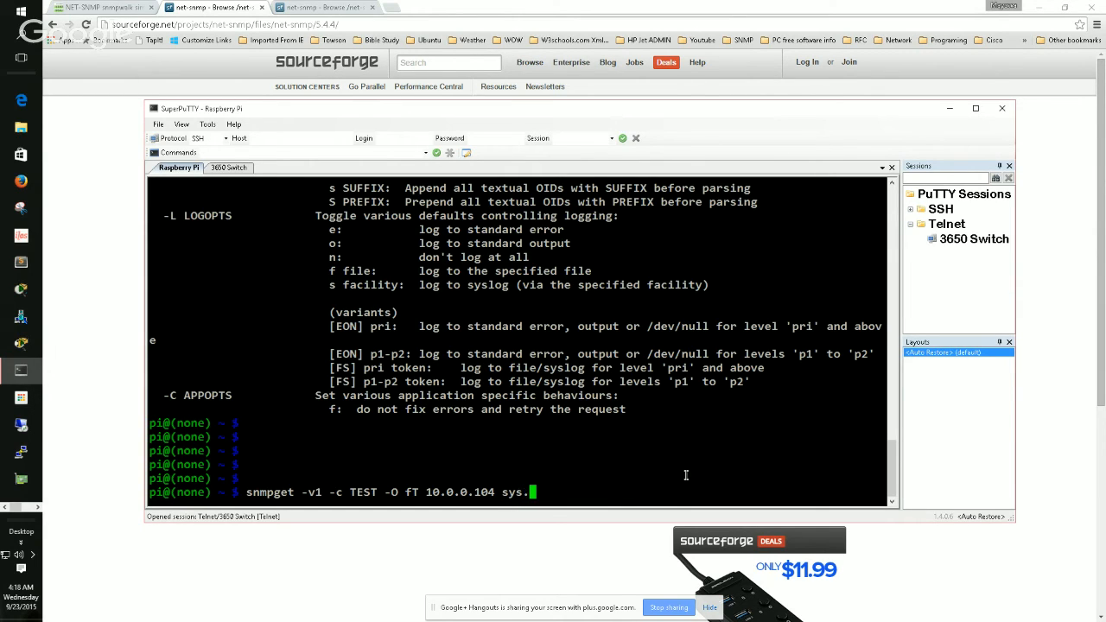
key(Backspace)
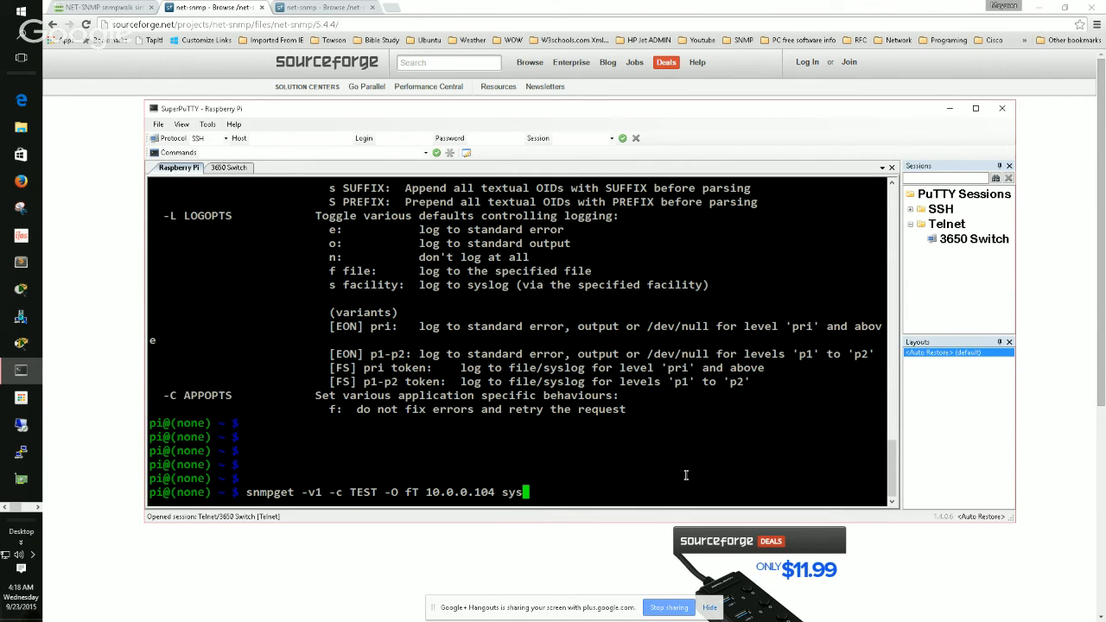
text(Descr)
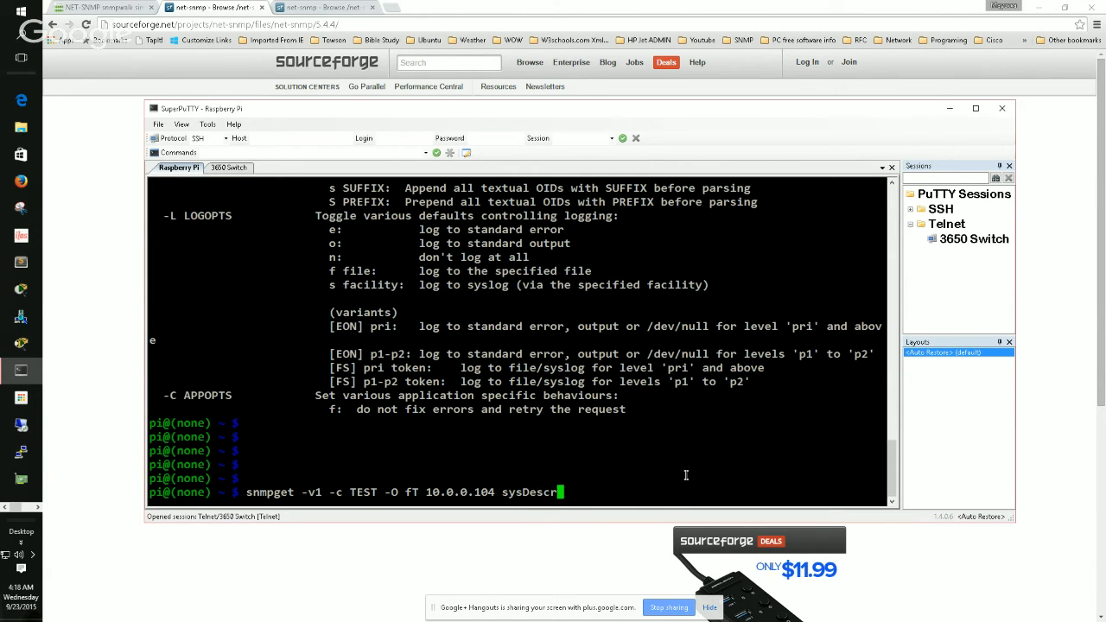
text(.0)
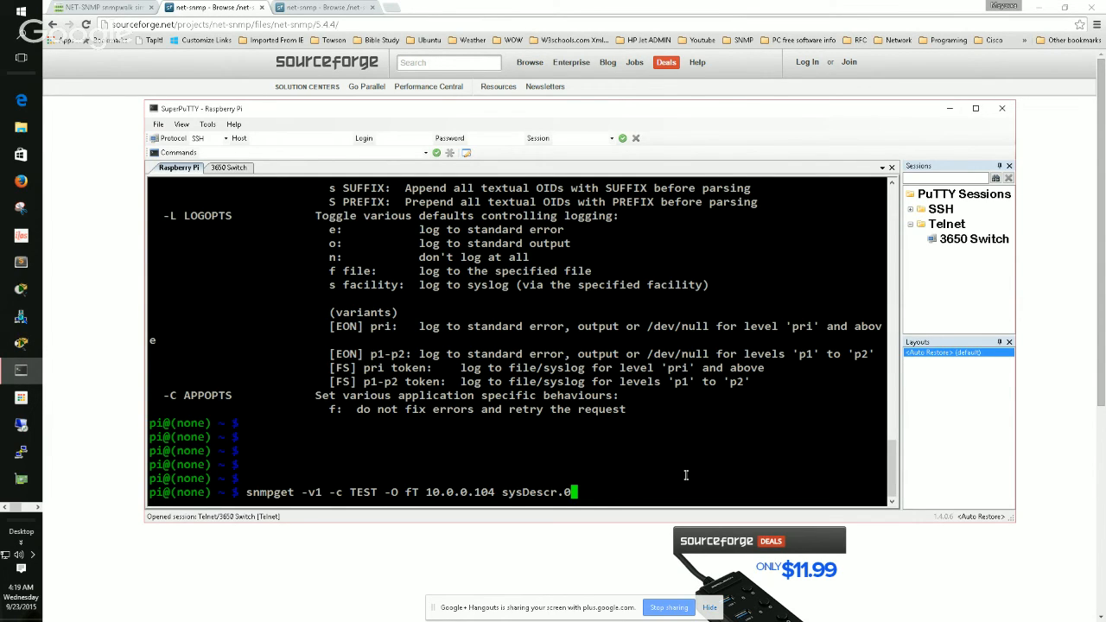
Run snmpget for sysDescr without the .0 instance, which fails with noSuchName.
key(BackSpace)
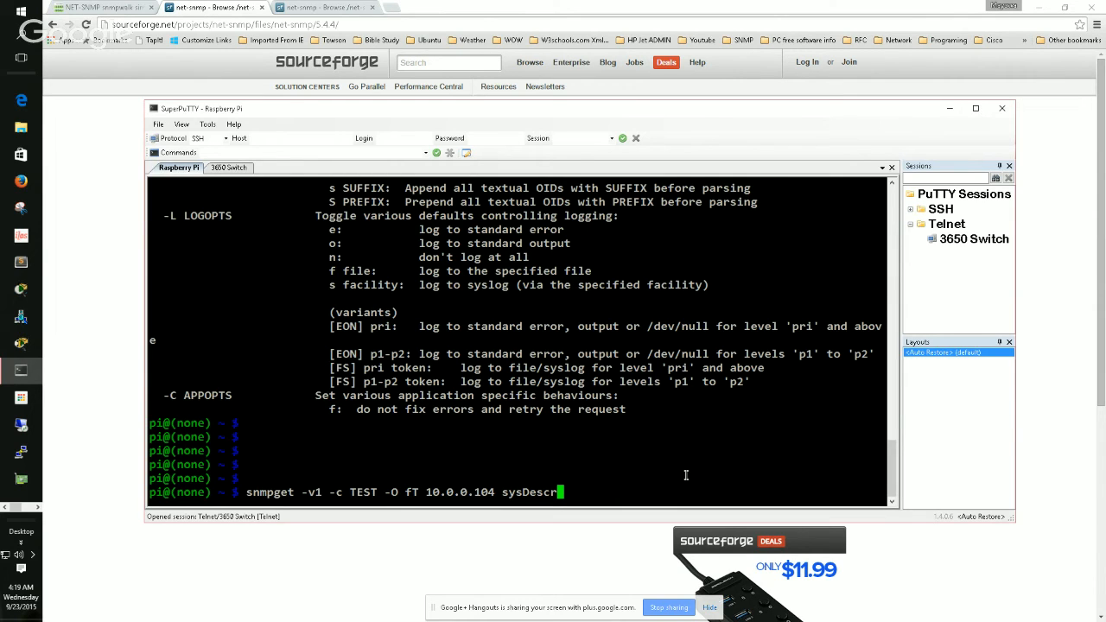
key(Return)
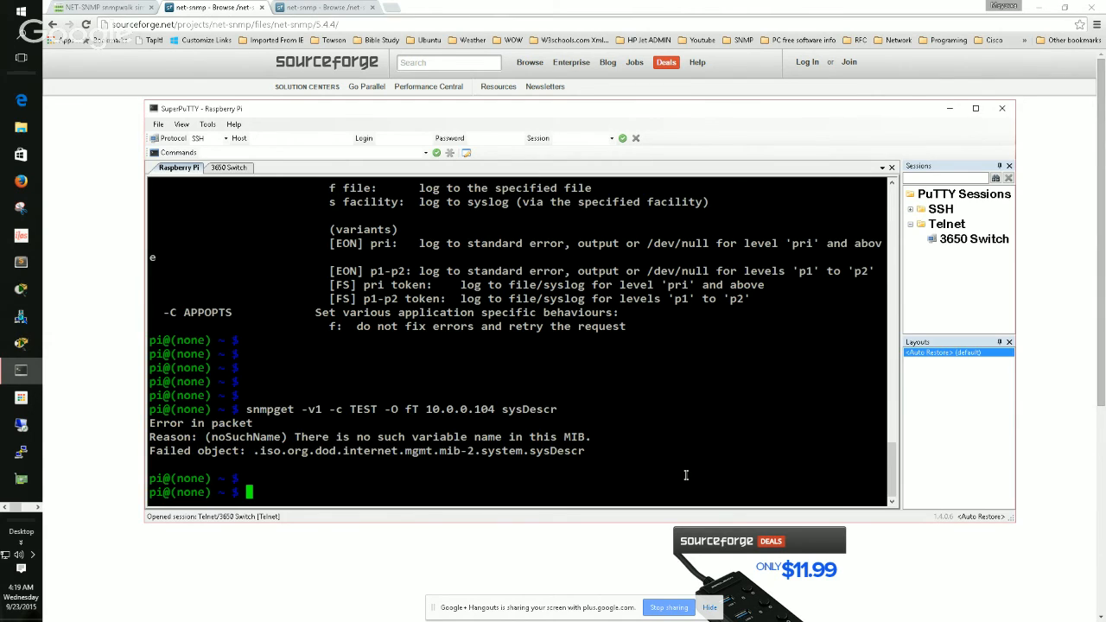
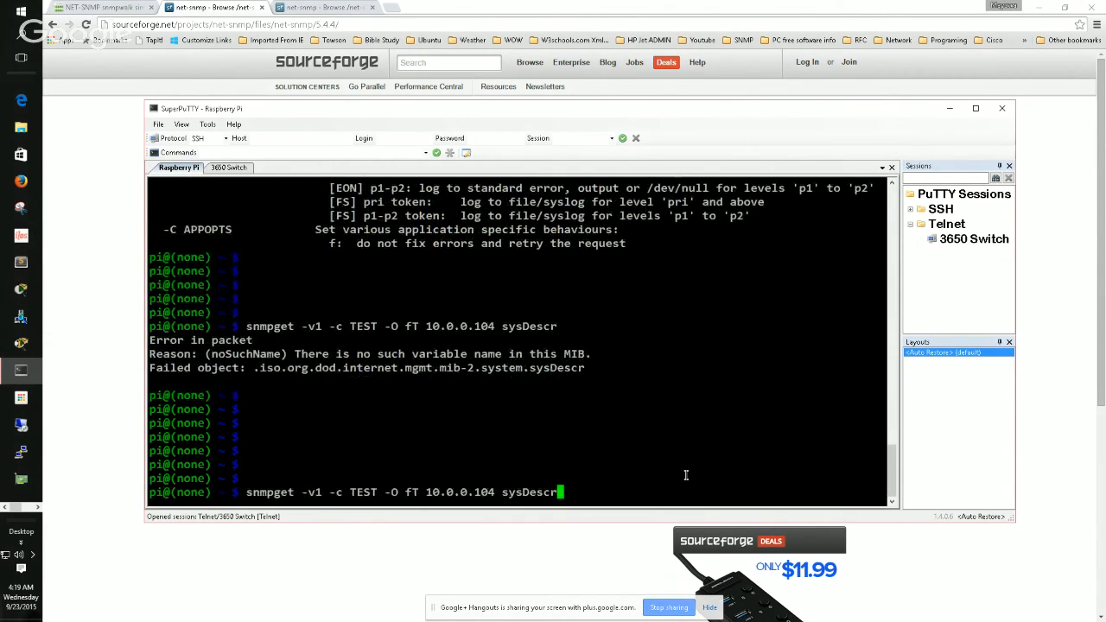
Run snmpget for sysDescr.0 on 10.0.0.104, returning the Cisco IOS C3560 description.
key(Return)
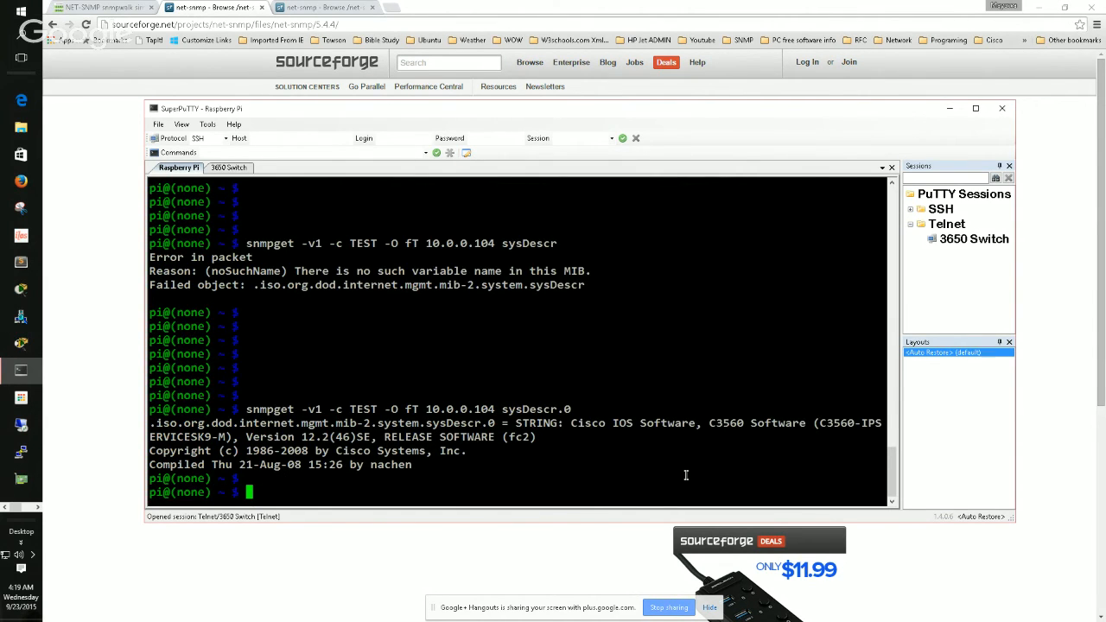
scroll(down, 3)
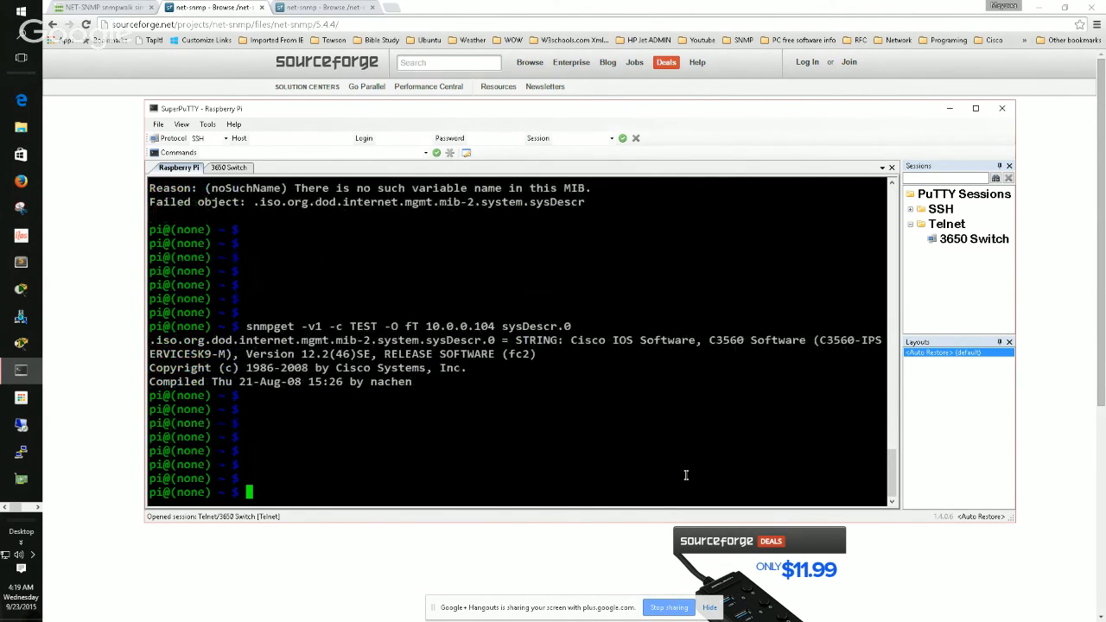
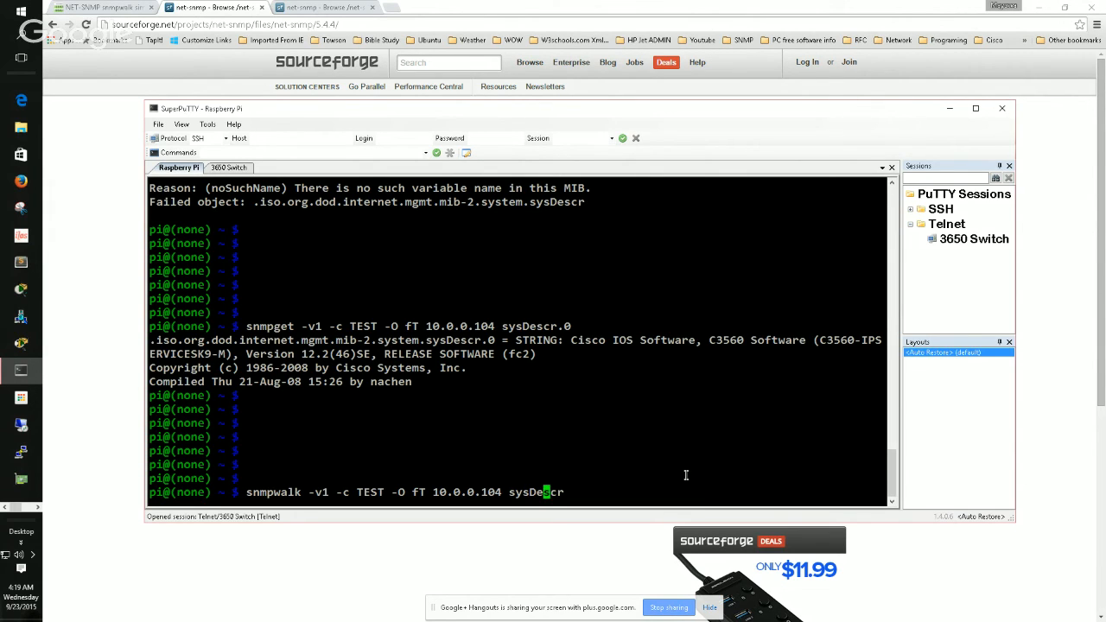
text(r)
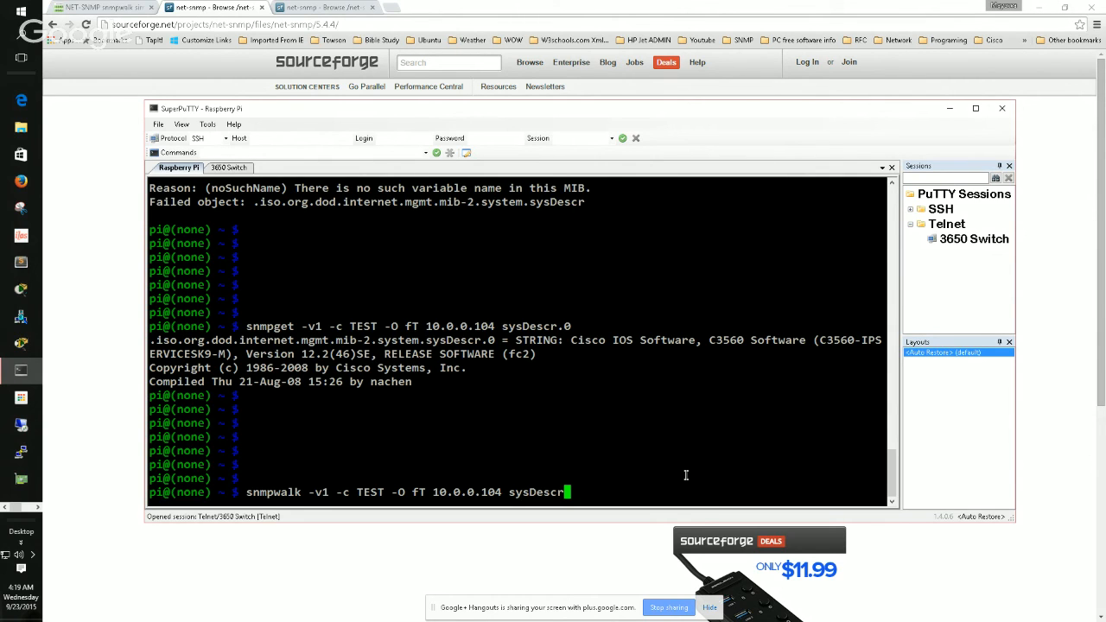
key(Return)
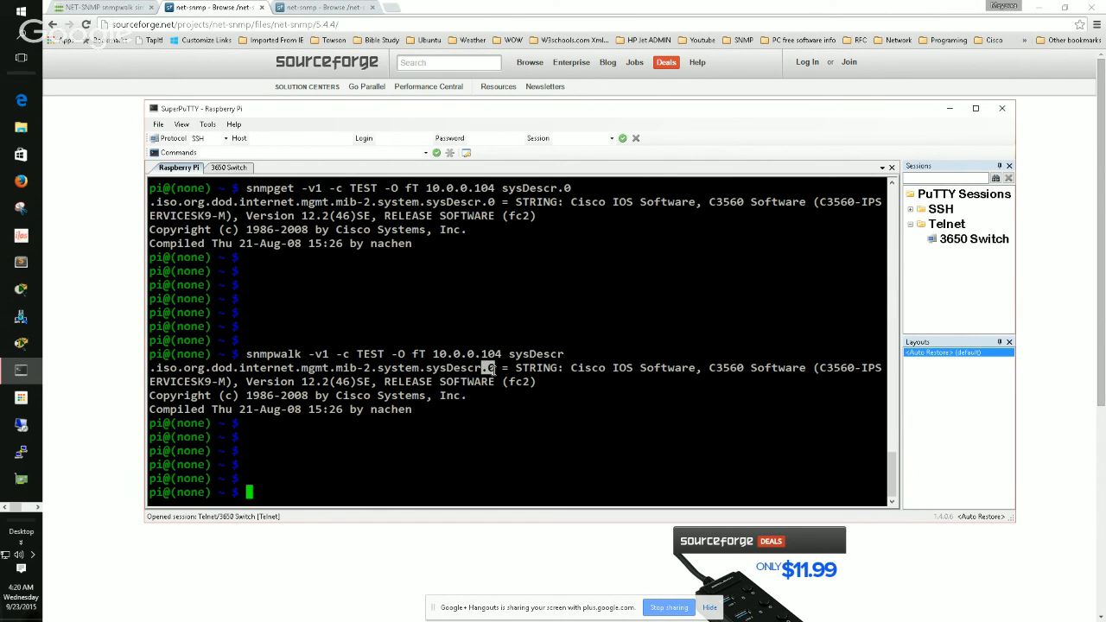
mouse_move(487, 373)
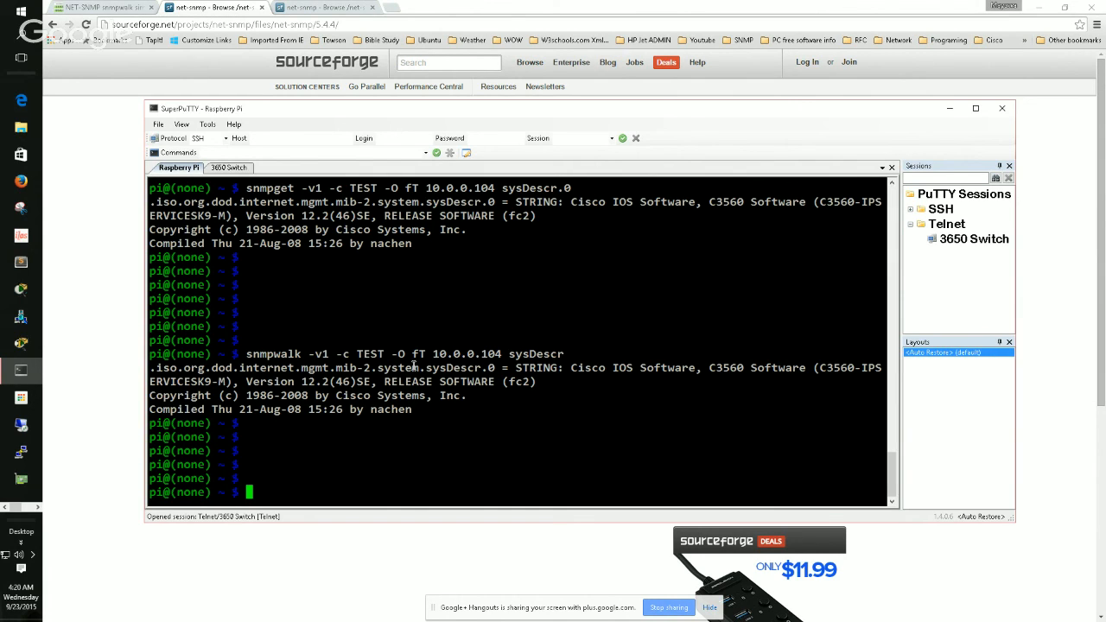
mouse_move(437, 401)
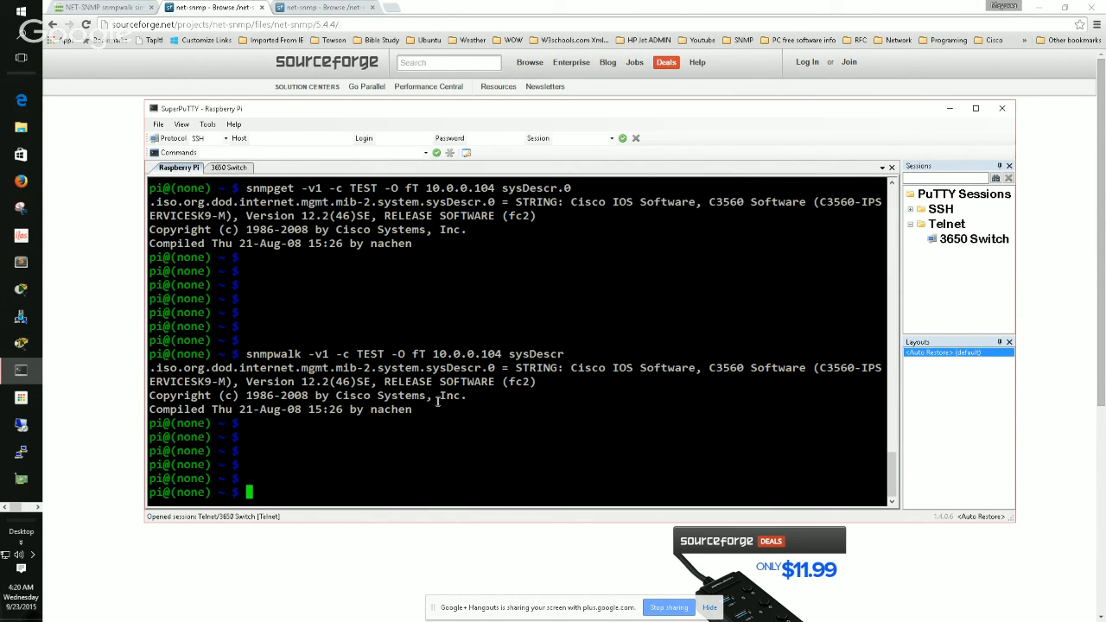
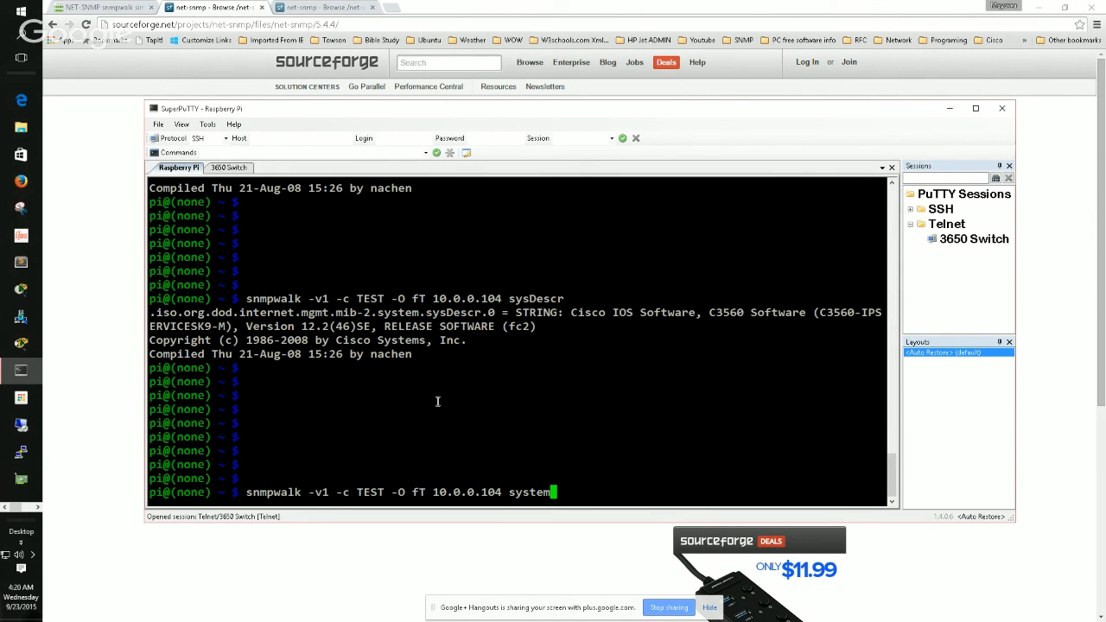
Run snmpwalk on 10.0.0.104 for the whole 'system' group instead of sysDescr.
key(Return)
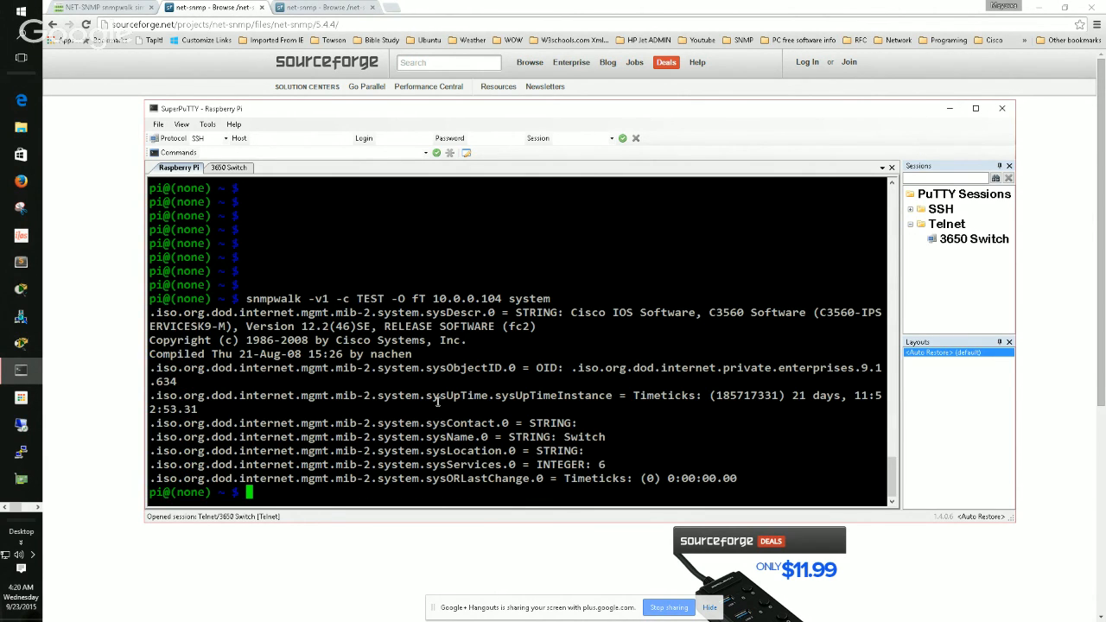
mouse_move(477, 384)
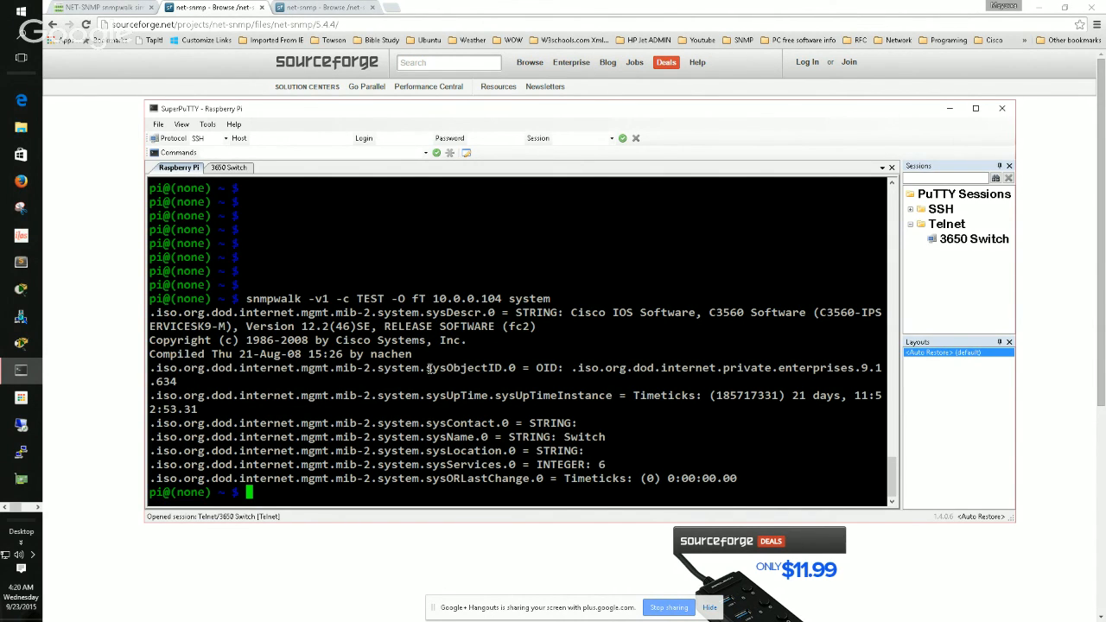
Point out the sysDescr, system and sysUpTime entries in the walk output.
double_click(463, 367)
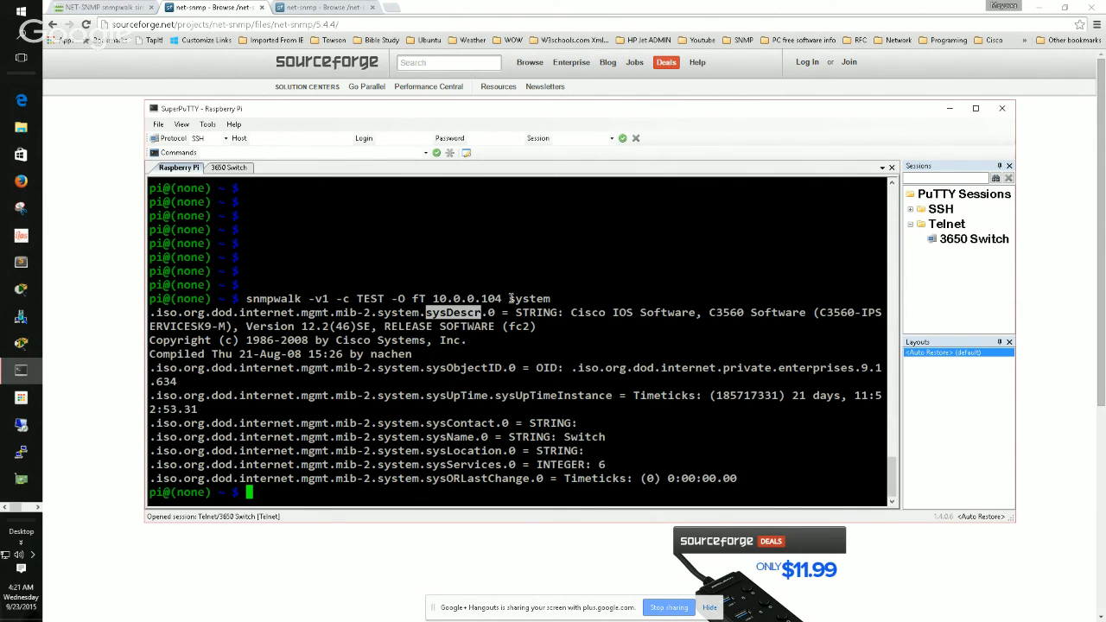
double_click(529, 297)
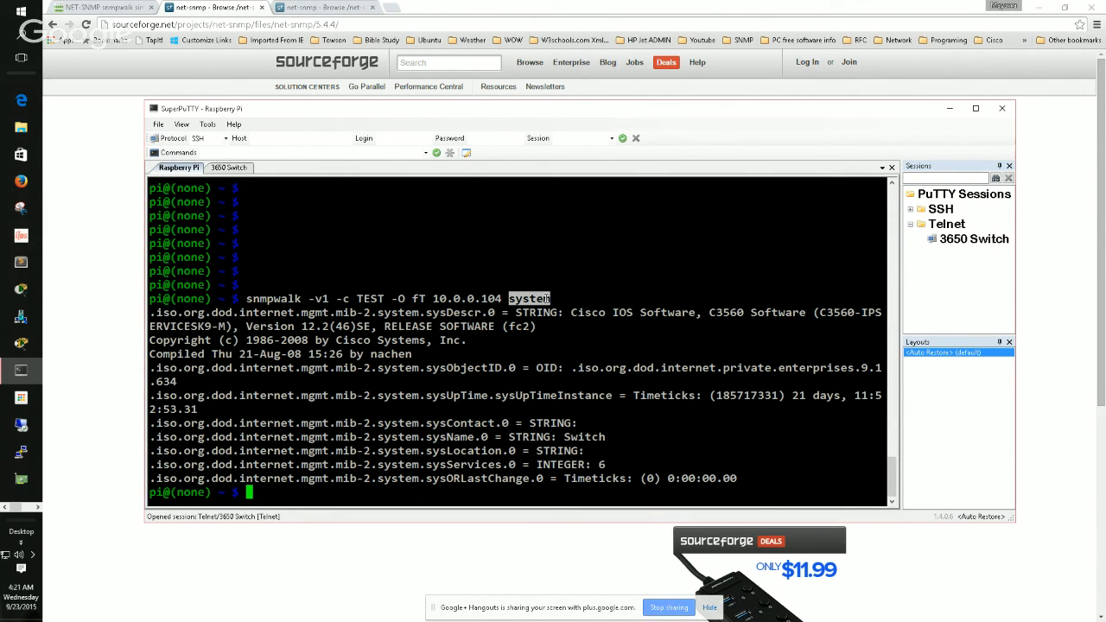
mouse_move(432, 351)
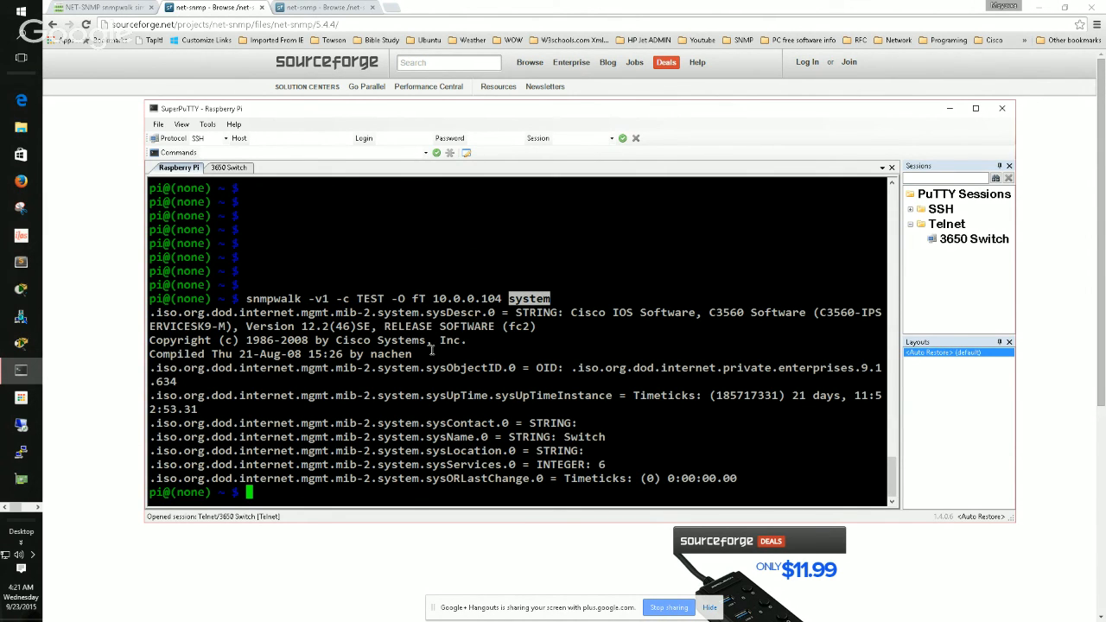
mouse_move(459, 385)
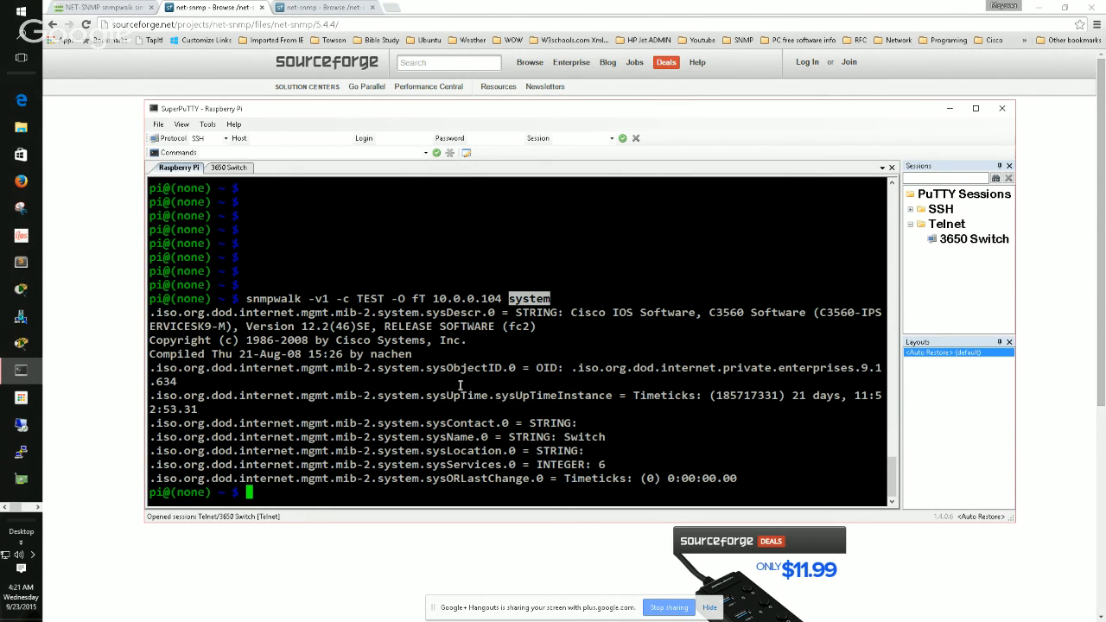
double_click(447, 394)
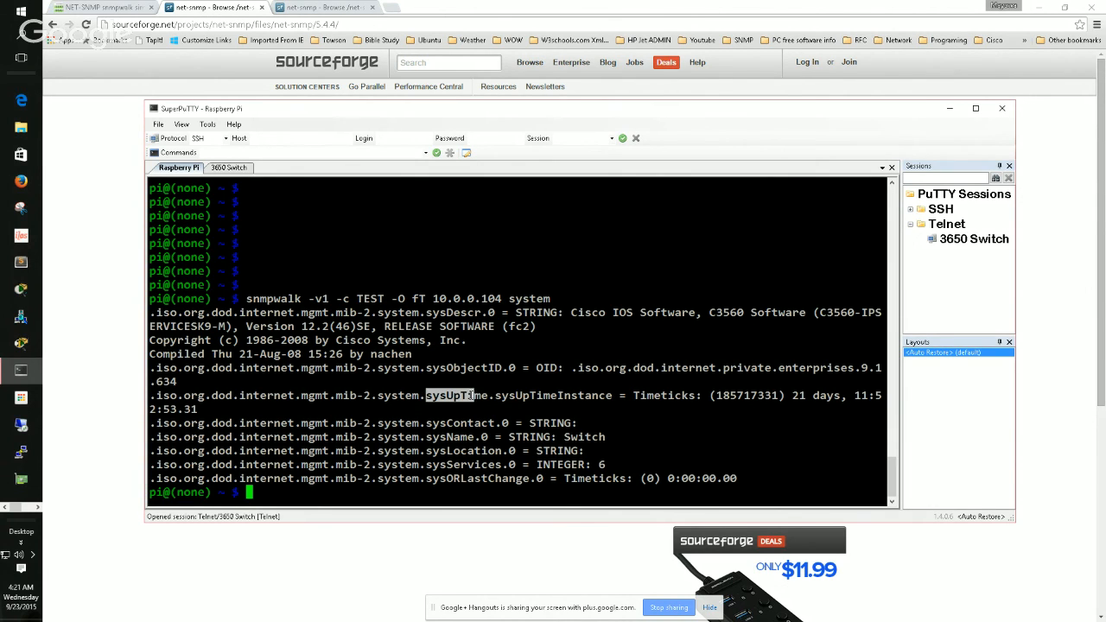